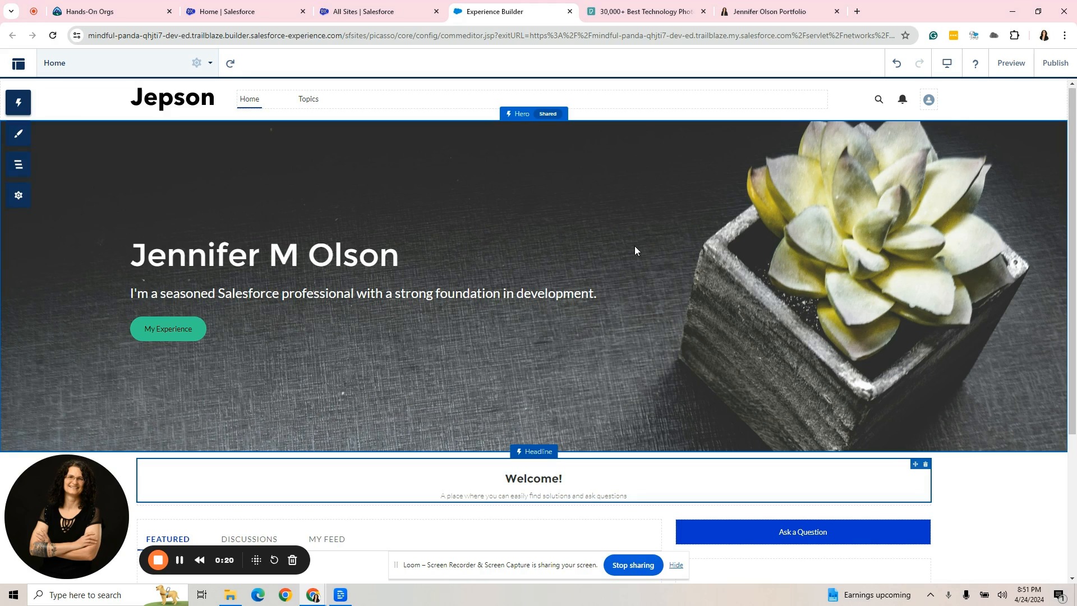
{"action": "mouse_move", "coordinate": [107, 318]}
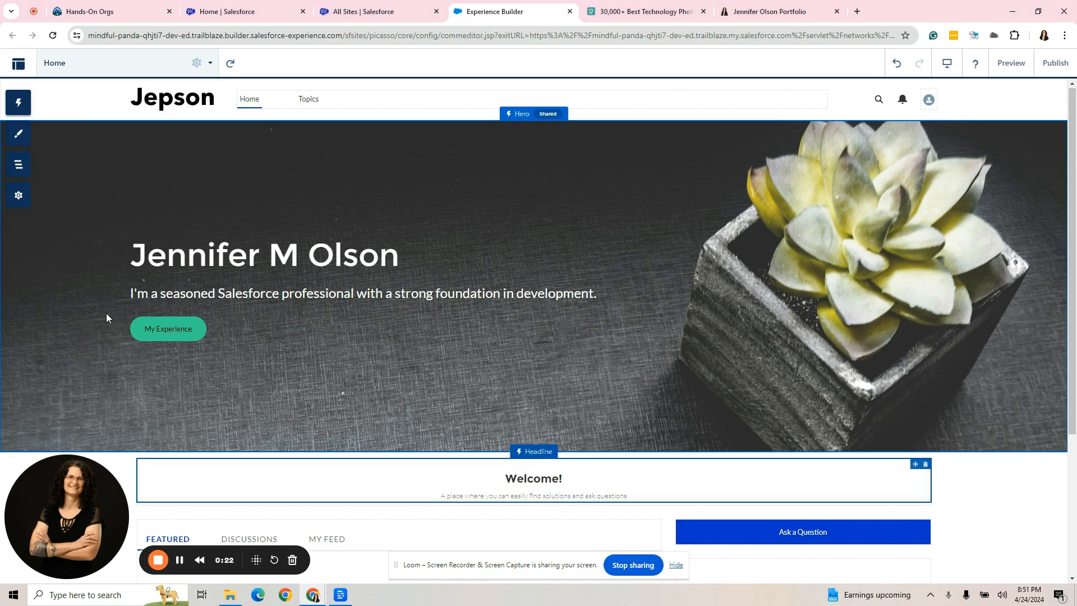
{"action": "mouse_move", "coordinate": [613, 287]}
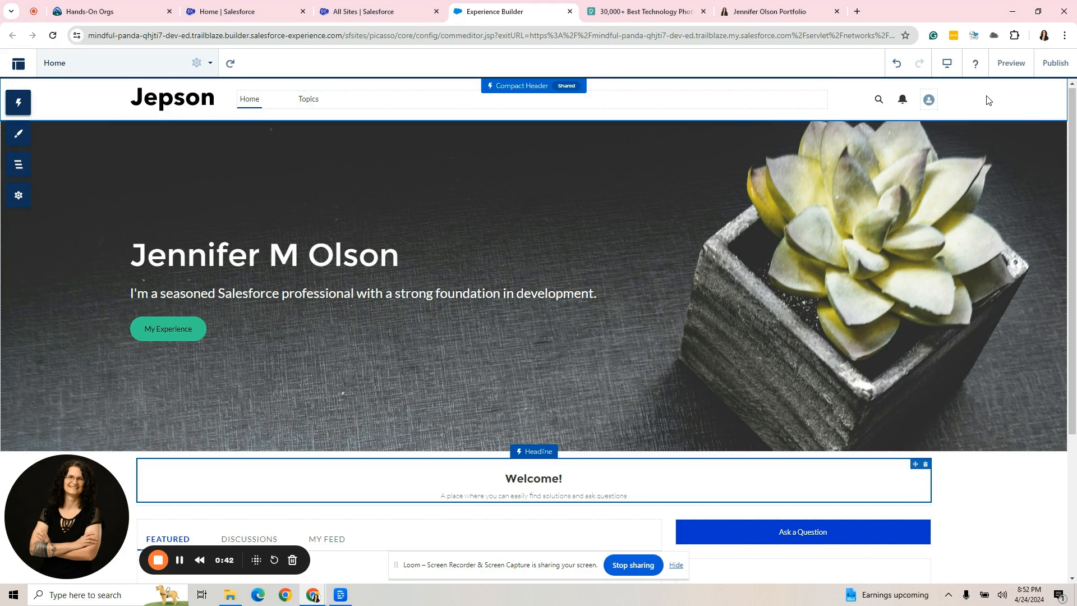
{"action": "mouse_move", "coordinate": [954, 103]}
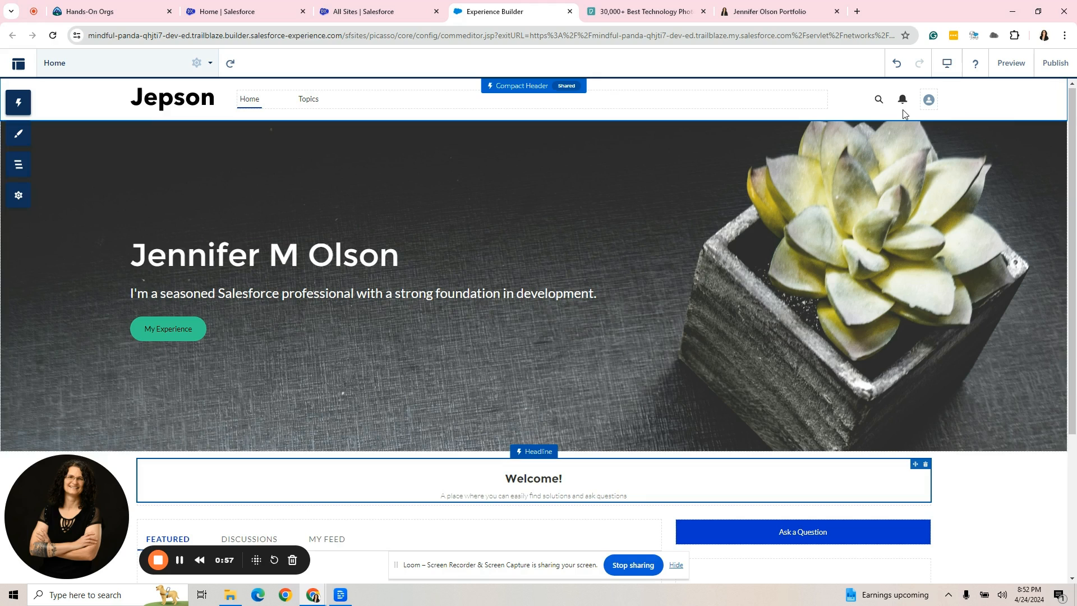
{"action": "mouse_move", "coordinate": [892, 100]}
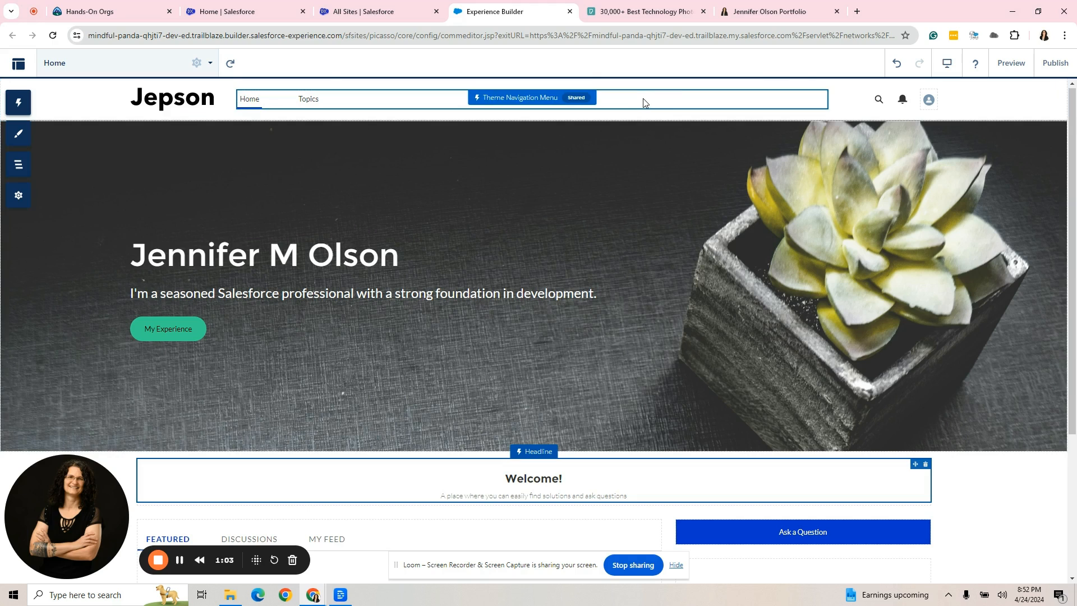
Clear the Jepson company logo from the theme's Images settings.
{"action": "left_click", "coordinate": [172, 99]}
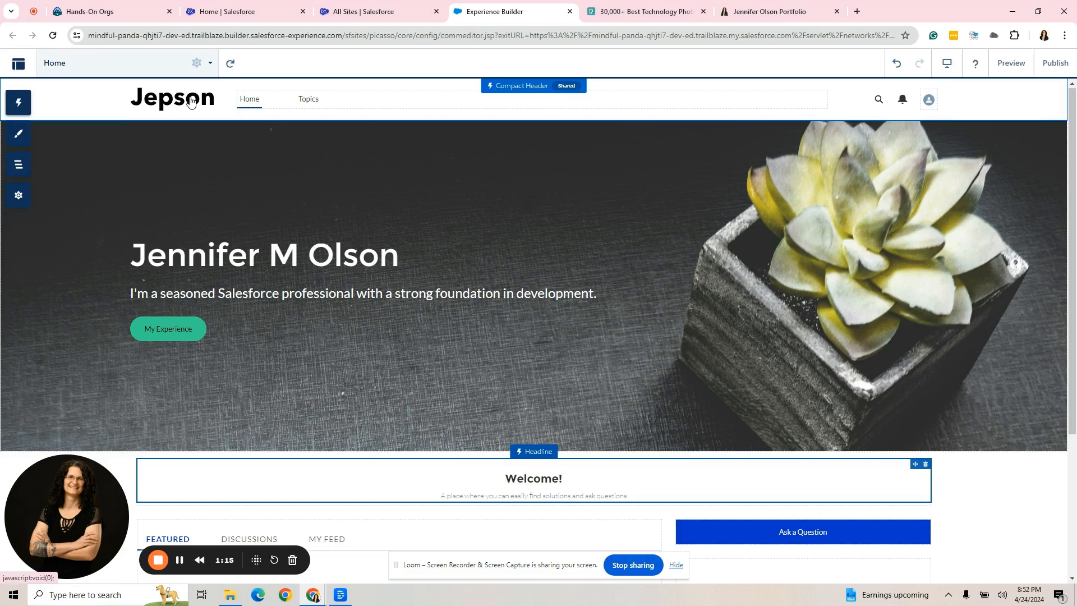
{"action": "mouse_move", "coordinate": [19, 102]}
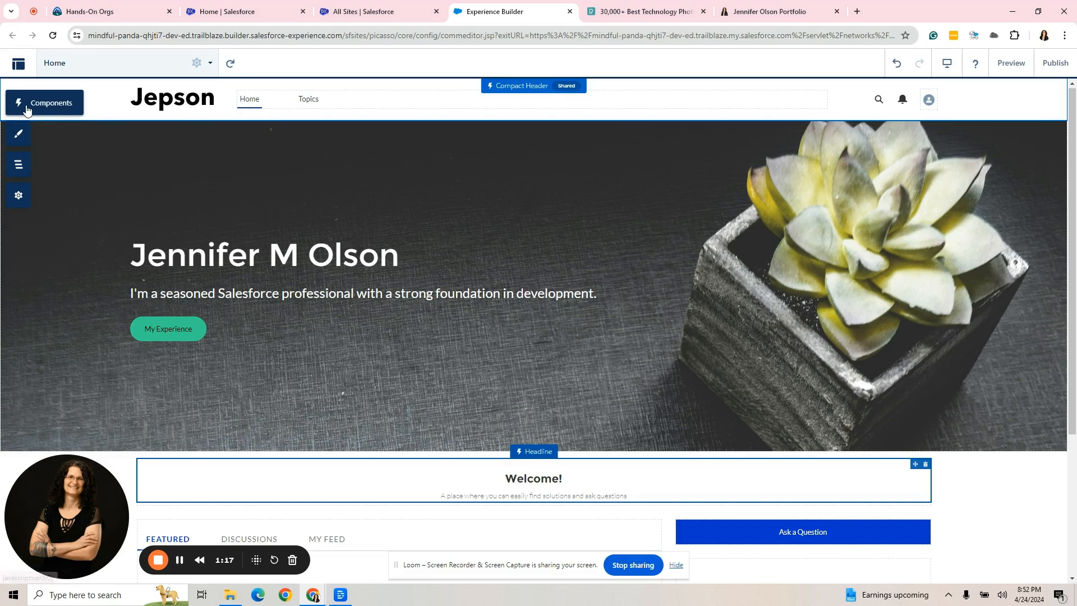
{"action": "left_click", "coordinate": [43, 102]}
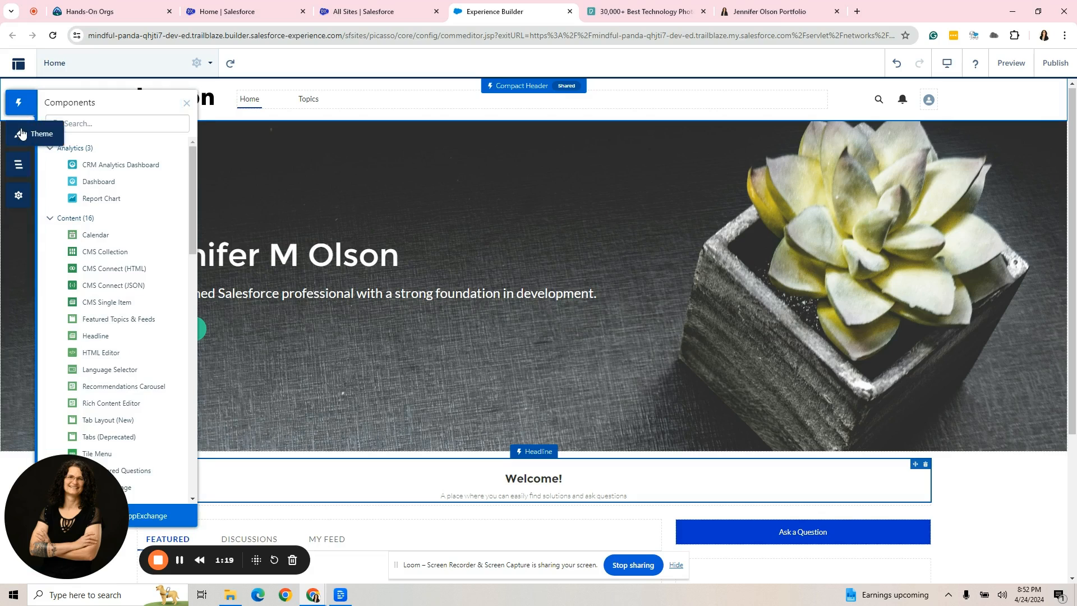
{"action": "left_click", "coordinate": [19, 134]}
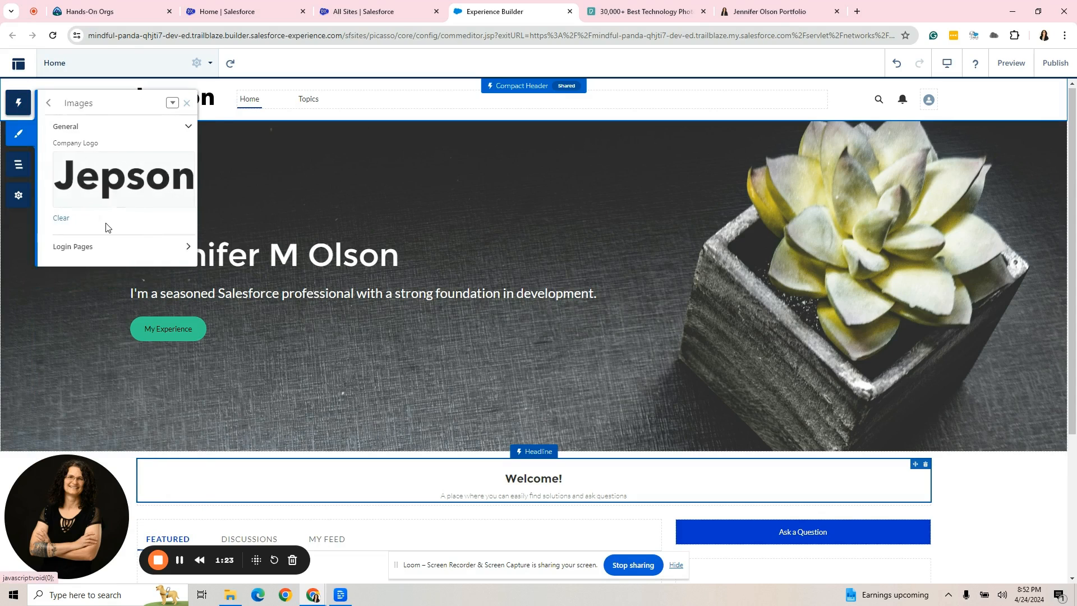
{"action": "mouse_move", "coordinate": [223, 94]}
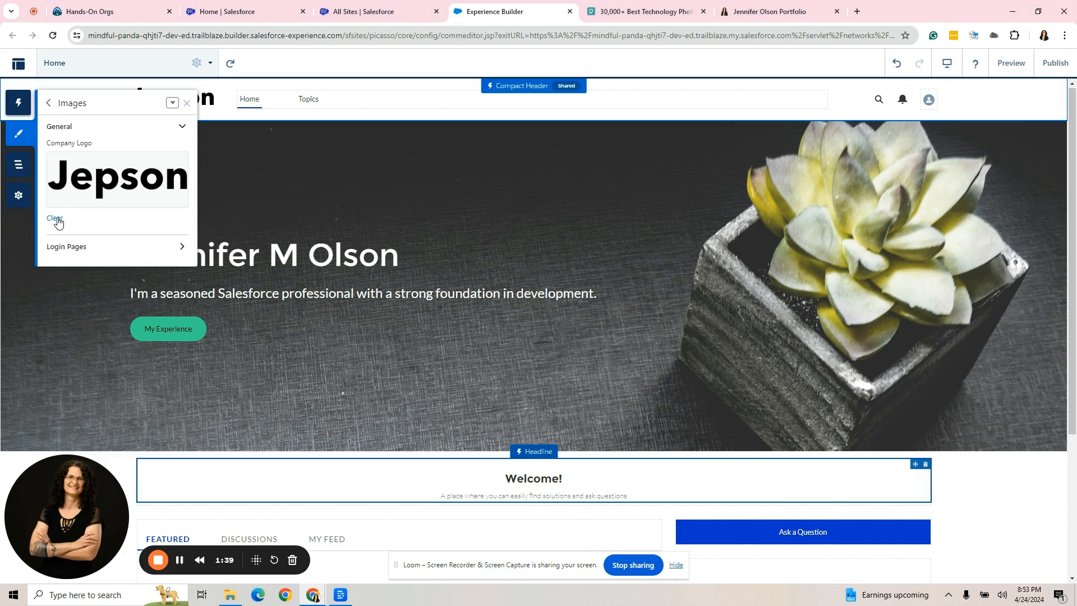
{"action": "left_click", "coordinate": [55, 219]}
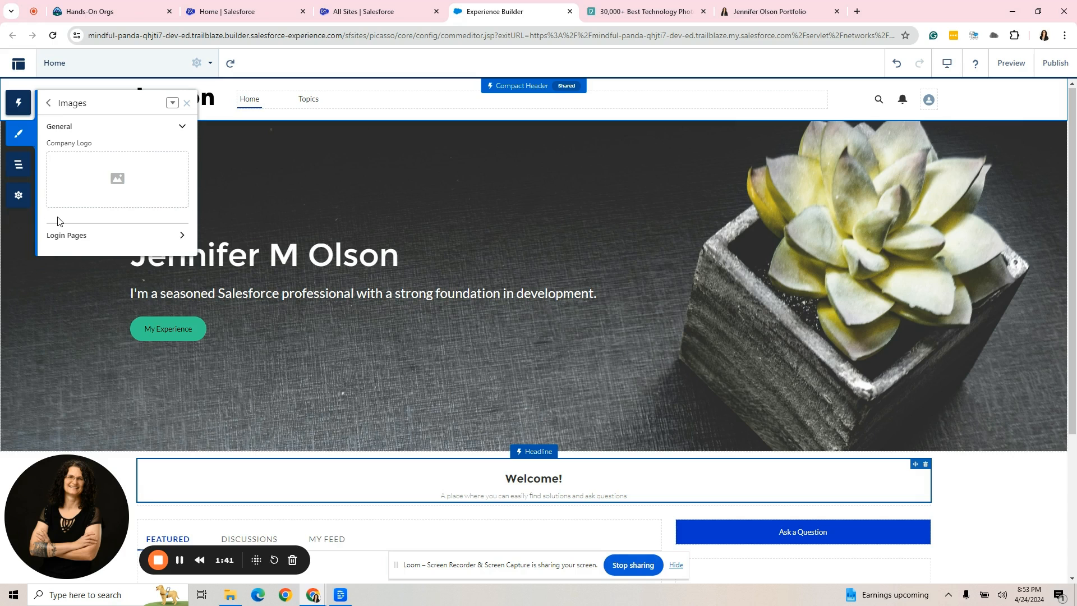
Select the Compact Header and review its link colour options in the properties.
{"action": "left_click", "coordinate": [521, 87]}
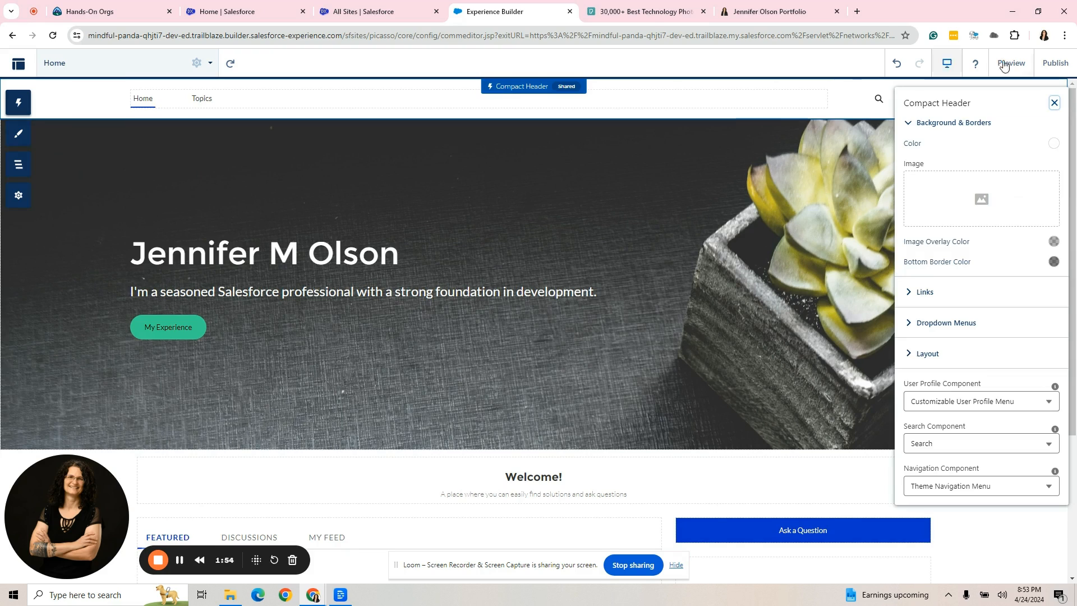
{"action": "mouse_move", "coordinate": [1028, 309]}
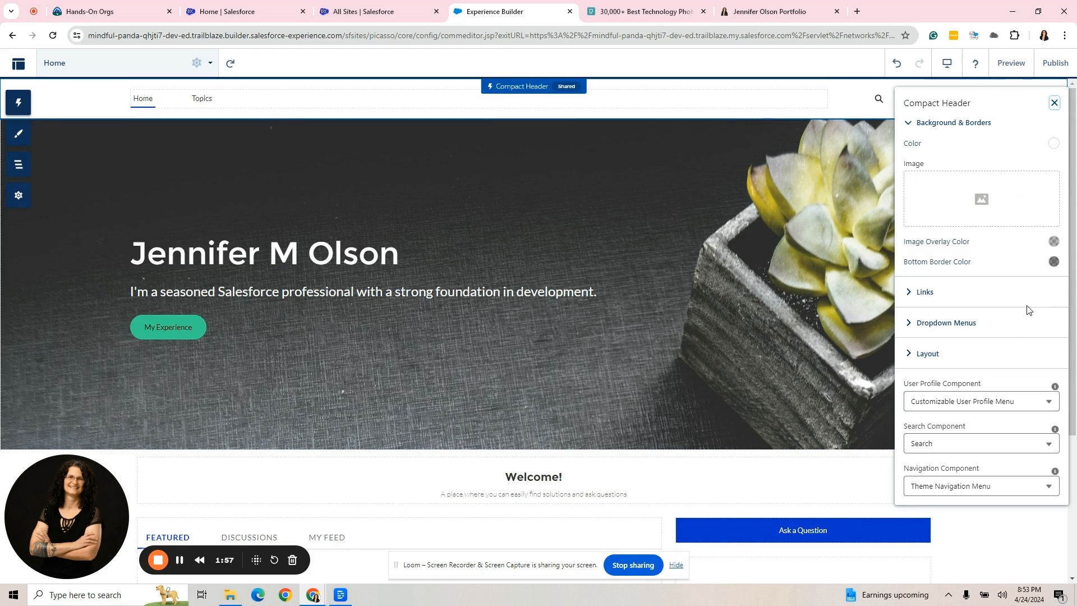
{"action": "mouse_move", "coordinate": [980, 198]}
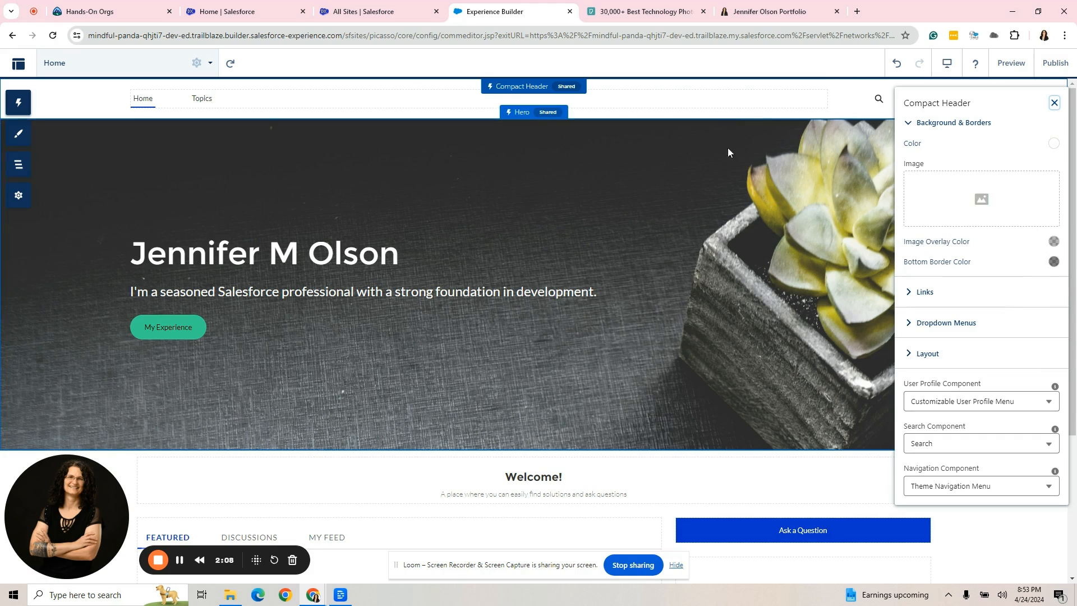
{"action": "mouse_move", "coordinate": [863, 108]}
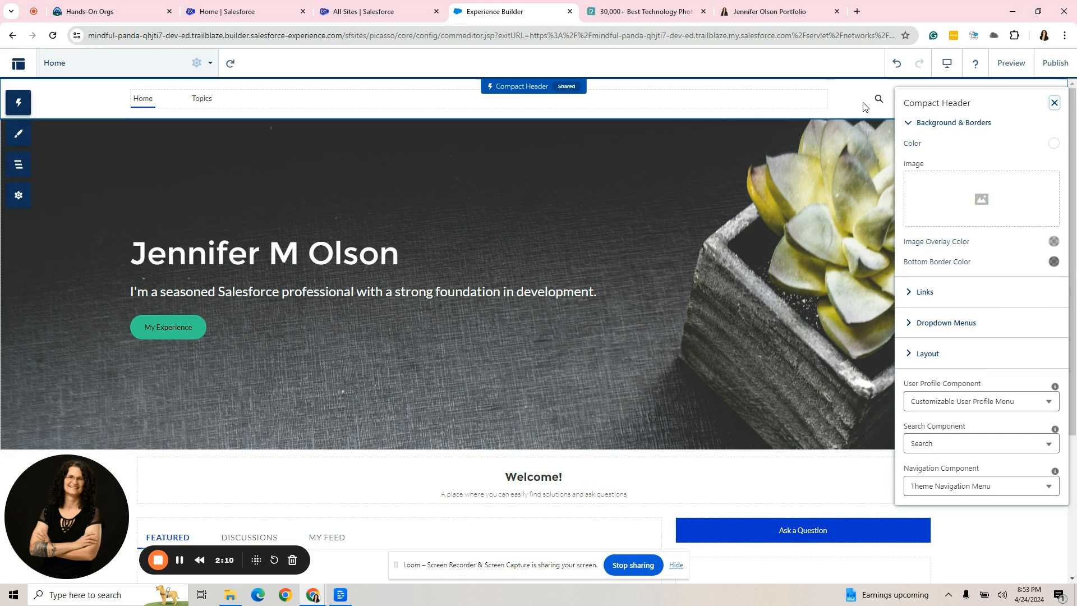
{"action": "mouse_move", "coordinate": [968, 127]}
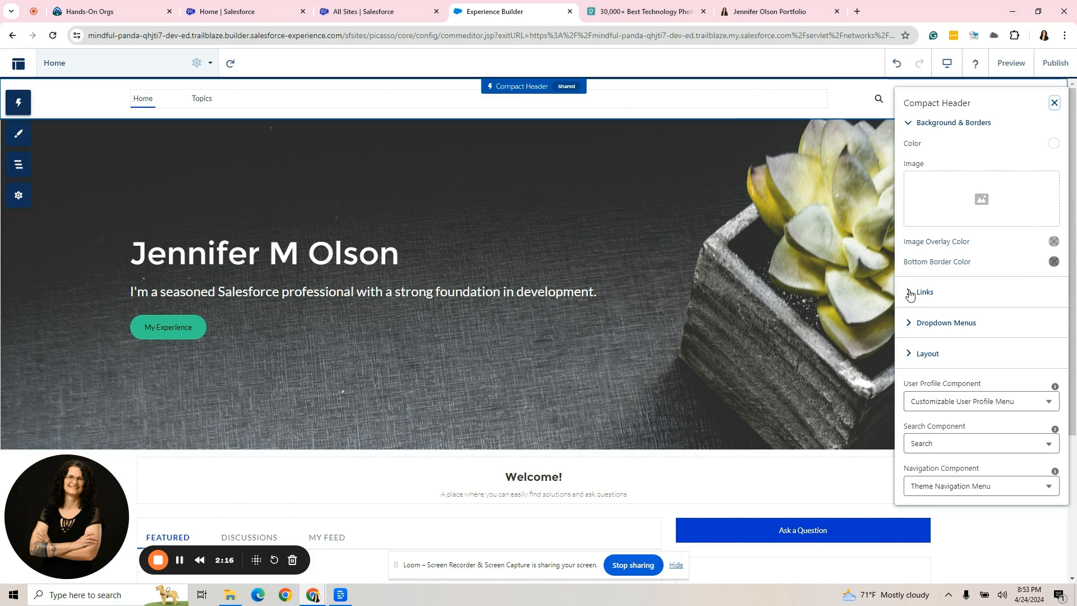
{"action": "left_click", "coordinate": [924, 292]}
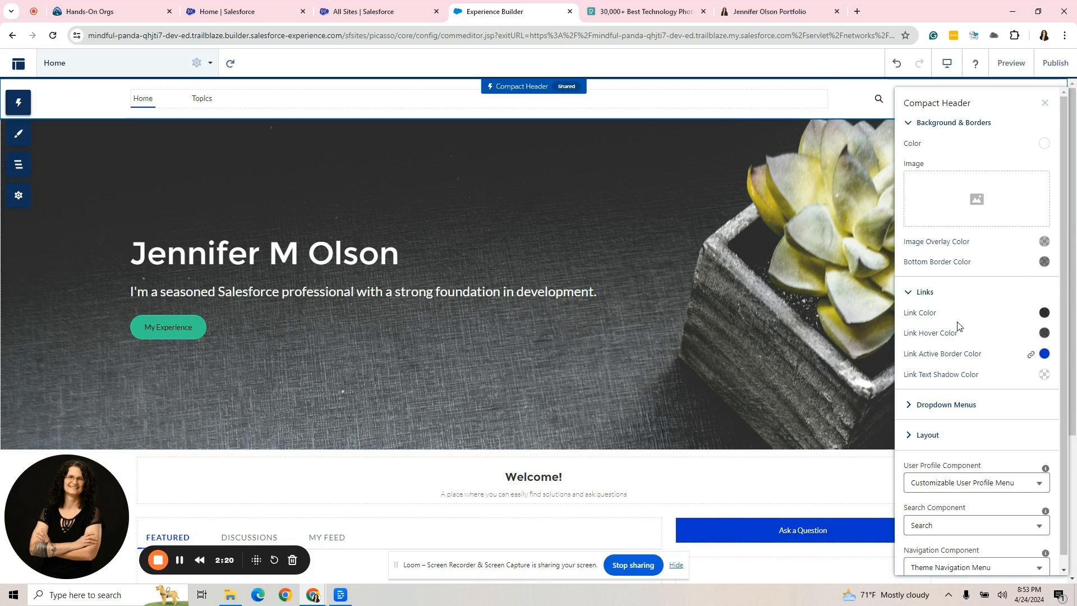
{"action": "mouse_move", "coordinate": [958, 360]}
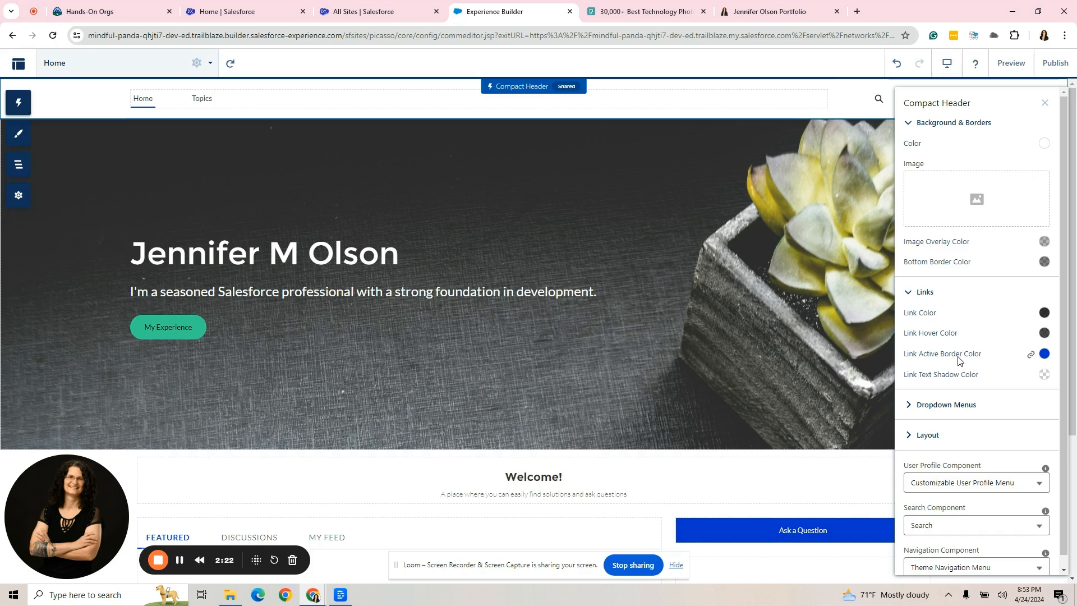
{"action": "mouse_move", "coordinate": [944, 354]}
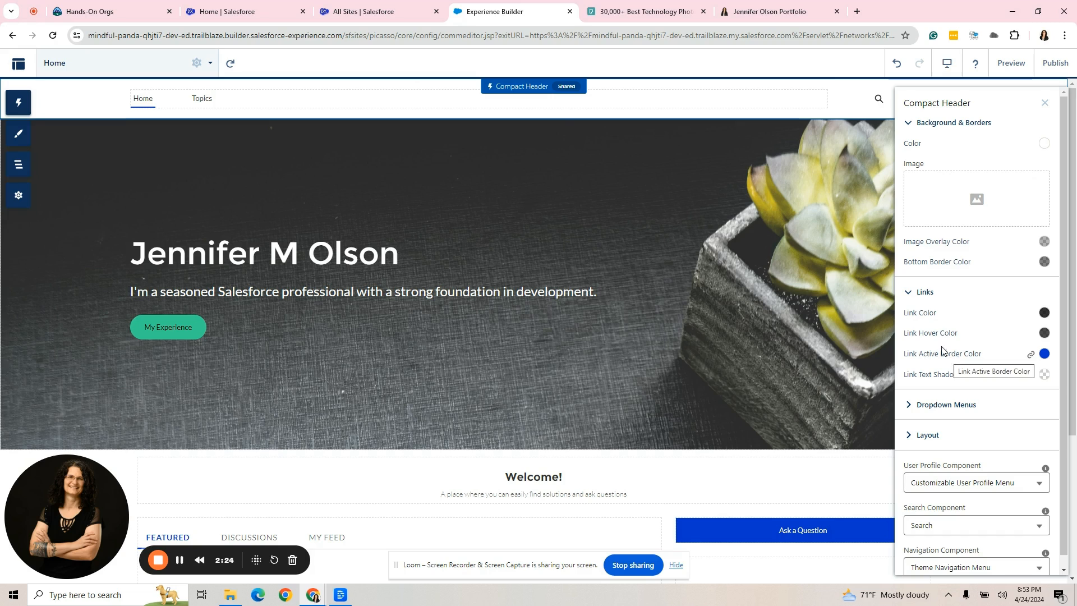
{"action": "mouse_move", "coordinate": [79, 104]}
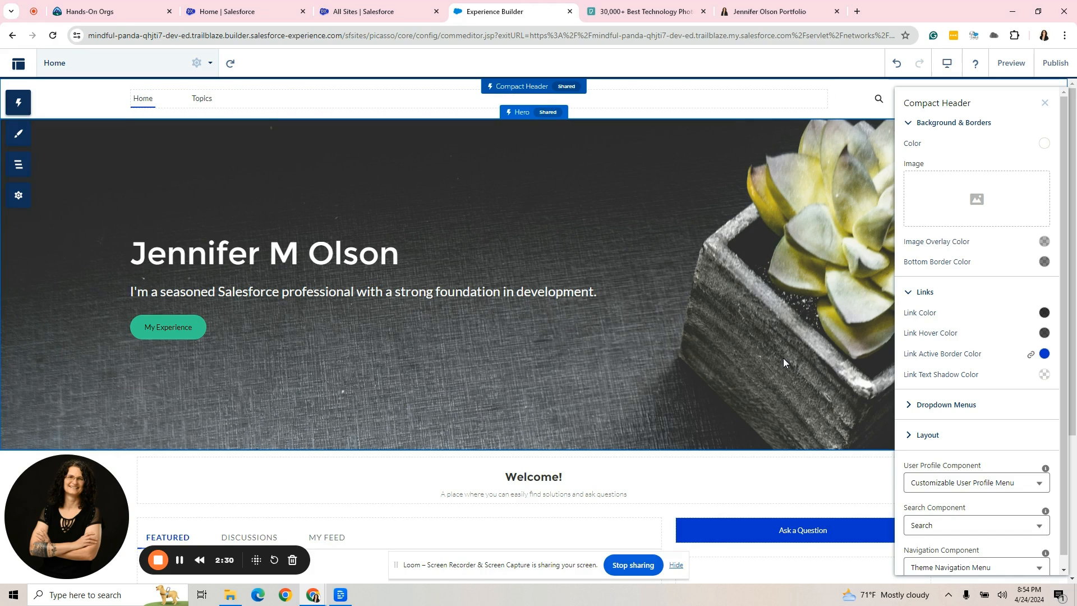
{"action": "mouse_move", "coordinate": [990, 341]}
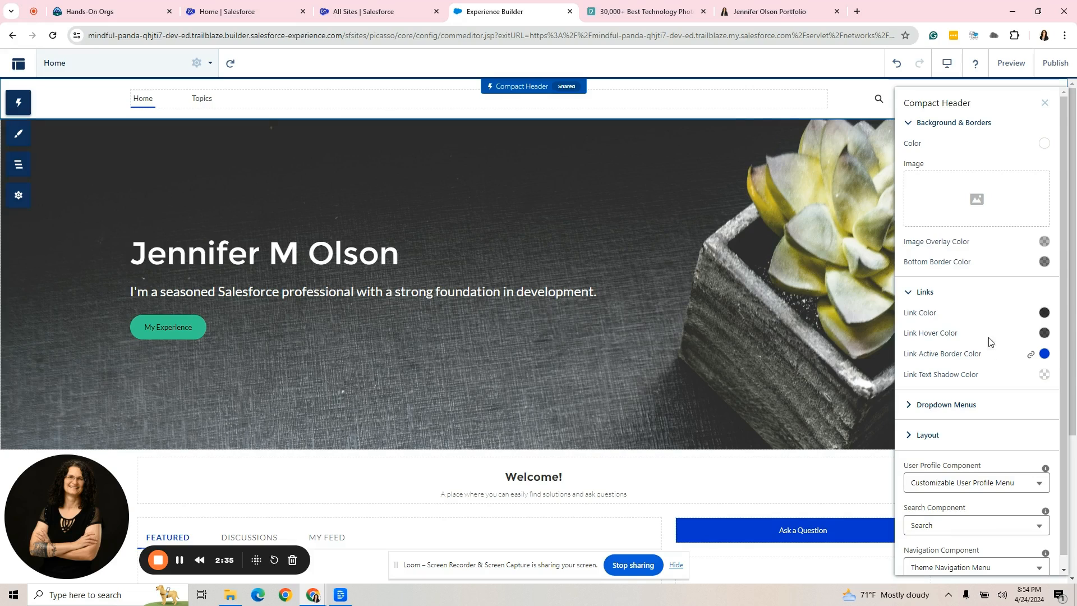
{"action": "left_click", "coordinate": [944, 404]}
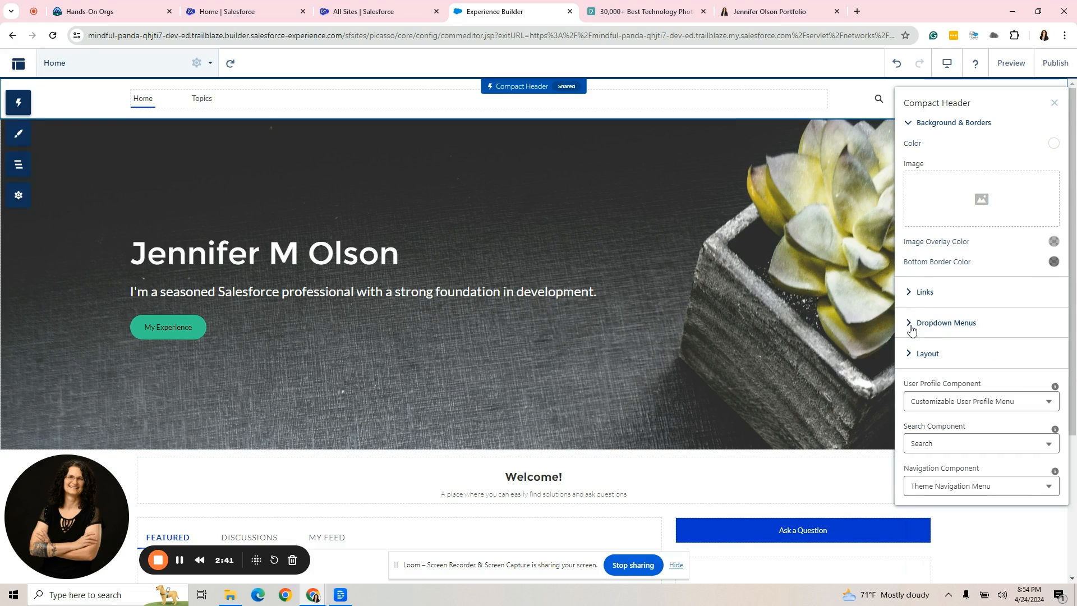
Expand the Compact Header layout options and turn off search.
{"action": "left_click", "coordinate": [926, 353]}
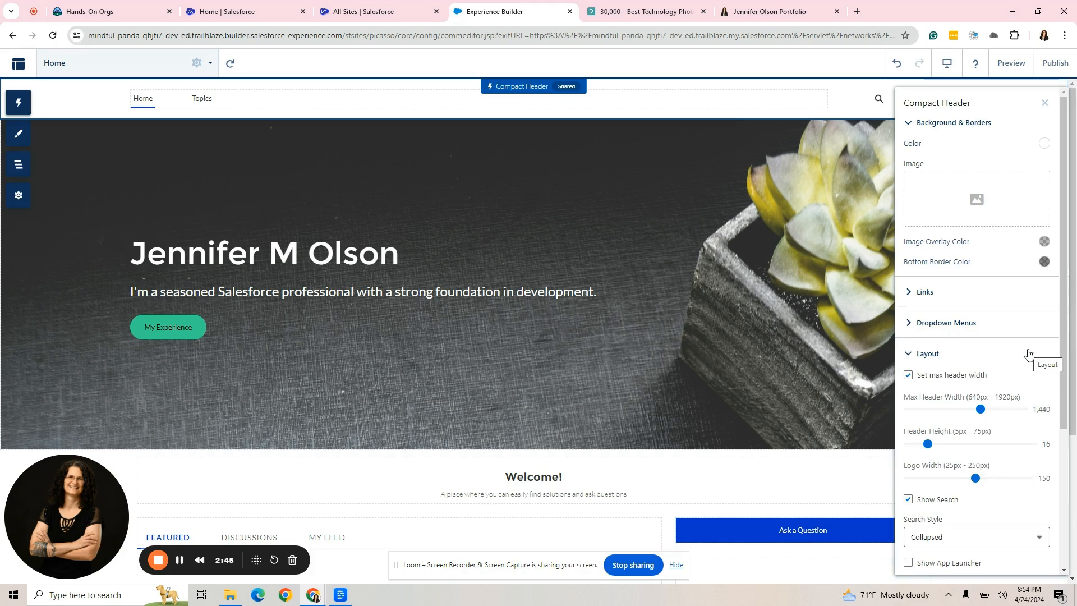
{"action": "scroll", "scroll_direction": "down", "scroll_amount": 3}
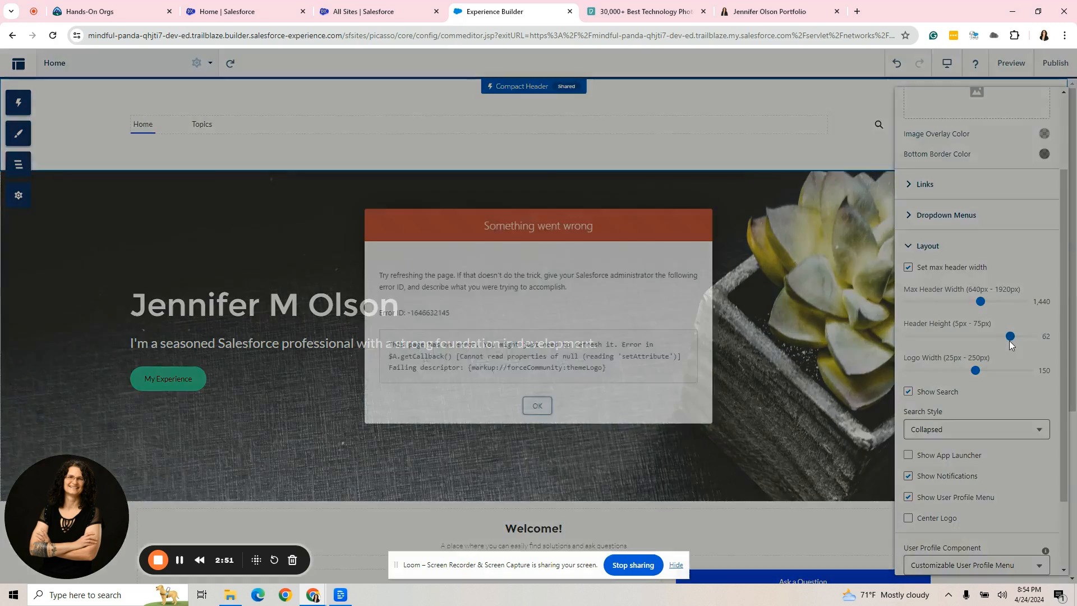
{"action": "left_click", "coordinate": [537, 405]}
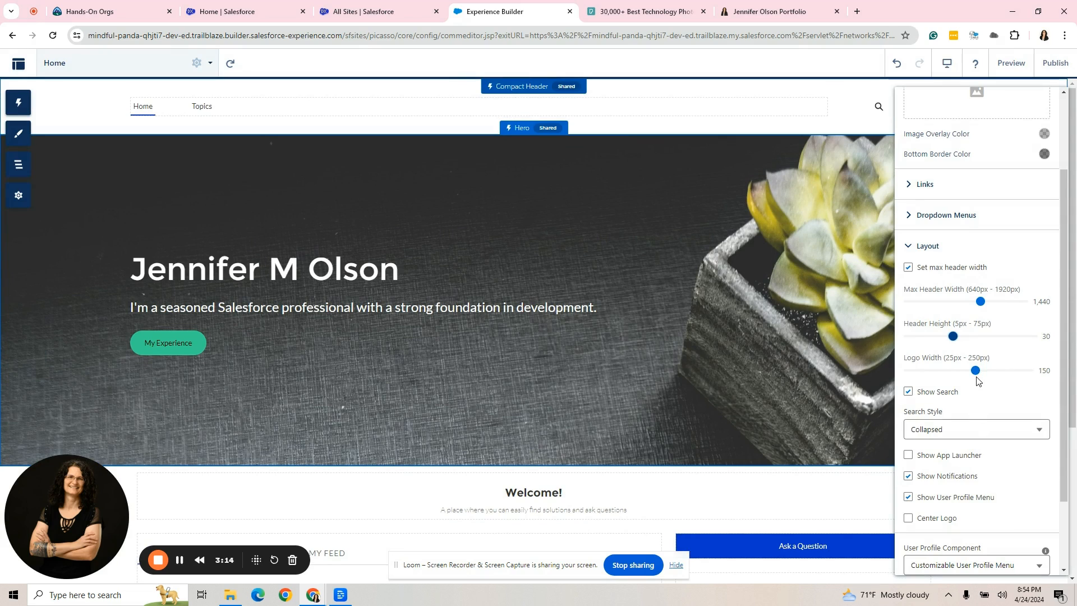
{"action": "left_click", "coordinate": [907, 392]}
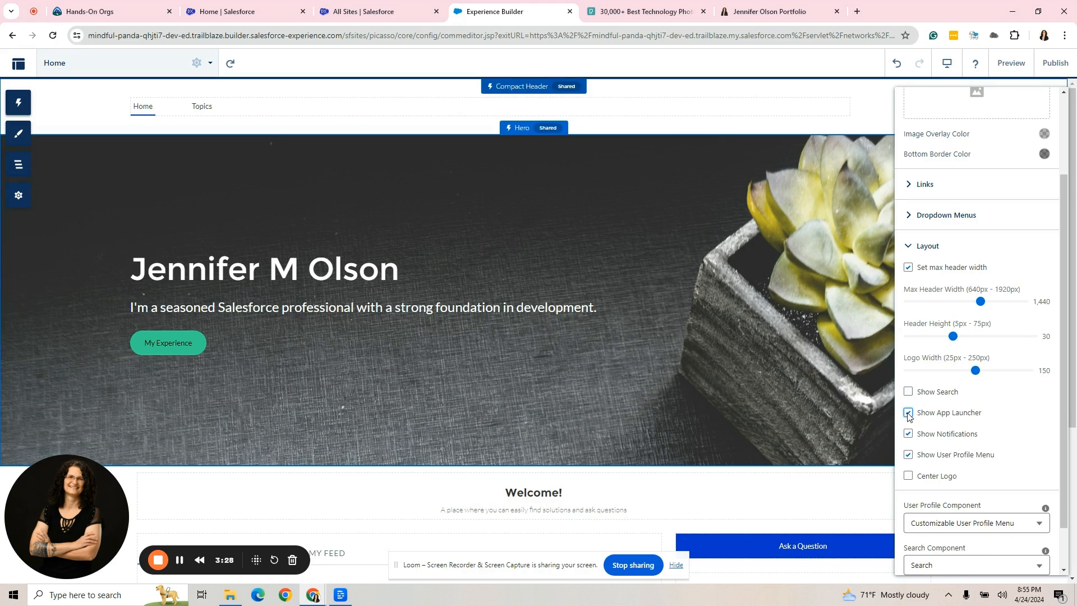
Turn off Show App Launcher, Show Notifications and Show User Profile Menu.
{"action": "left_click", "coordinate": [907, 413]}
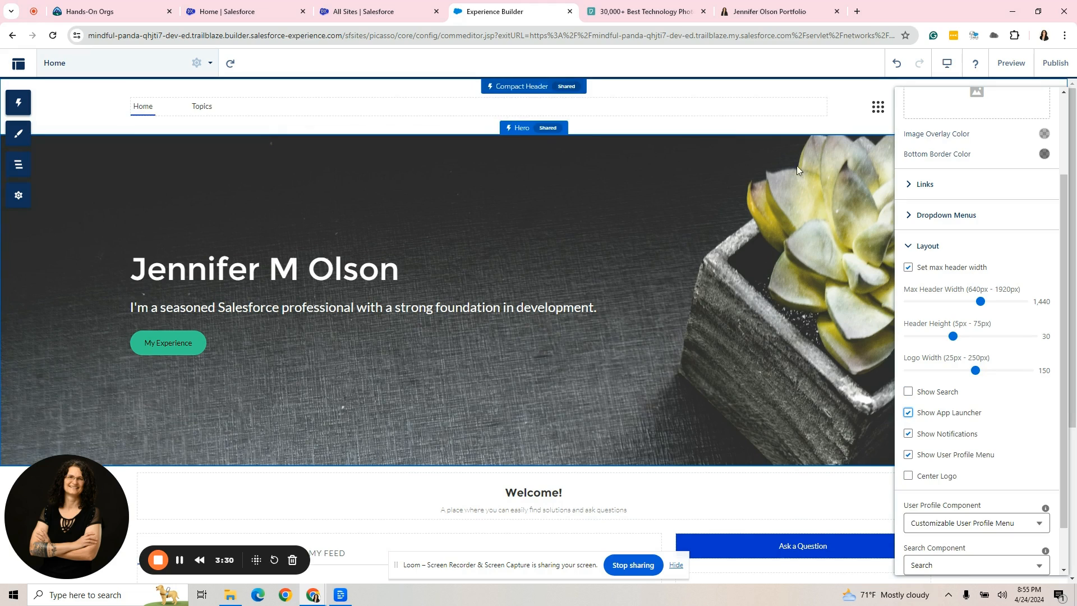
{"action": "mouse_move", "coordinate": [877, 108]}
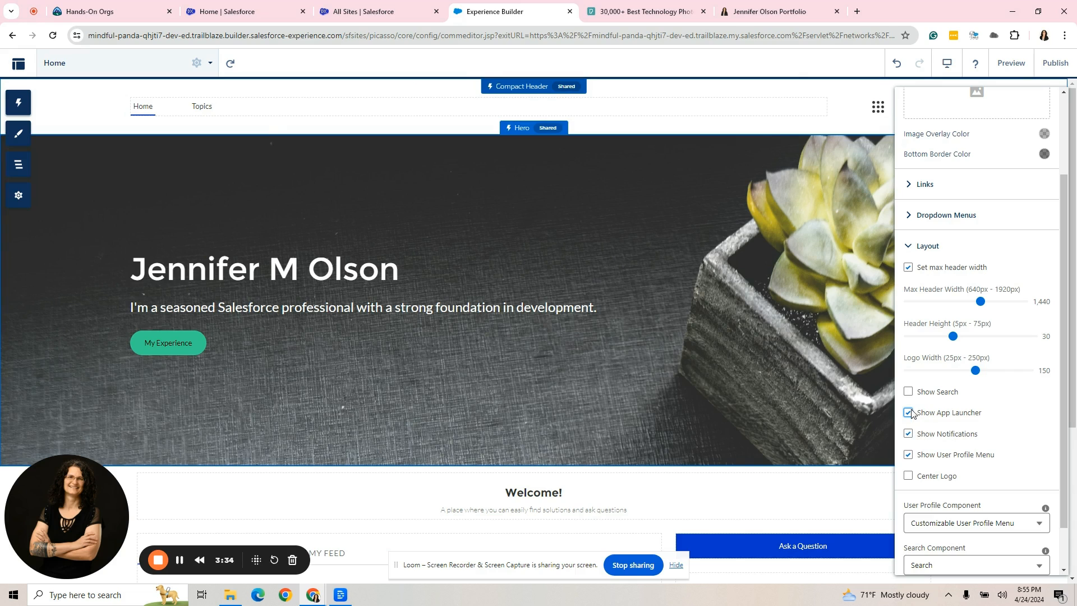
{"action": "left_click", "coordinate": [907, 413]}
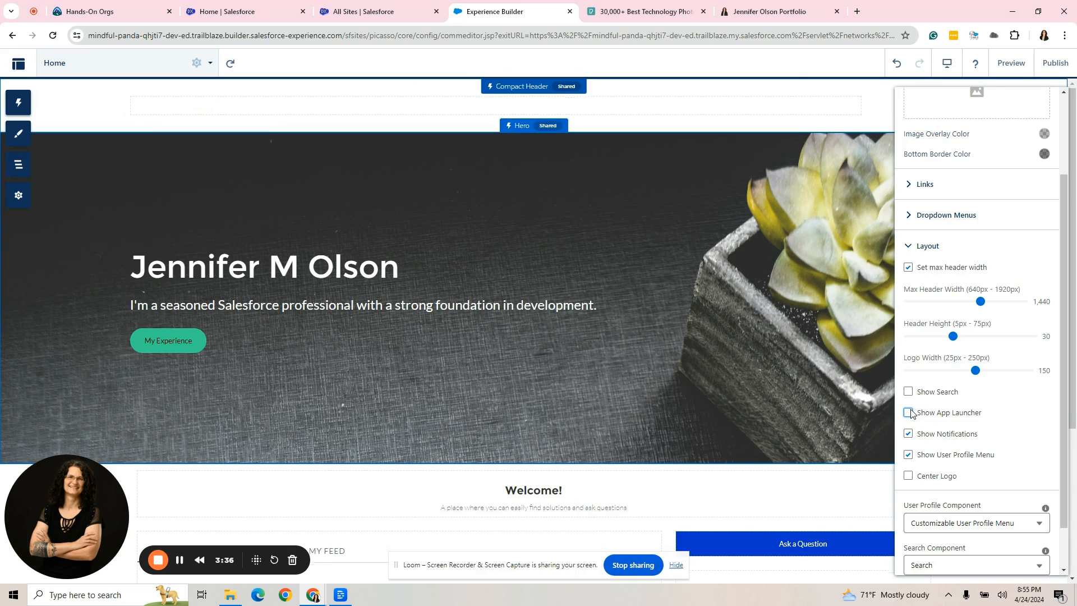
{"action": "left_click", "coordinate": [907, 412]}
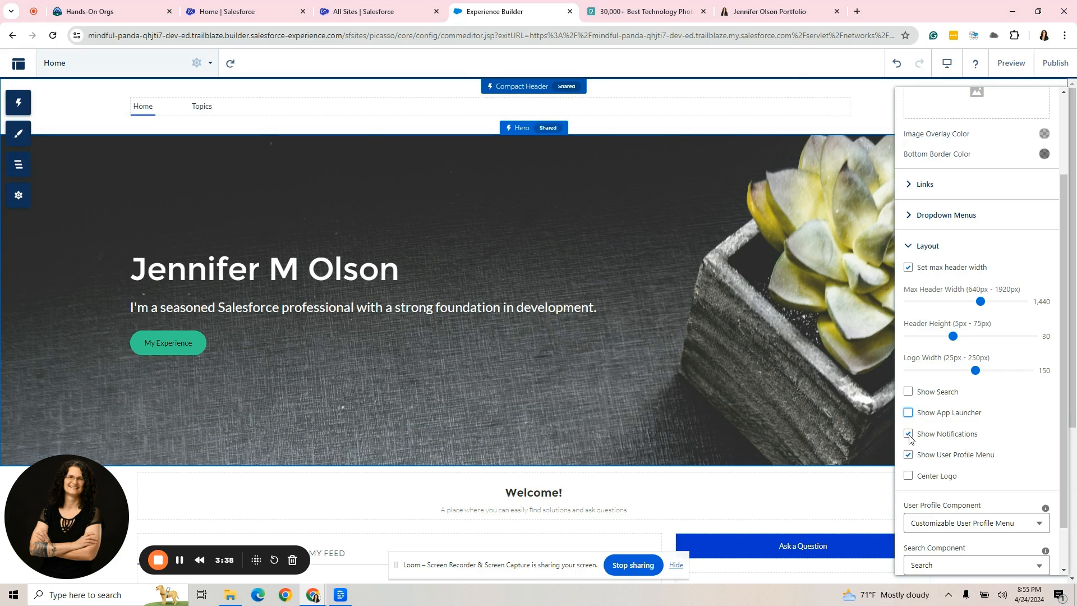
{"action": "left_click", "coordinate": [907, 432]}
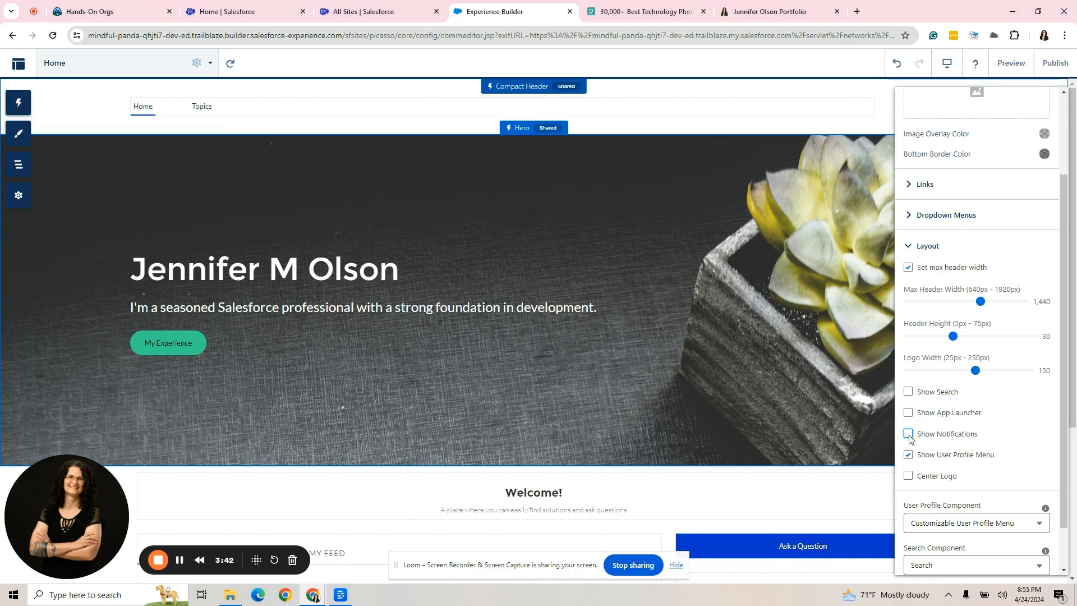
{"action": "left_click", "coordinate": [907, 433]}
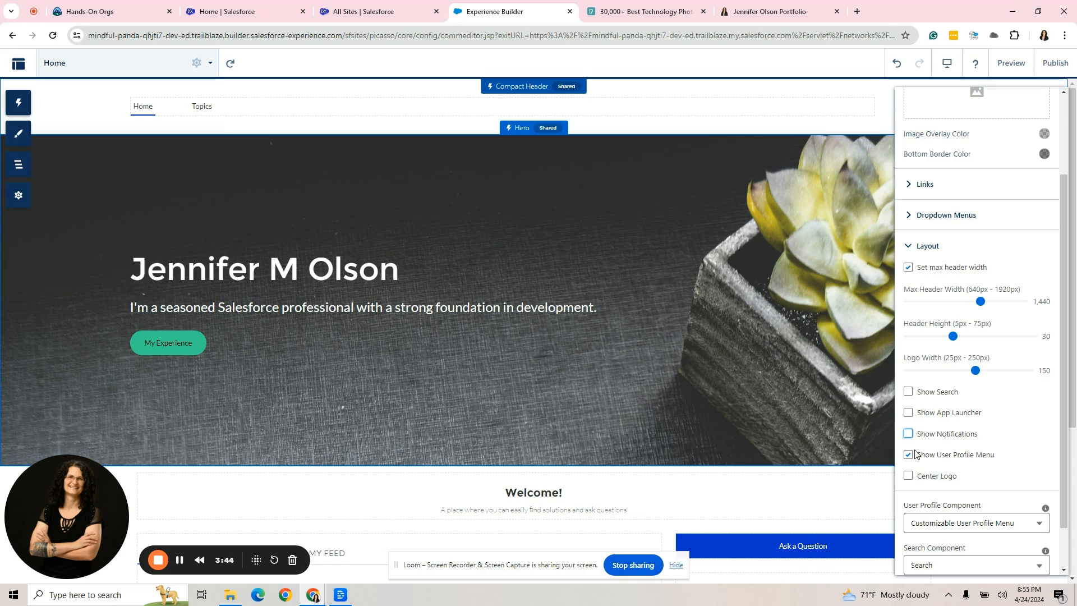
{"action": "left_click", "coordinate": [907, 455]}
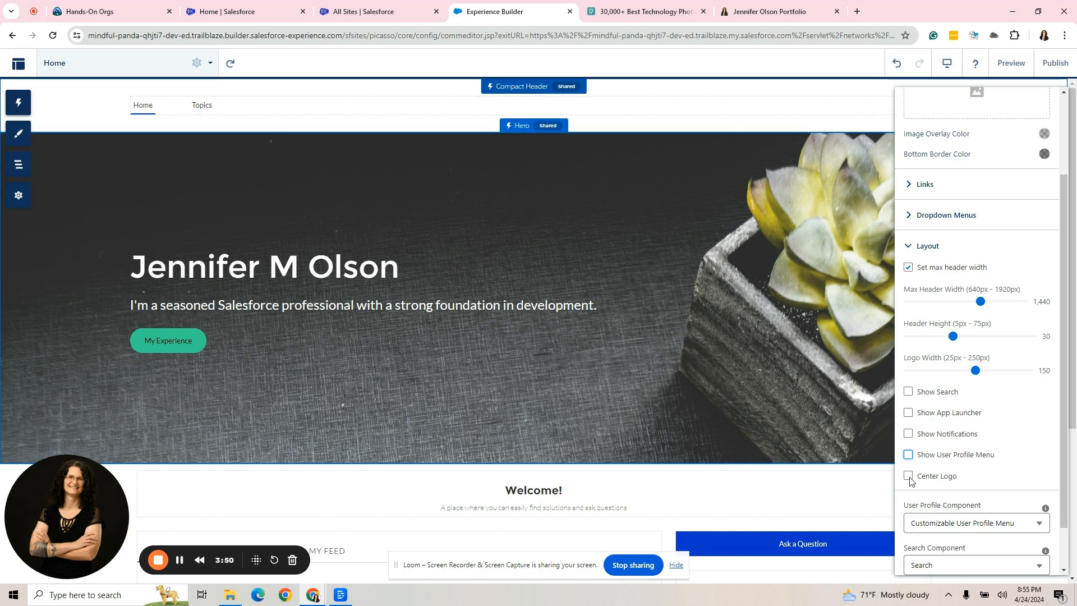
{"action": "left_click", "coordinate": [907, 476]}
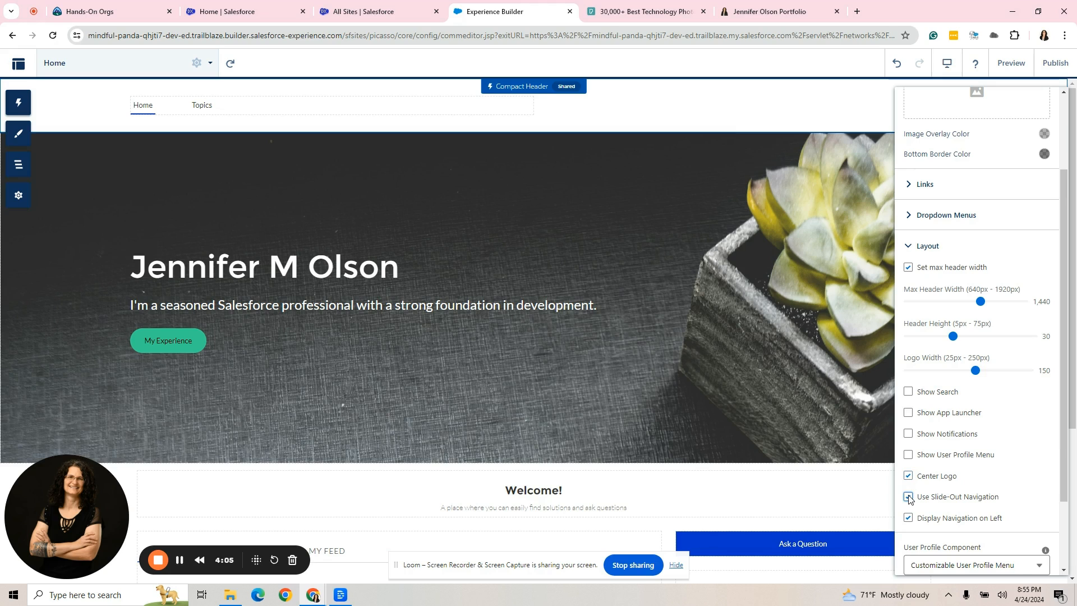
{"action": "left_click", "coordinate": [907, 497]}
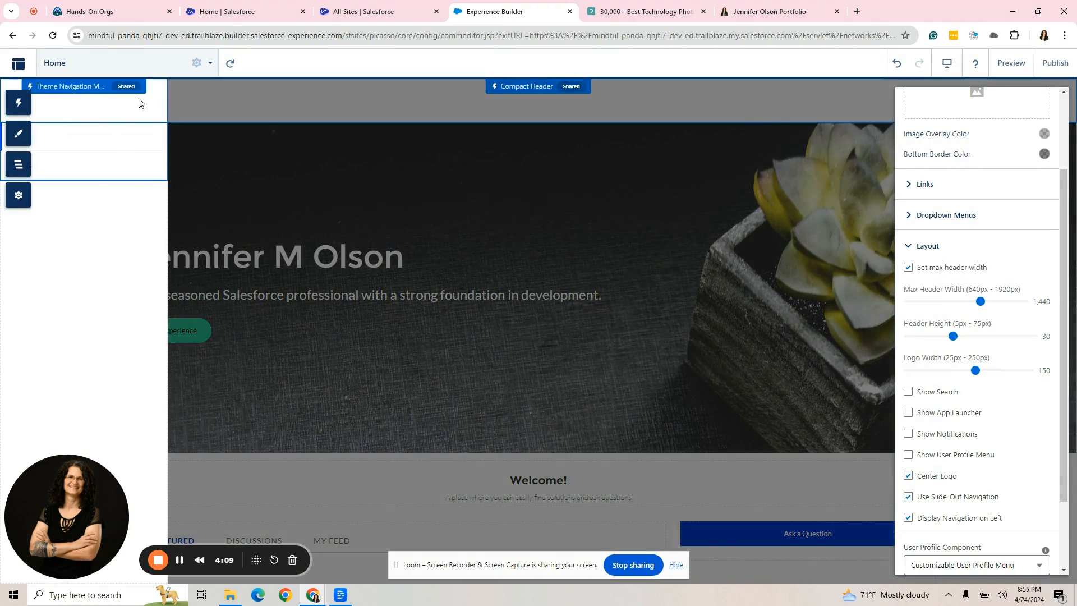
{"action": "mouse_move", "coordinate": [212, 101]}
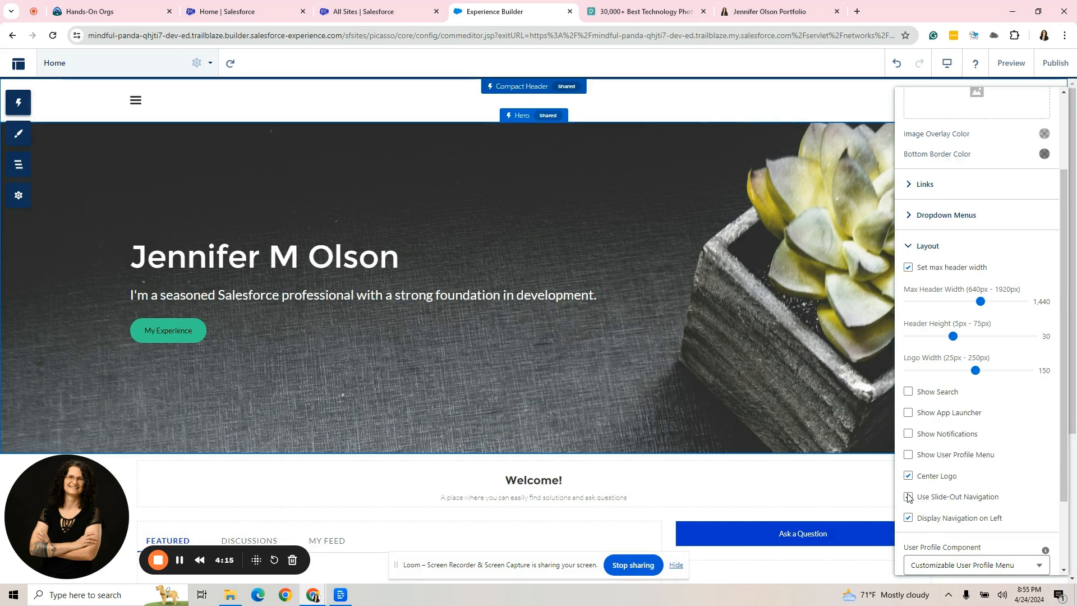
{"action": "left_click", "coordinate": [908, 498]}
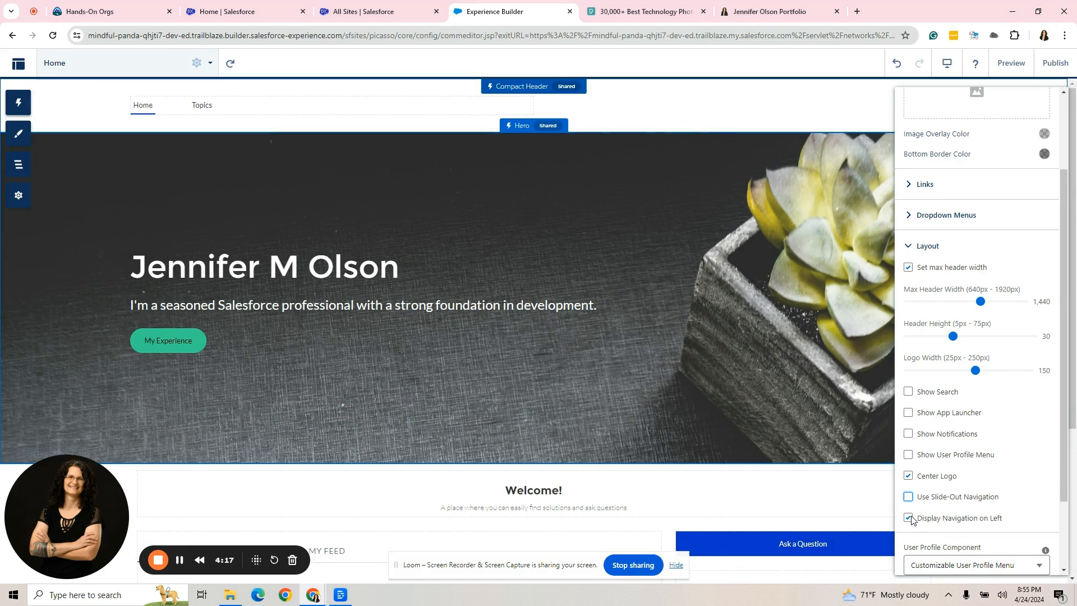
{"action": "left_click", "coordinate": [907, 518]}
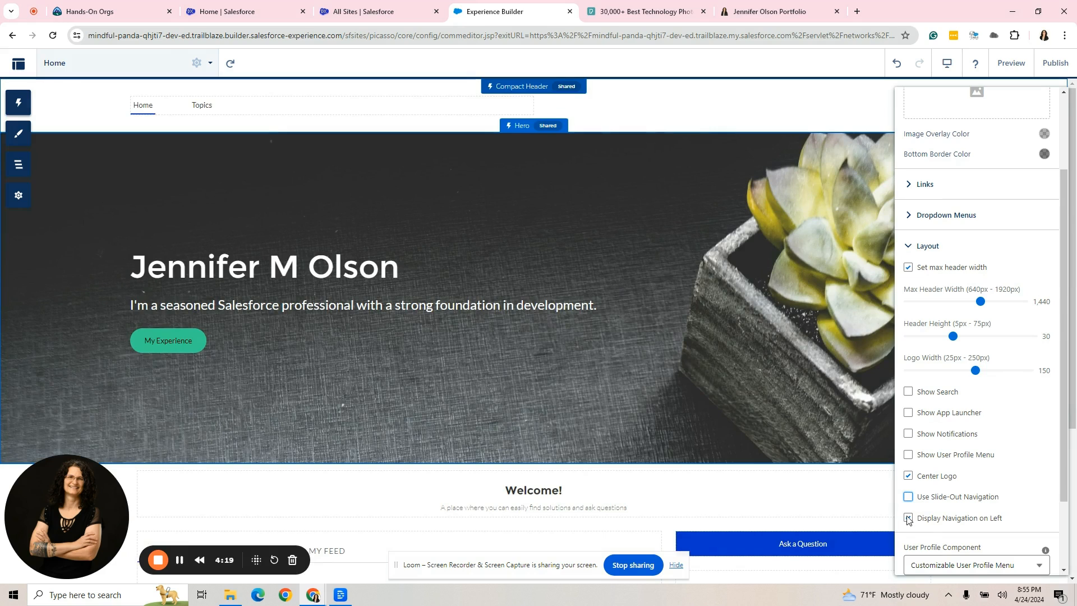
{"action": "left_click", "coordinate": [907, 518]}
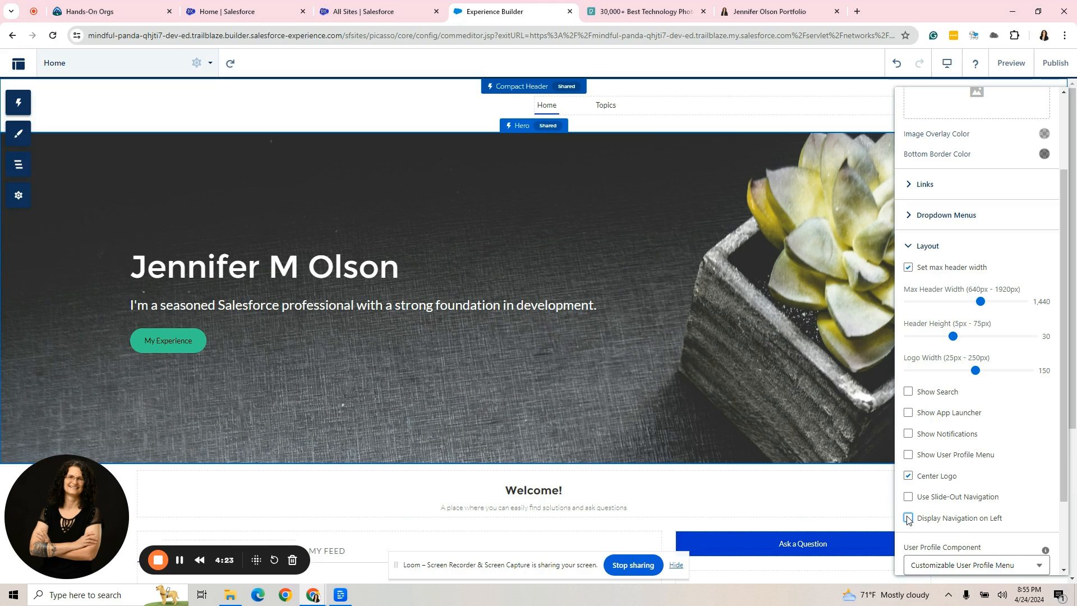
{"action": "left_click", "coordinate": [907, 475]}
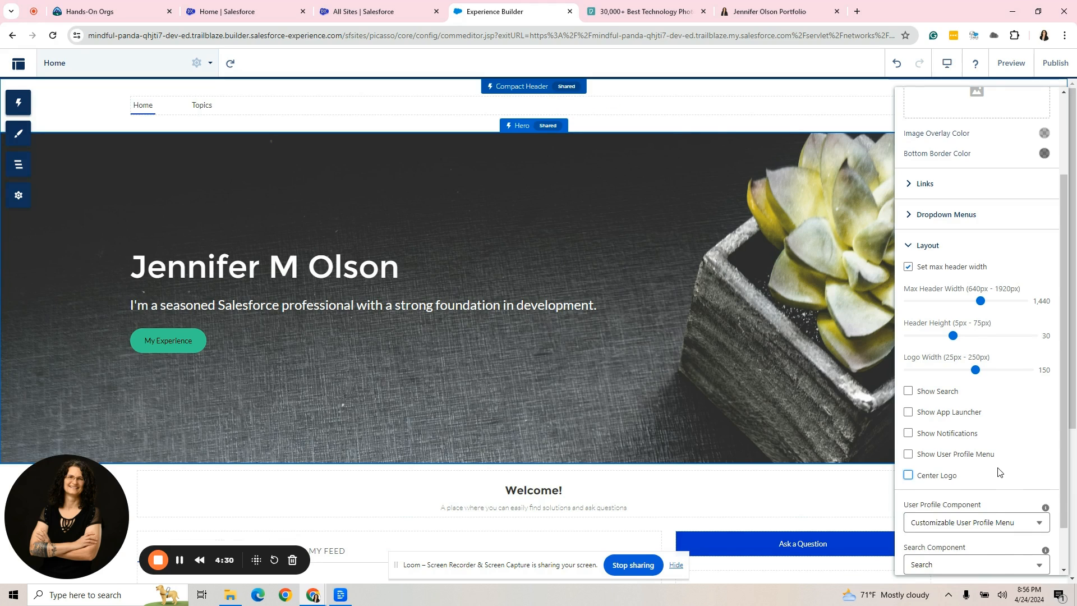
Keep the Theme Navigation Menu component choice and close the Compact Header properties.
{"action": "scroll", "scroll_direction": "down", "scroll_amount": 3}
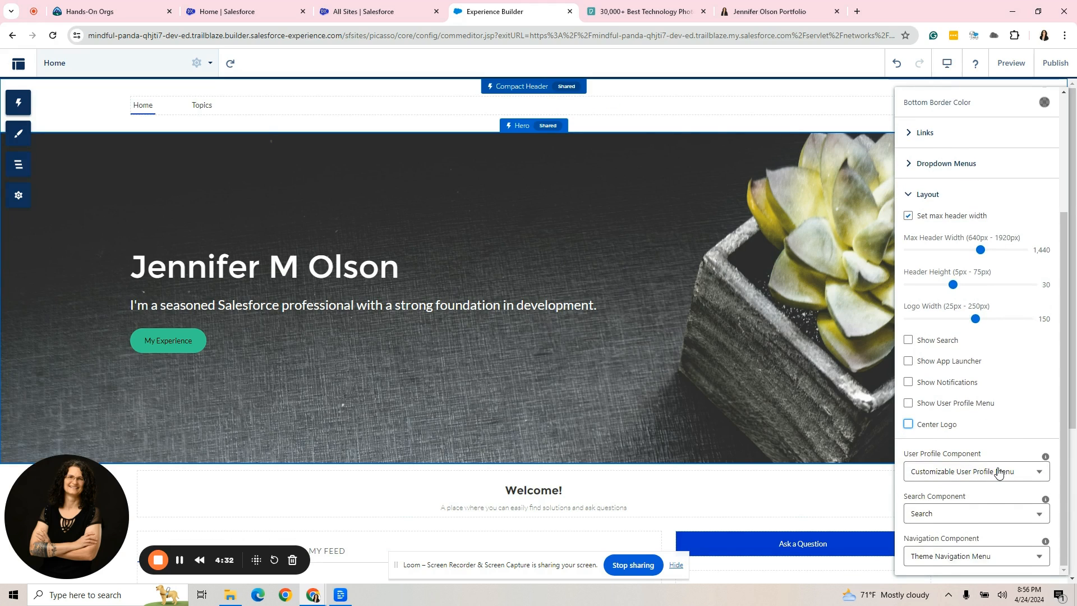
{"action": "mouse_move", "coordinate": [980, 523]}
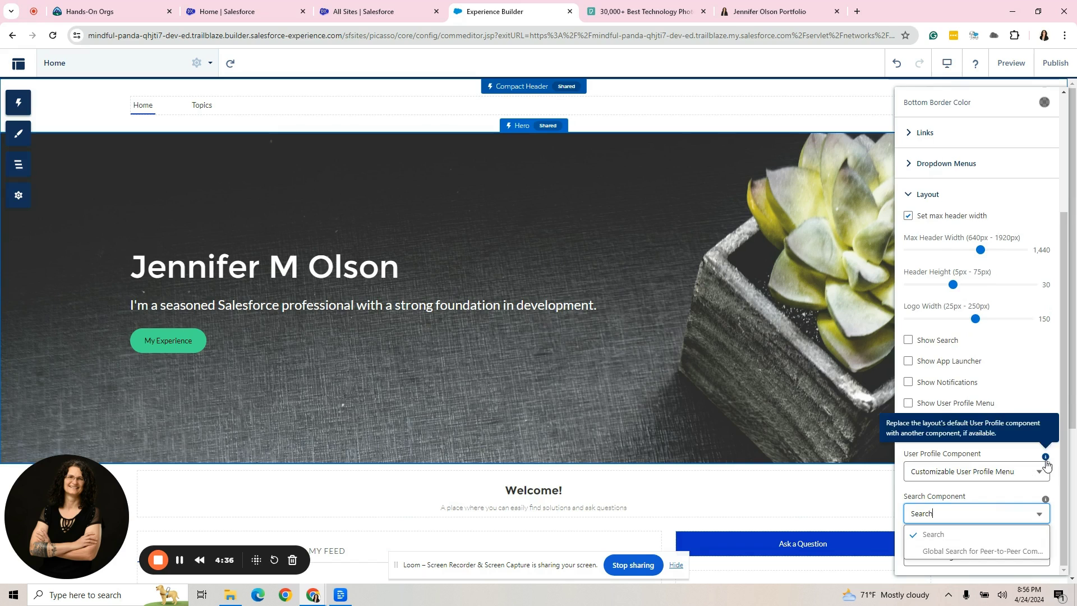
{"action": "mouse_move", "coordinate": [1005, 470]}
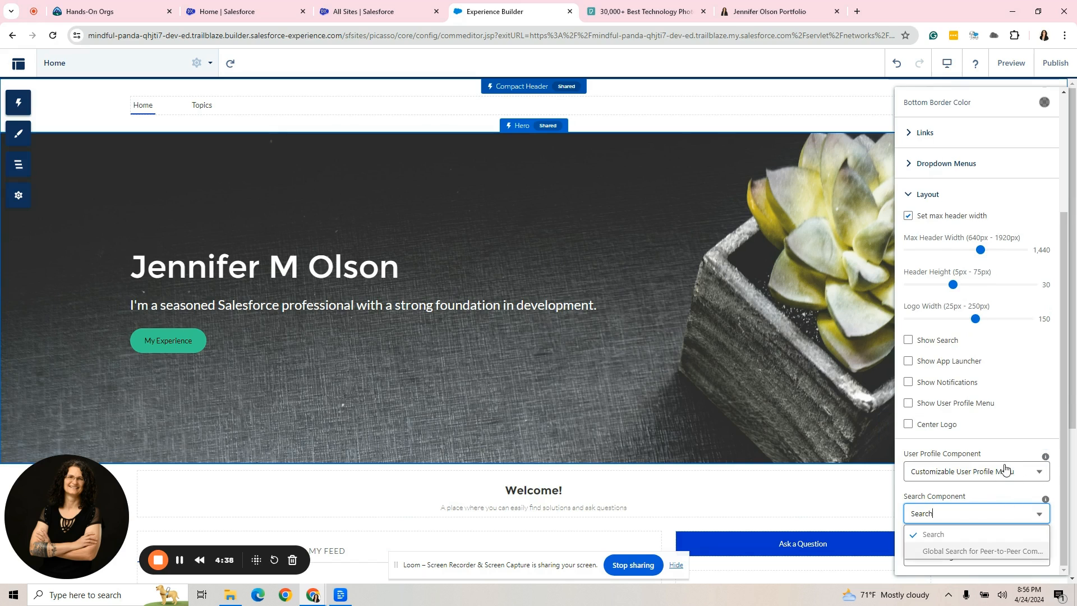
{"action": "left_click", "coordinate": [975, 470]}
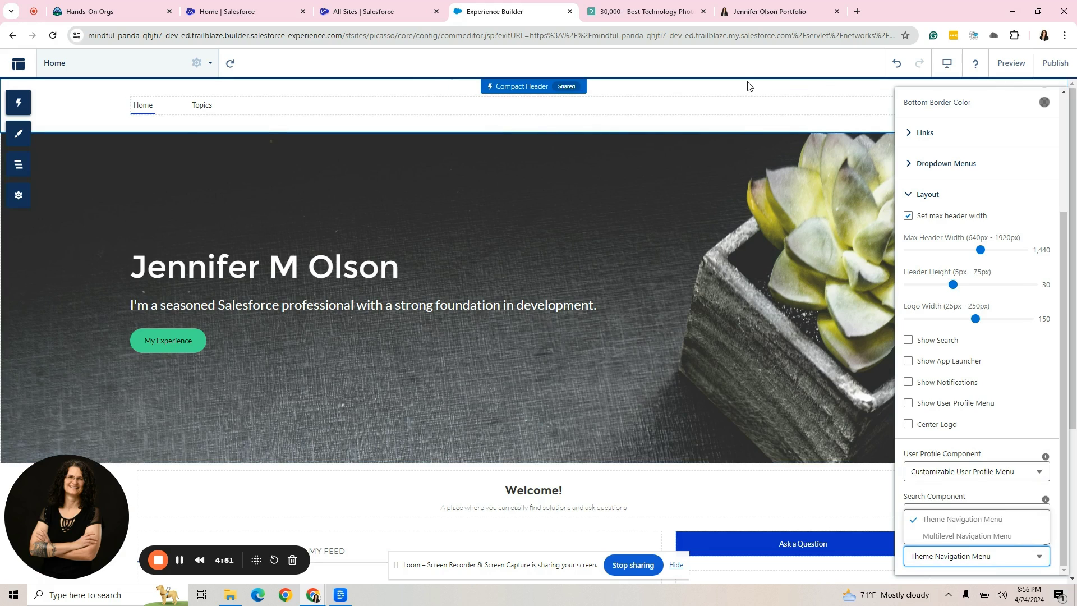
{"action": "left_click", "coordinate": [960, 519]}
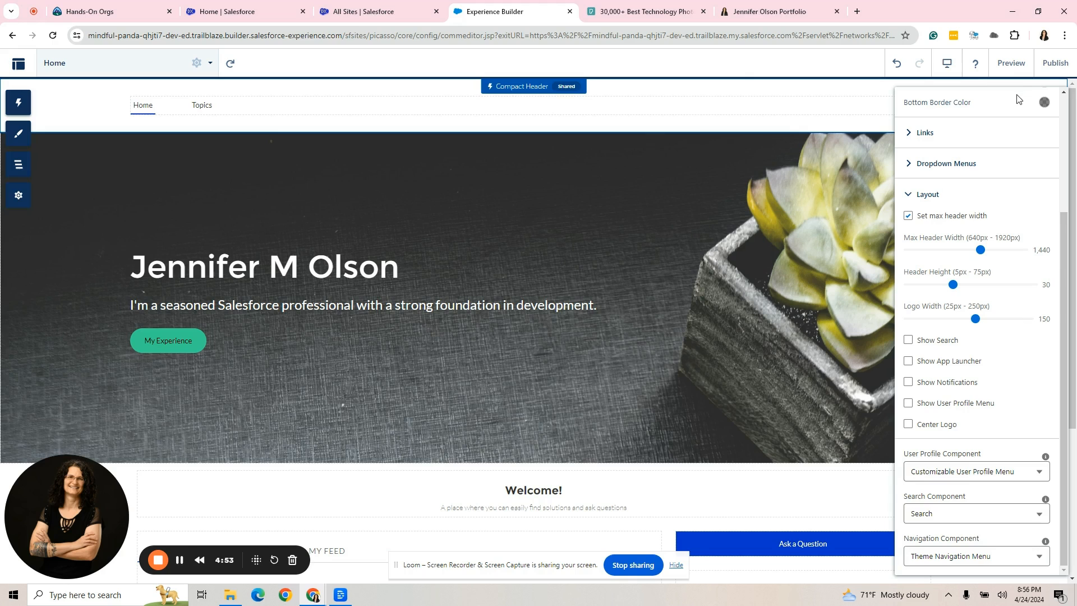
{"action": "scroll", "scroll_direction": "up", "scroll_amount": 3}
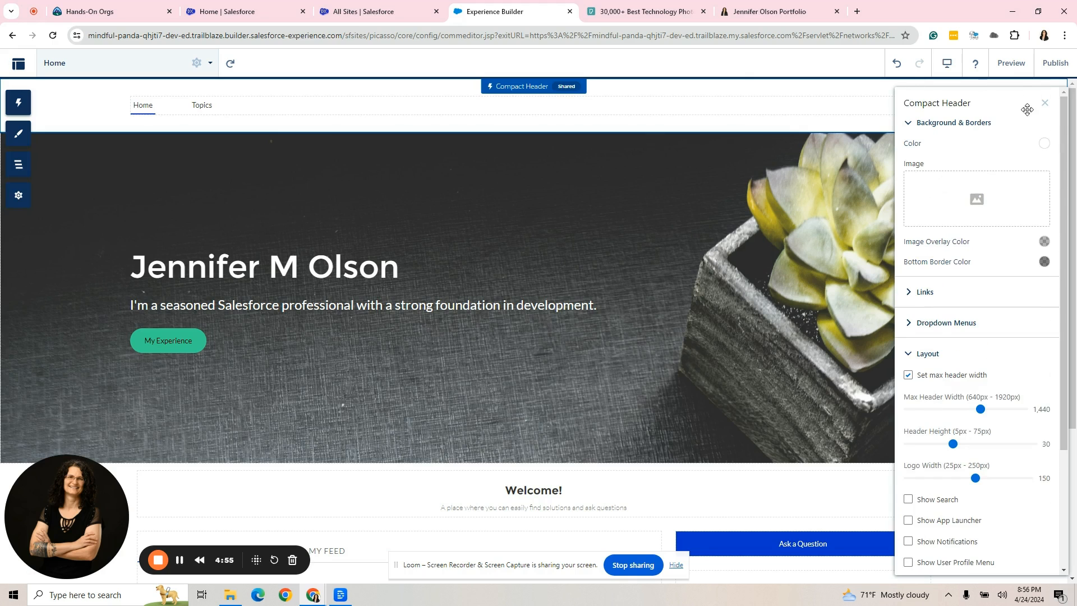
{"action": "left_click", "coordinate": [1044, 102]}
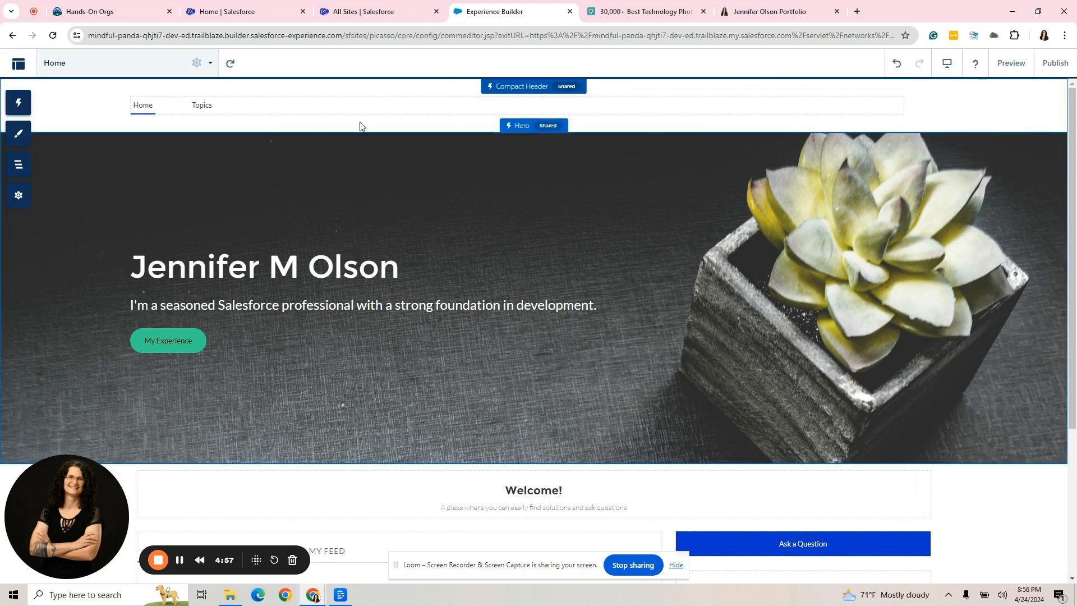
{"action": "mouse_move", "coordinate": [978, 112]}
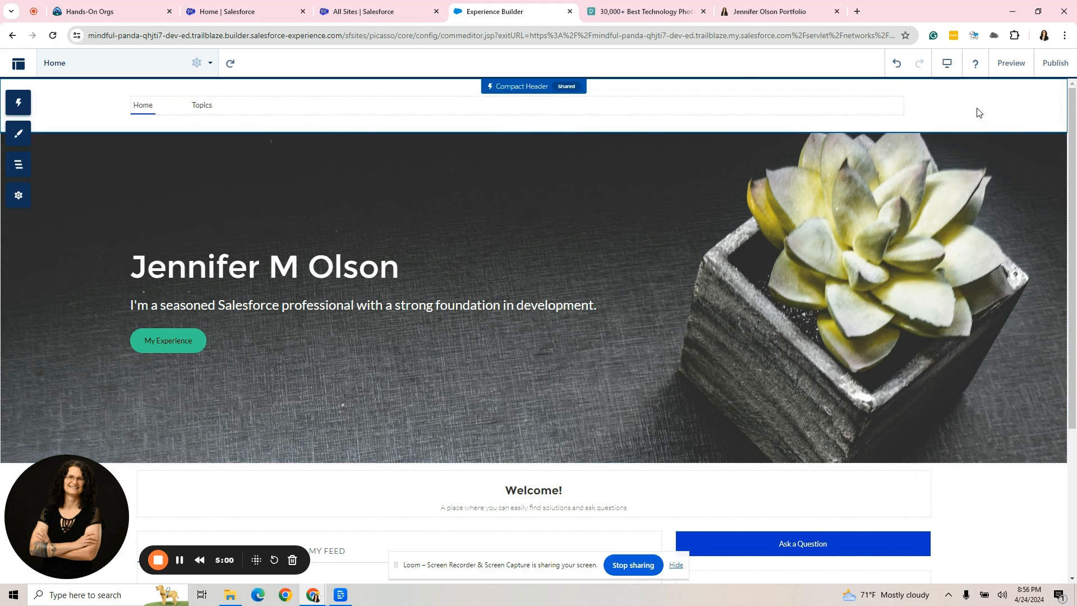
{"action": "mouse_move", "coordinate": [335, 91]}
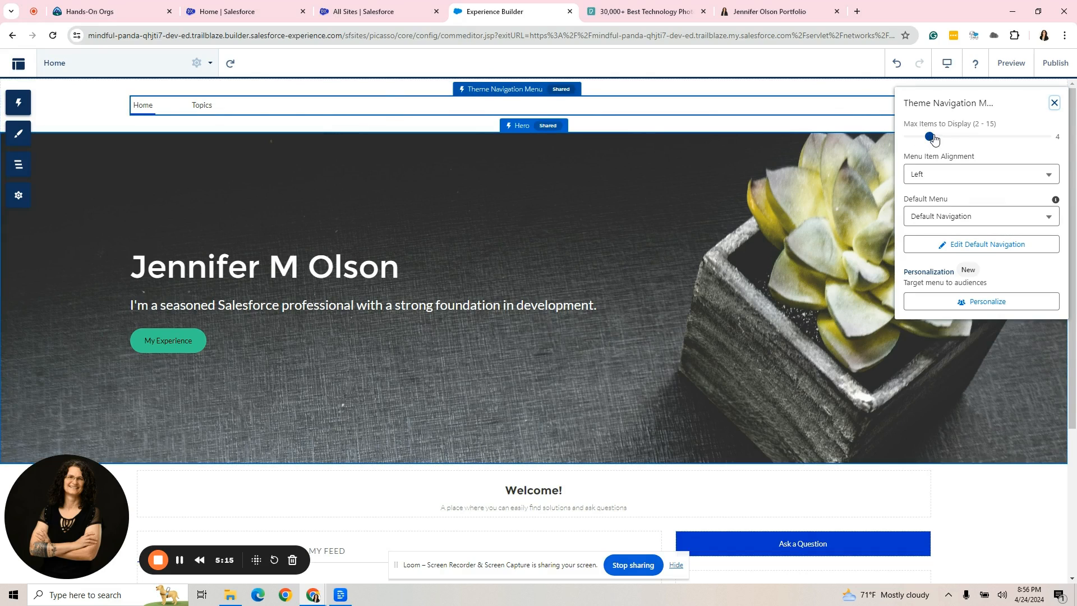
Try Center and other Menu Item Alignment options for the Theme Navigation Menu.
{"action": "left_click", "coordinate": [978, 174]}
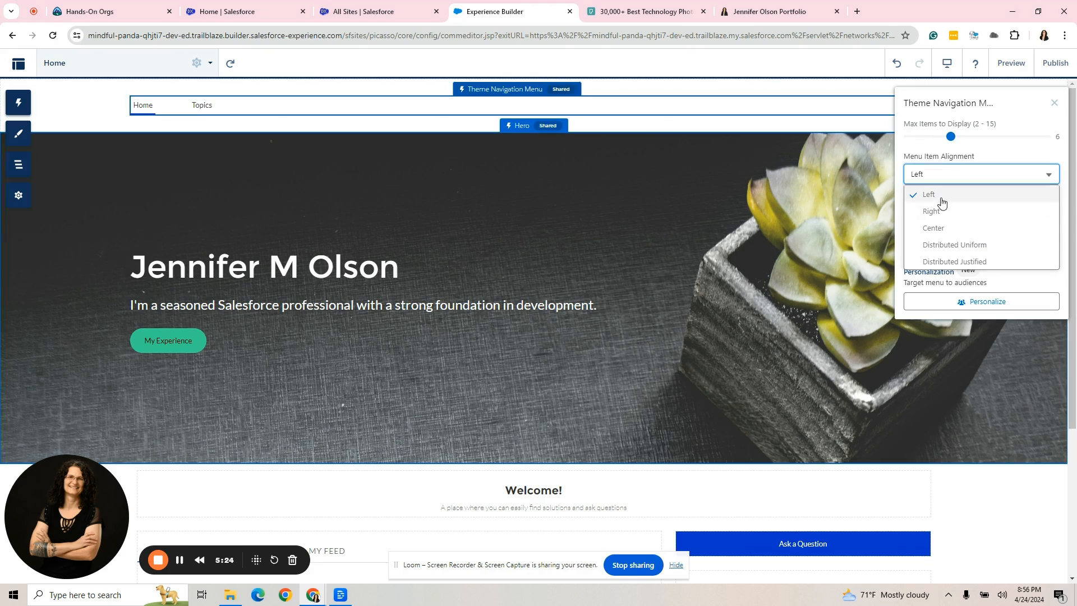
{"action": "mouse_move", "coordinate": [944, 223]}
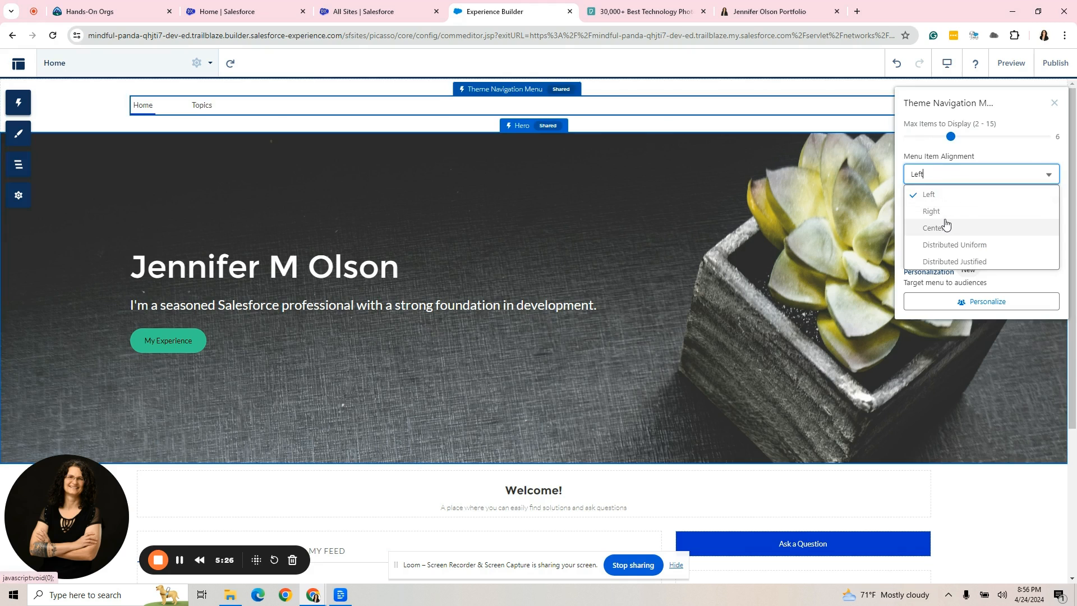
{"action": "left_click", "coordinate": [934, 228]}
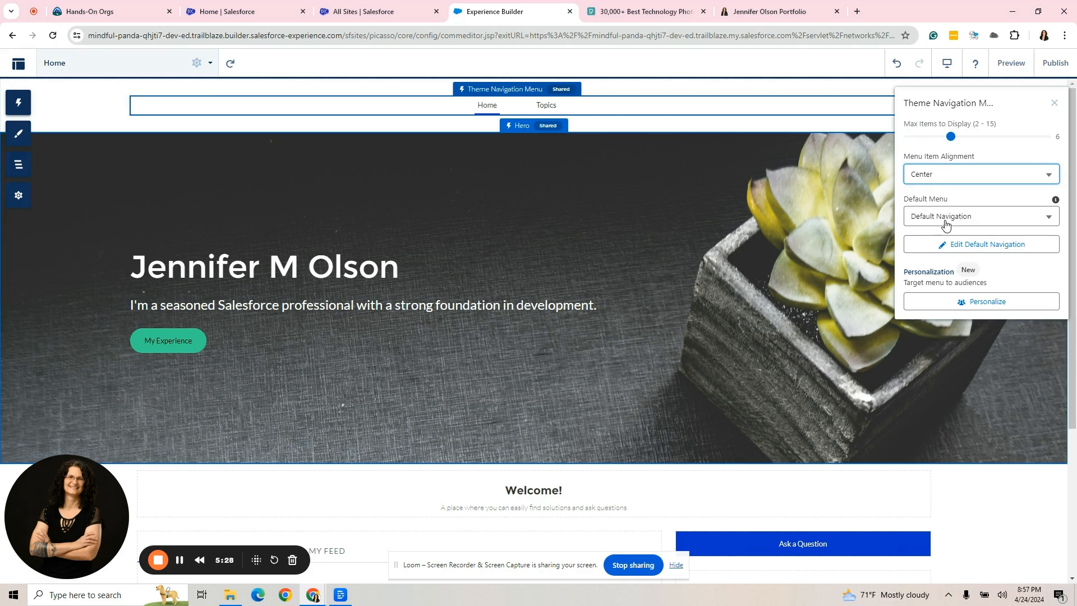
{"action": "left_click", "coordinate": [980, 174]}
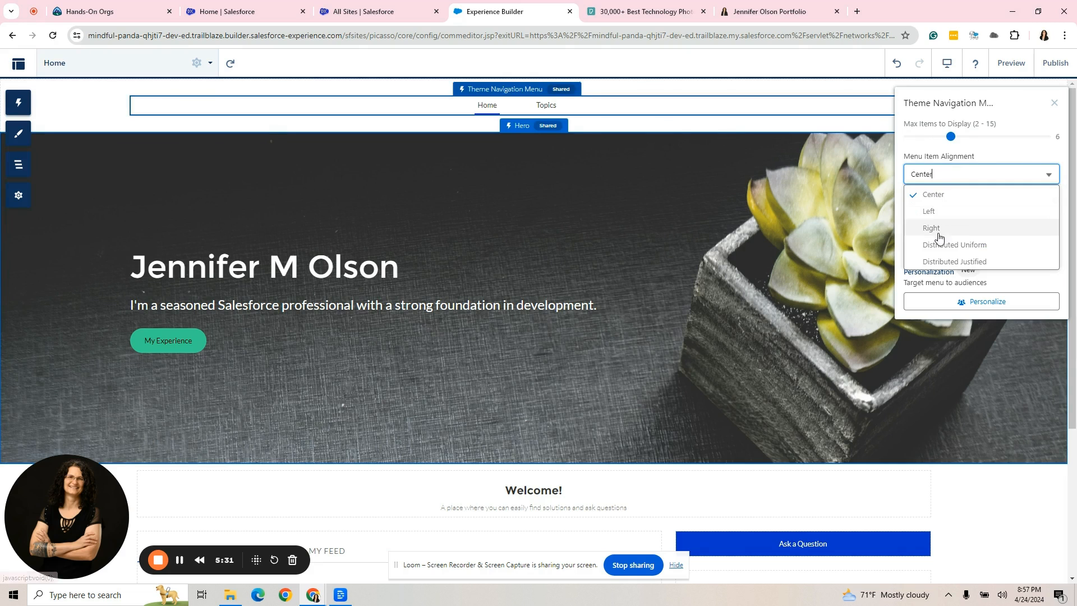
{"action": "left_click", "coordinate": [954, 244]}
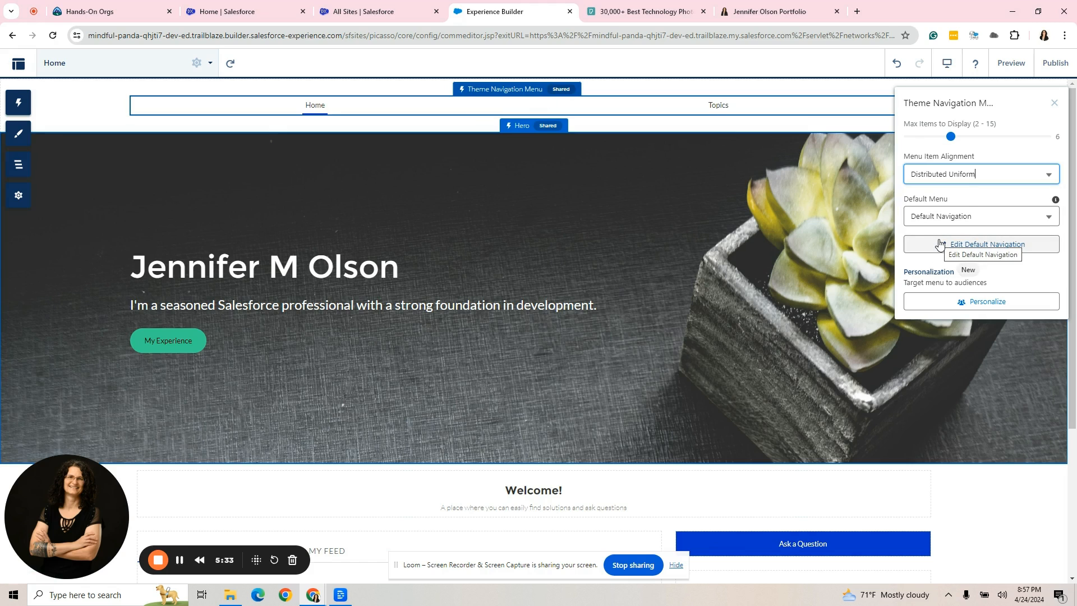
{"action": "left_click", "coordinate": [978, 173]}
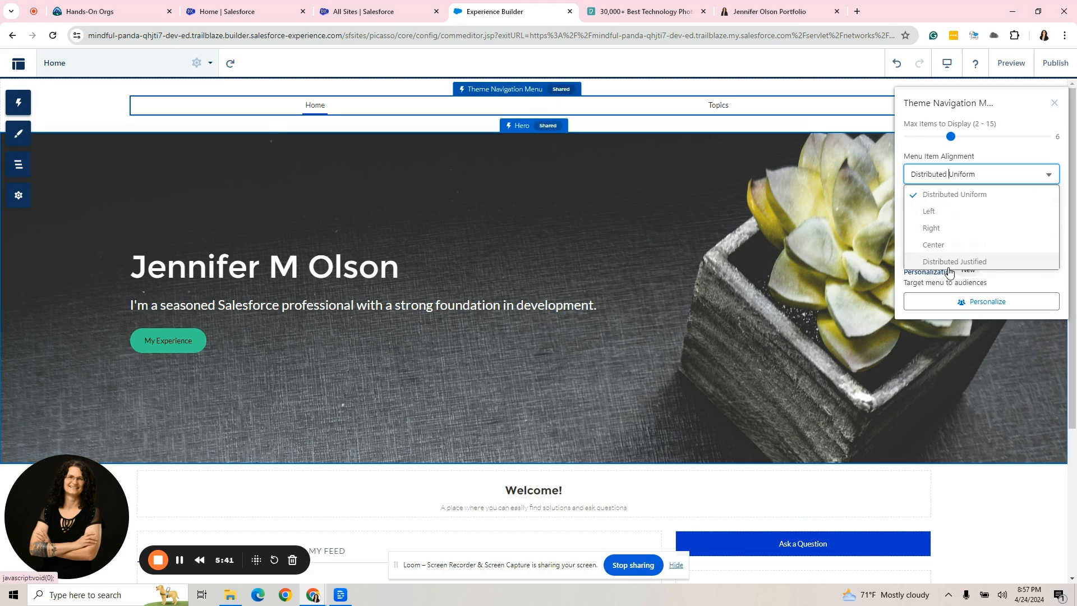
{"action": "left_click", "coordinate": [953, 261]}
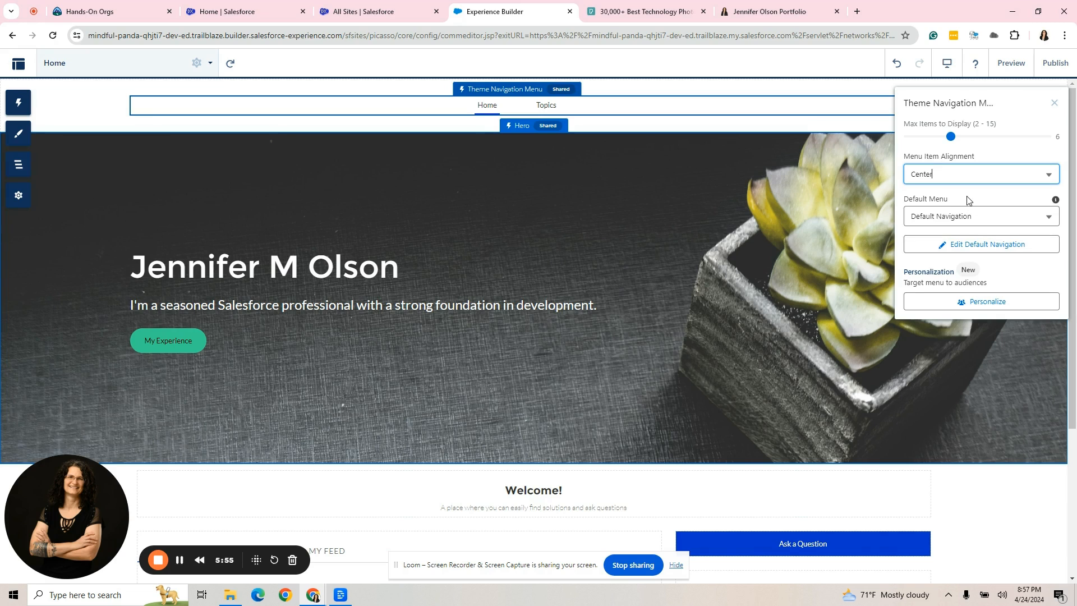
{"action": "mouse_move", "coordinate": [980, 243]}
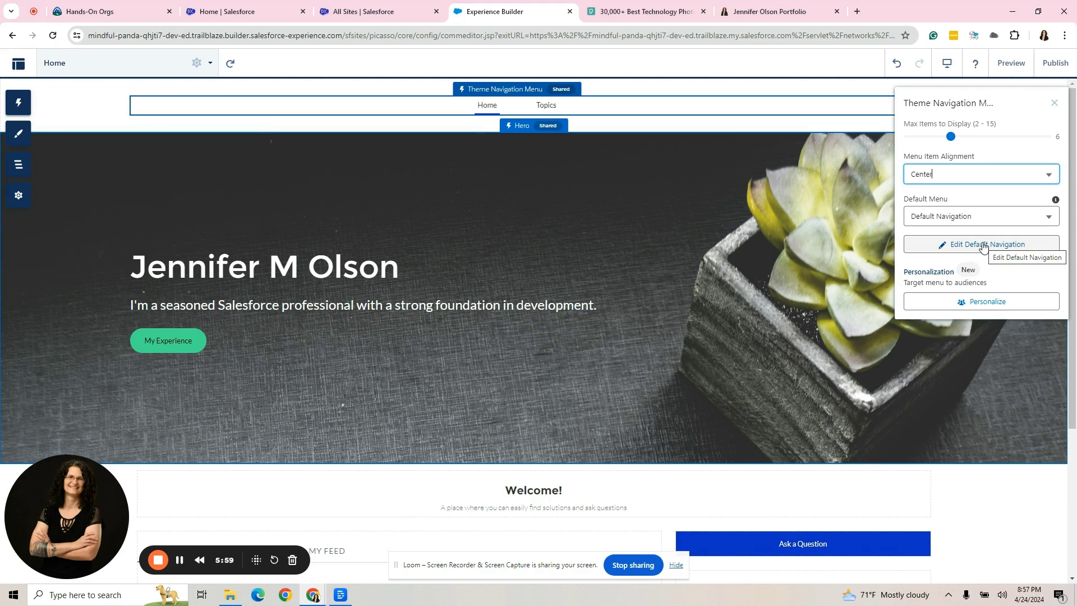
{"action": "left_click", "coordinate": [980, 244]}
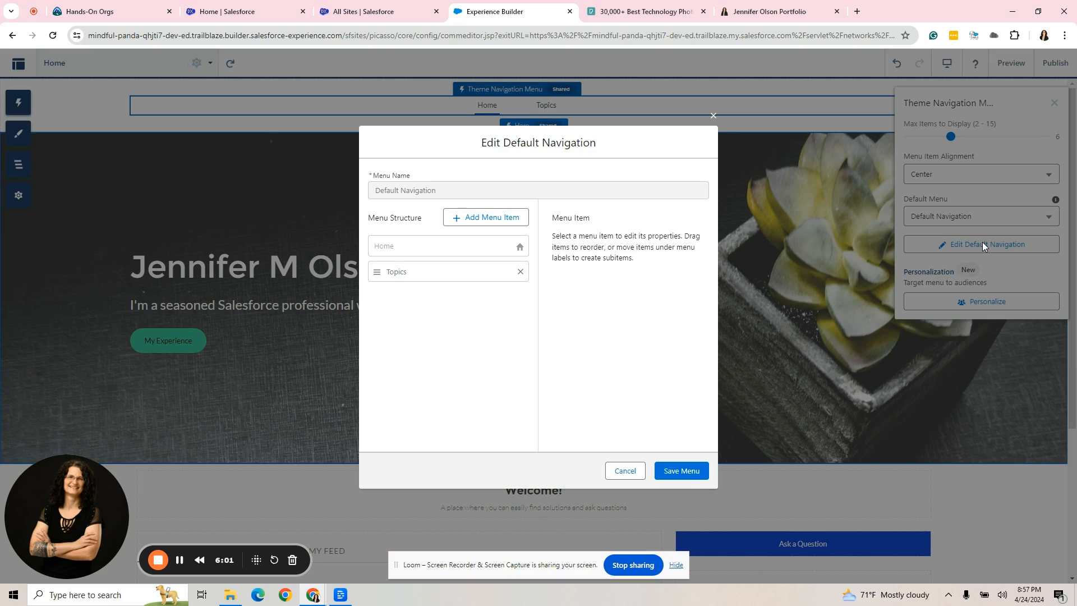
{"action": "mouse_move", "coordinate": [632, 472]}
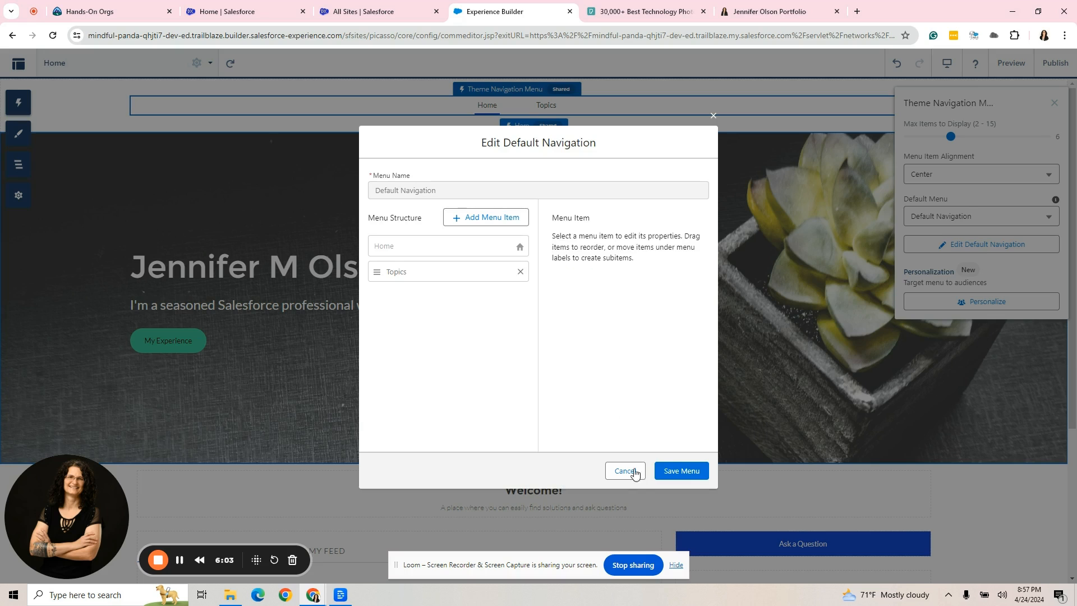
{"action": "left_click", "coordinate": [623, 470]}
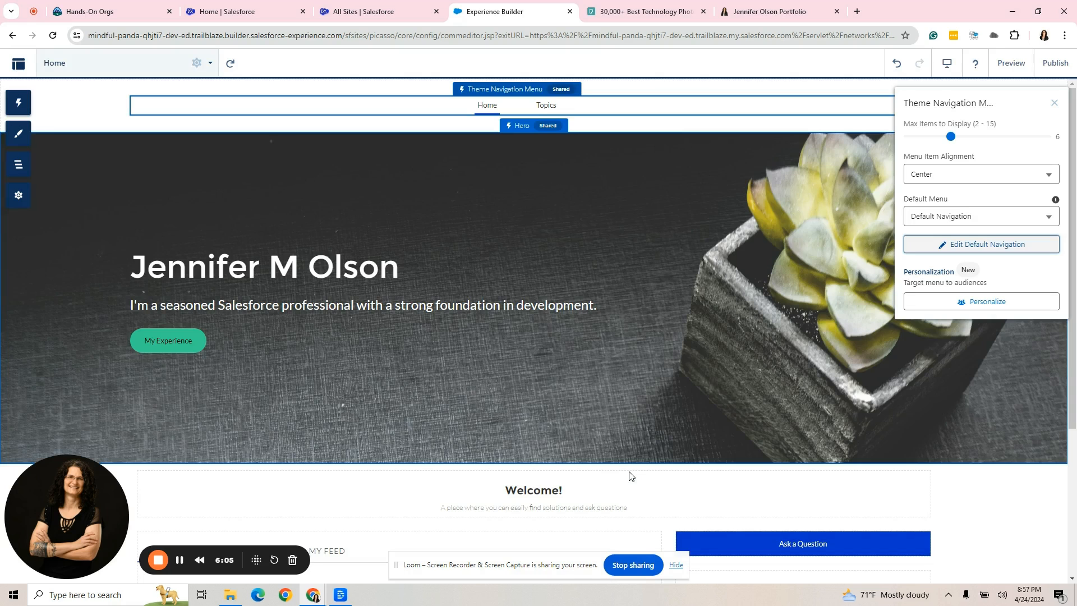
{"action": "mouse_move", "coordinate": [27, 216]}
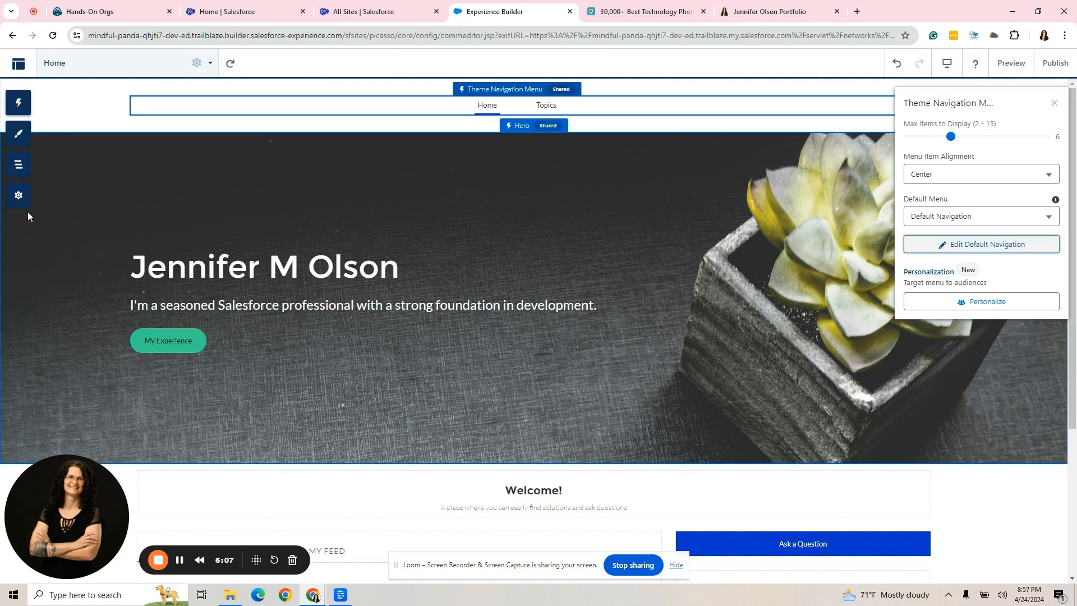
{"action": "mouse_move", "coordinate": [20, 196]}
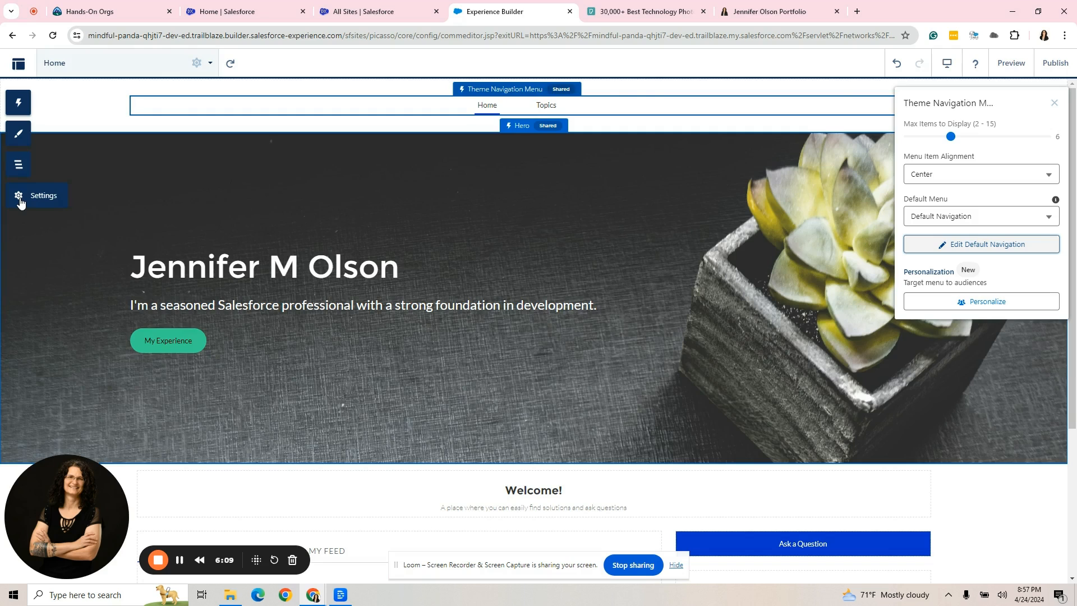
{"action": "left_click", "coordinate": [19, 195]}
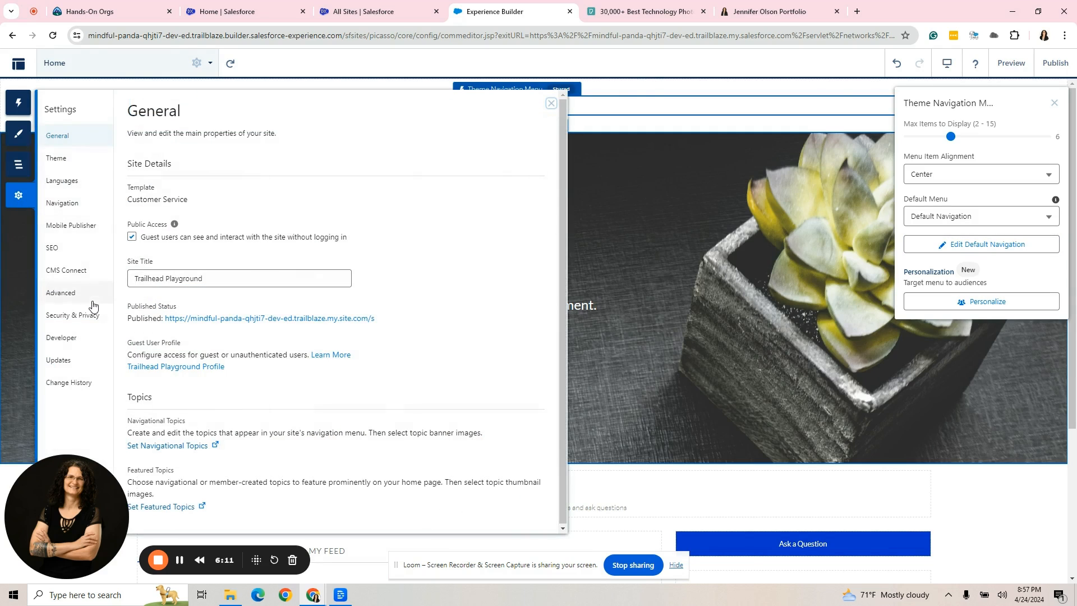
{"action": "left_click", "coordinate": [61, 204]}
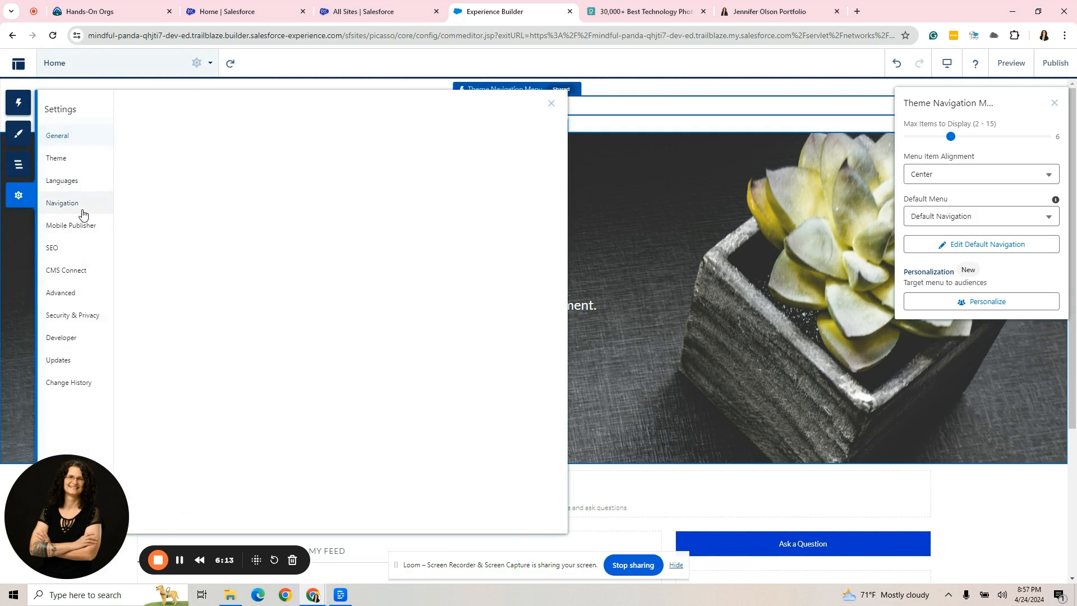
{"action": "left_click", "coordinate": [61, 203]}
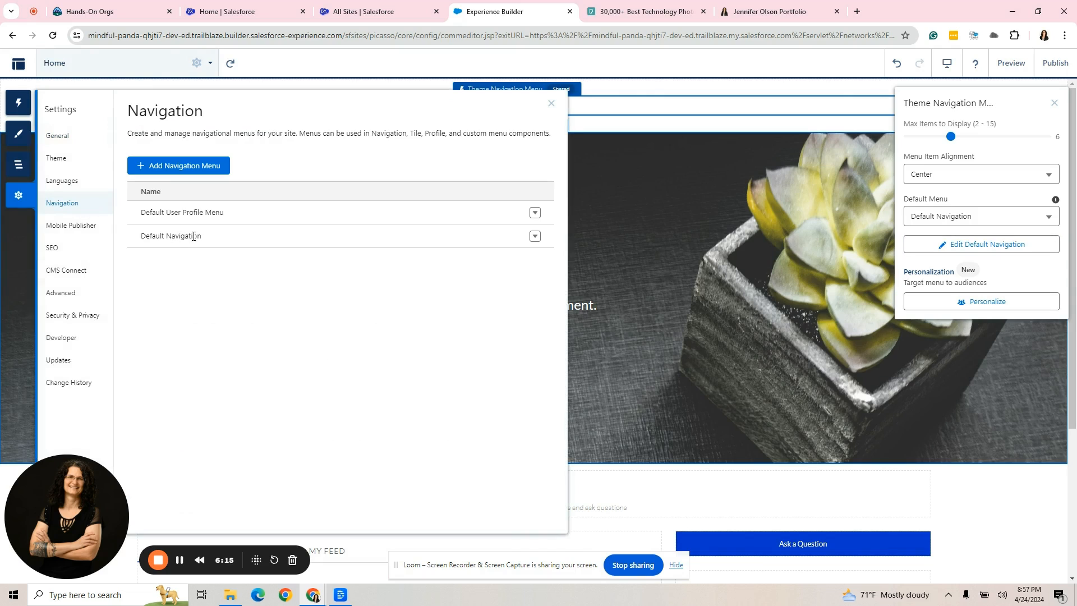
{"action": "mouse_move", "coordinate": [222, 239]}
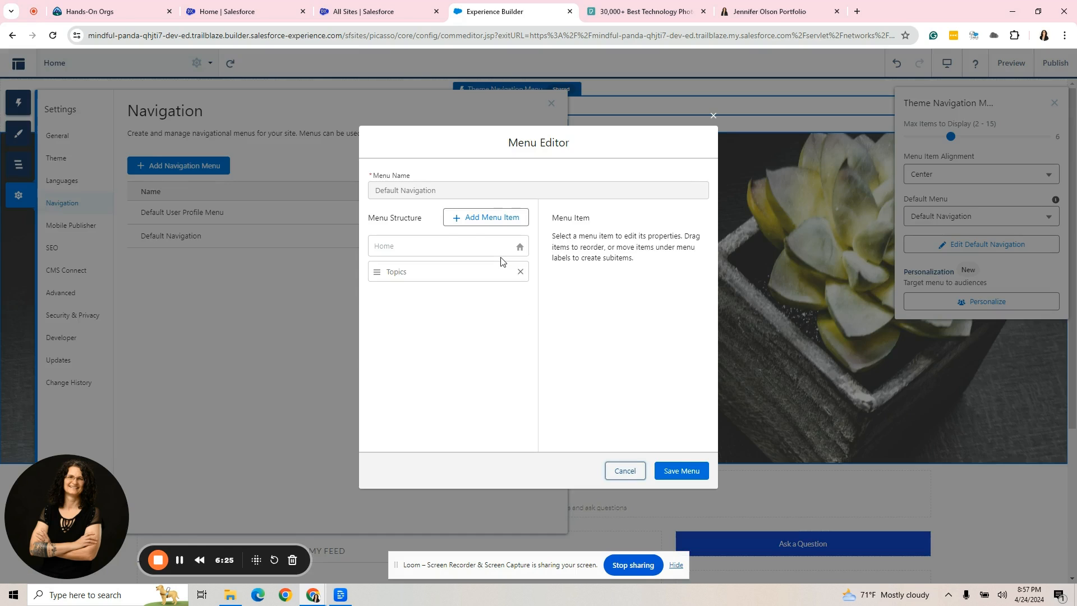
{"action": "left_click", "coordinate": [426, 271]}
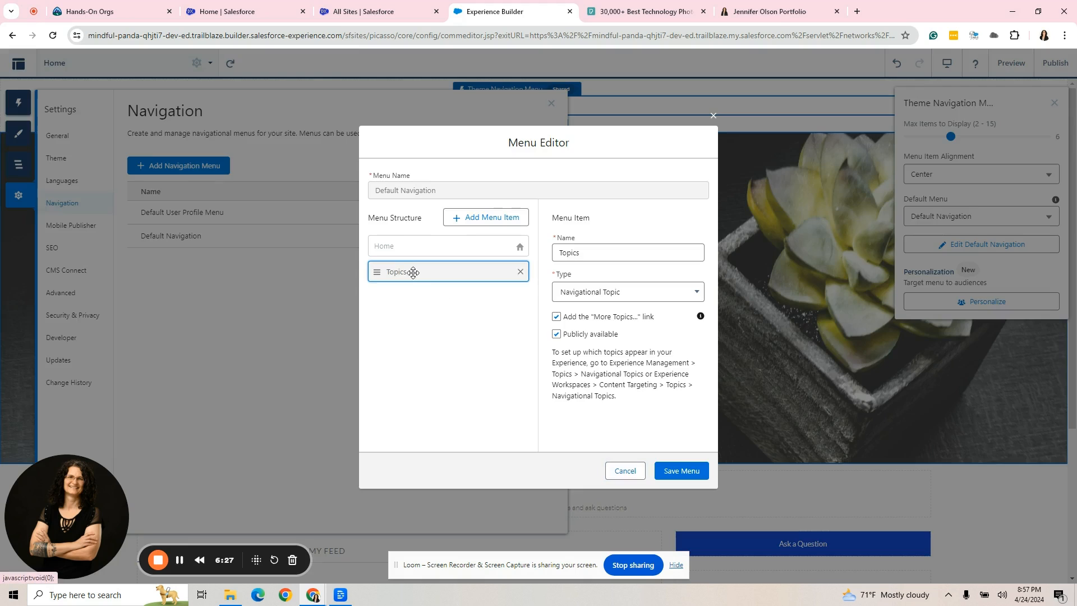
{"action": "mouse_move", "coordinate": [633, 304]}
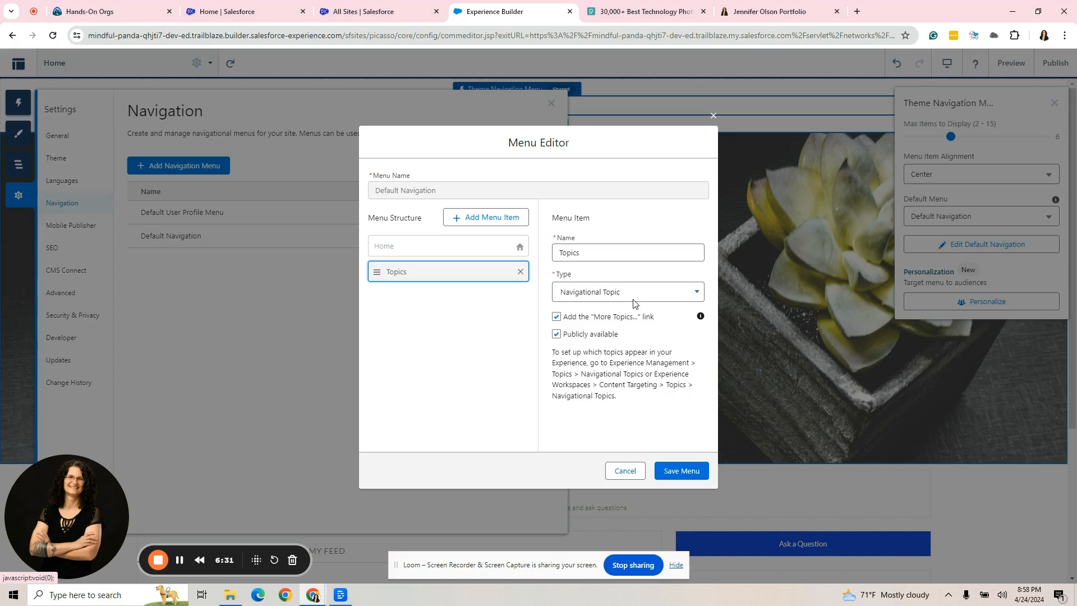
{"action": "mouse_move", "coordinate": [625, 470]}
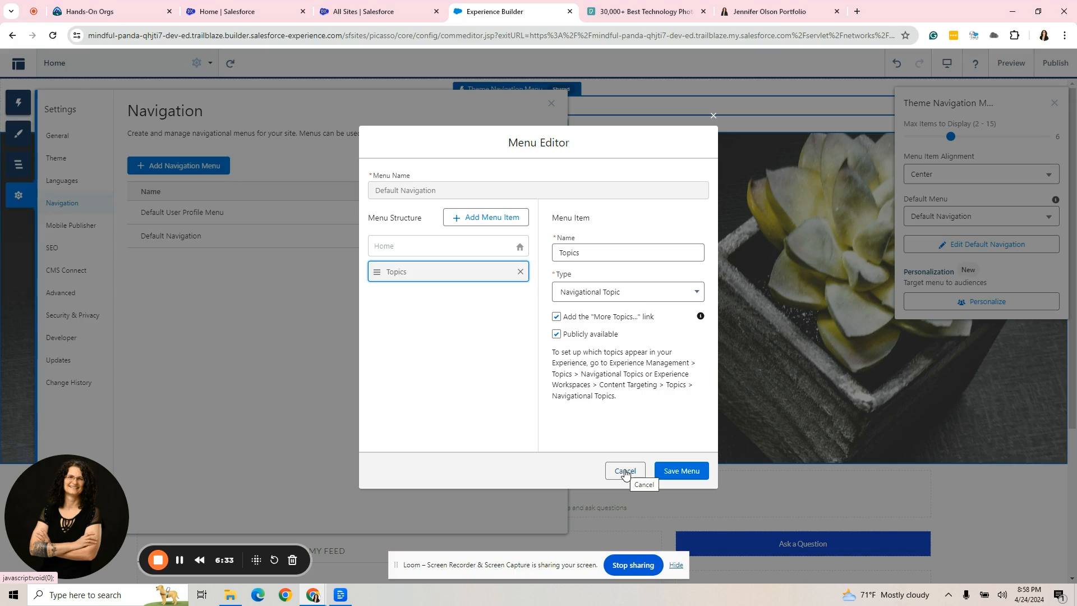
{"action": "left_click", "coordinate": [624, 470]}
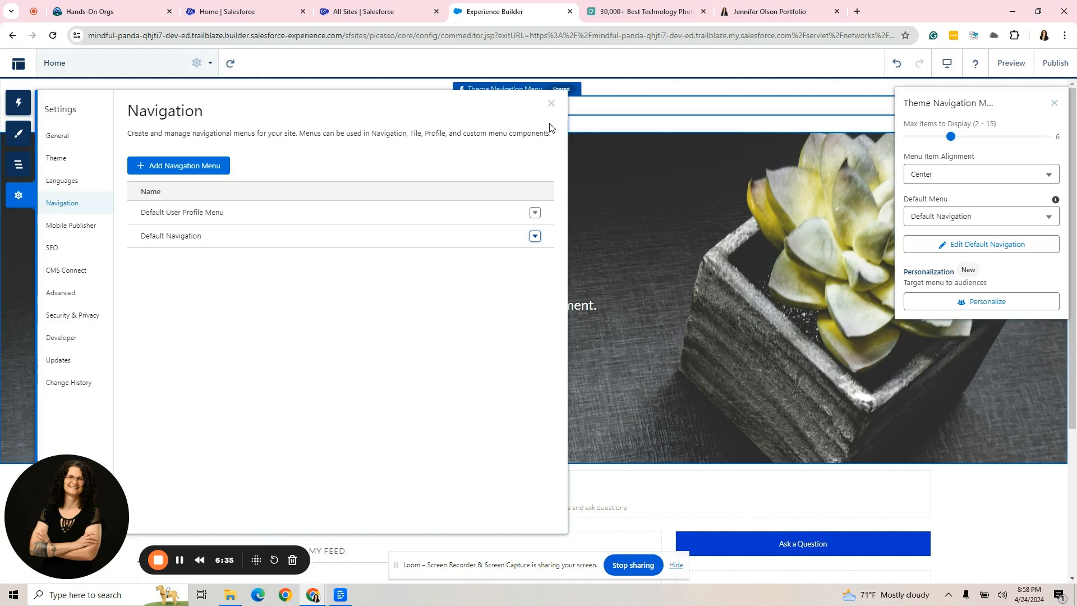
{"action": "left_click", "coordinate": [550, 103]}
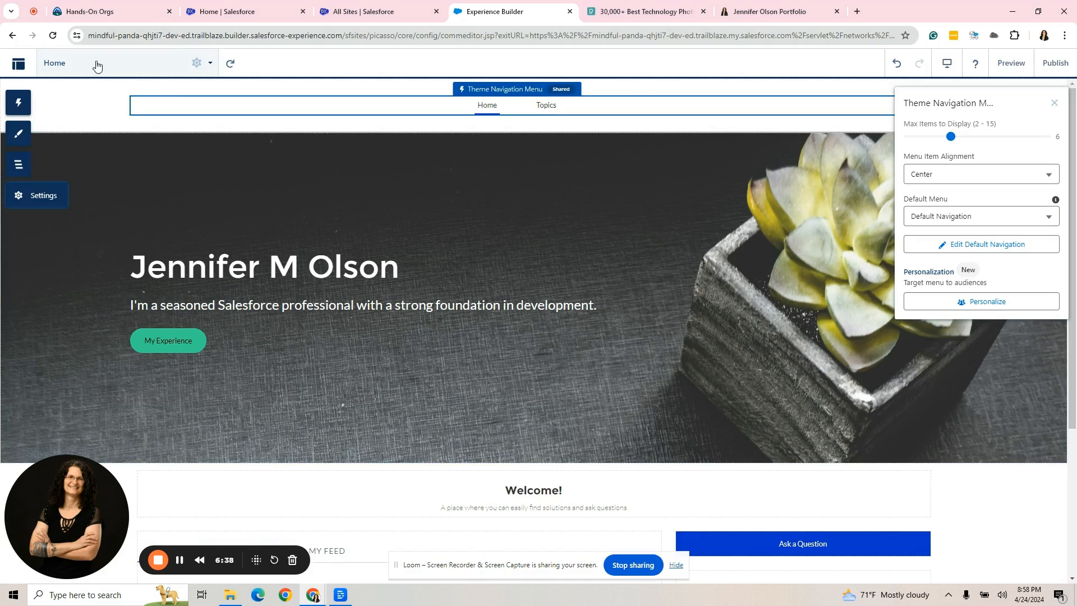
{"action": "mouse_move", "coordinate": [169, 69]}
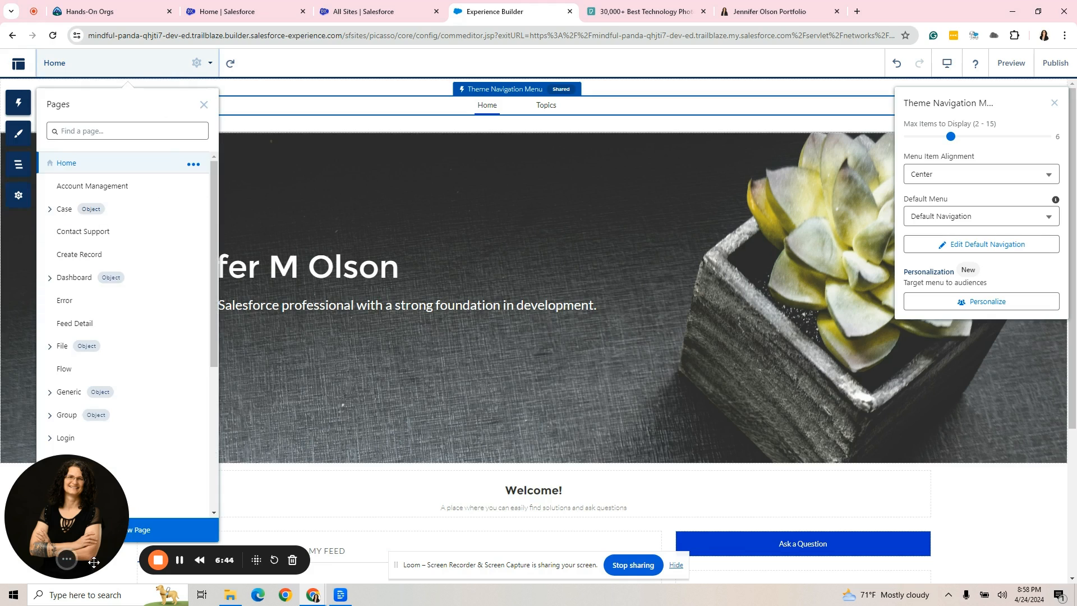
Start a New Page from the Pages list.
{"action": "left_click", "coordinate": [531, 295]}
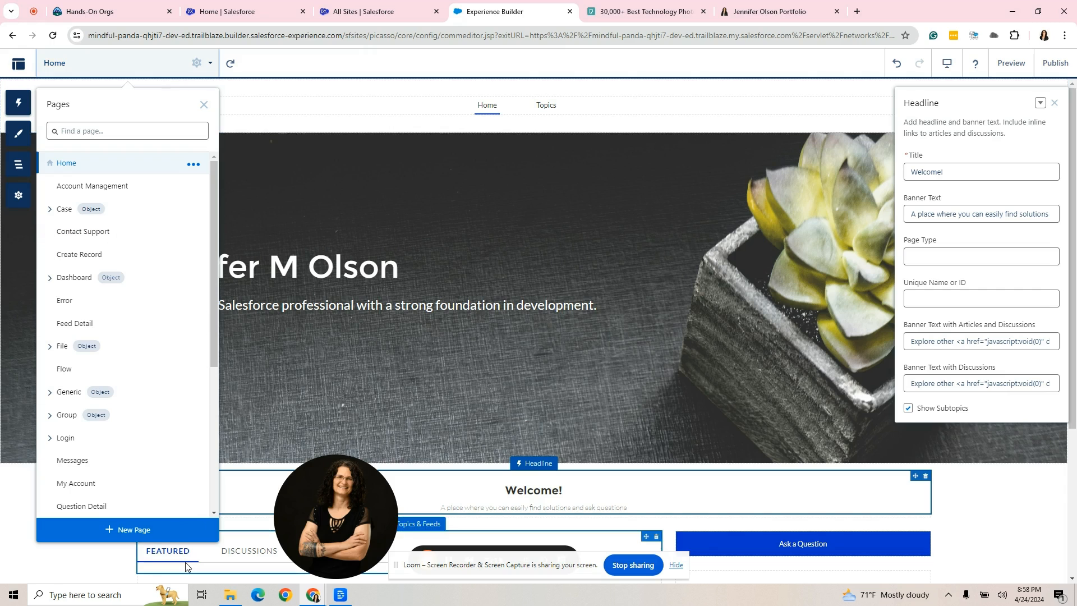
{"action": "left_click", "coordinate": [126, 528]}
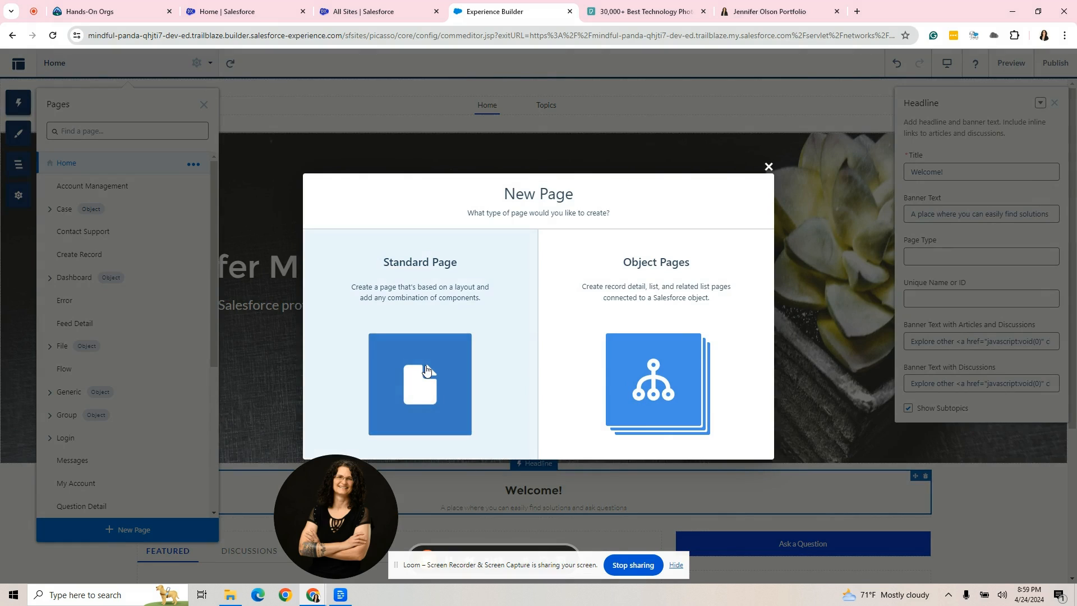
Choose a Standard Page with a flexible layout and continue to naming it.
{"action": "left_click", "coordinate": [418, 383]}
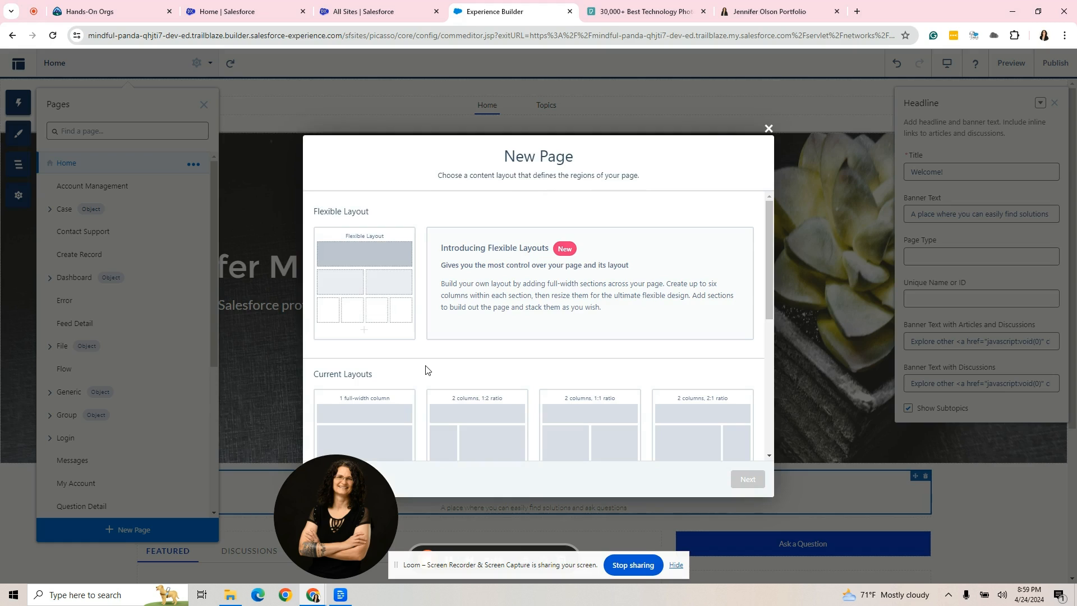
{"action": "mouse_move", "coordinate": [626, 146]}
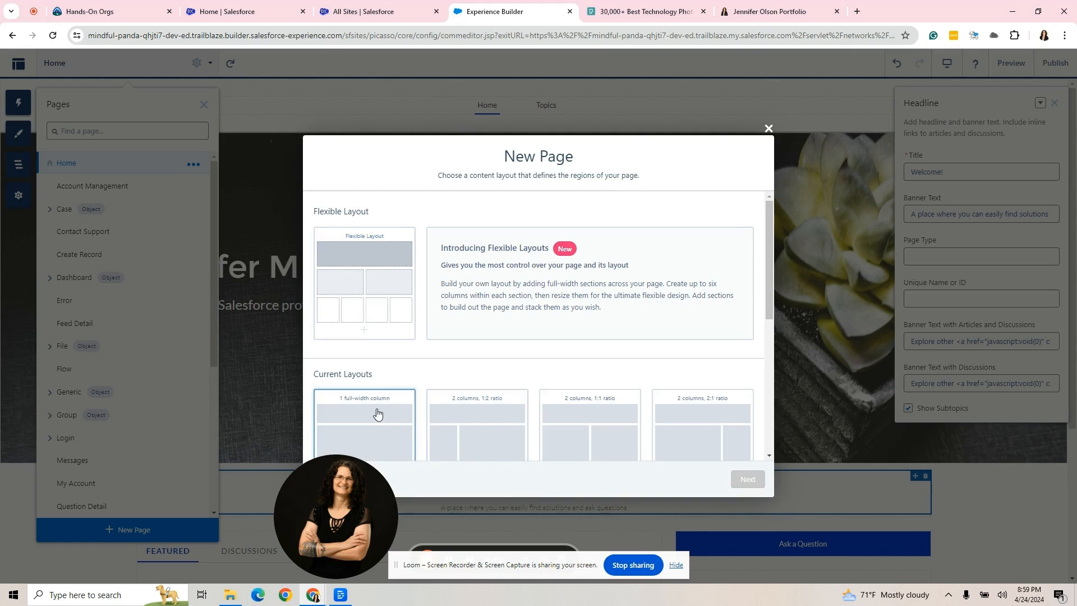
{"action": "scroll", "scroll_direction": "down", "scroll_amount": 3}
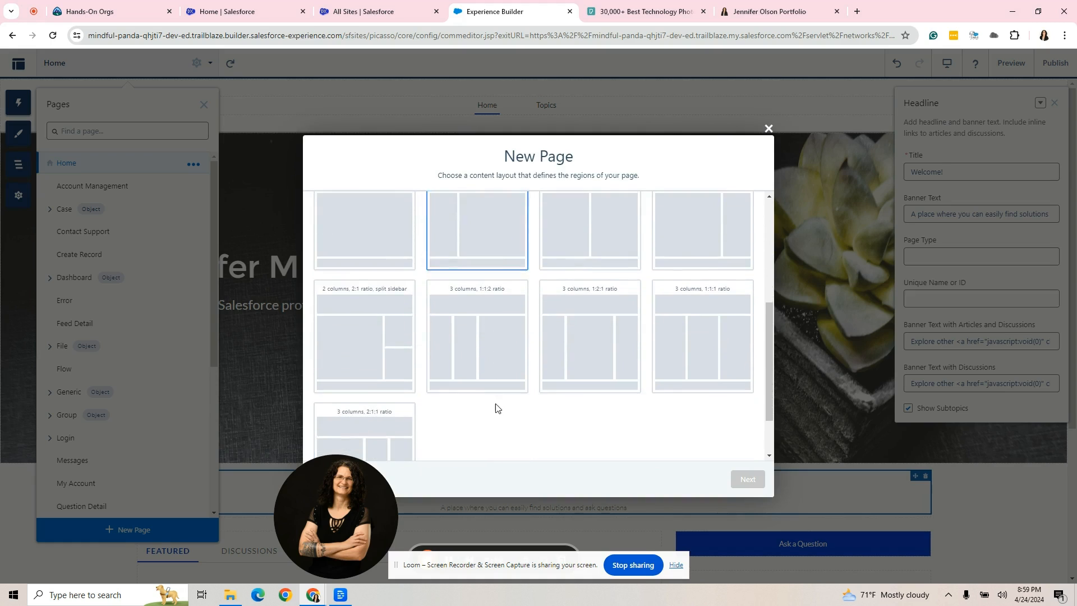
{"action": "scroll", "scroll_direction": "up", "scroll_amount": 3}
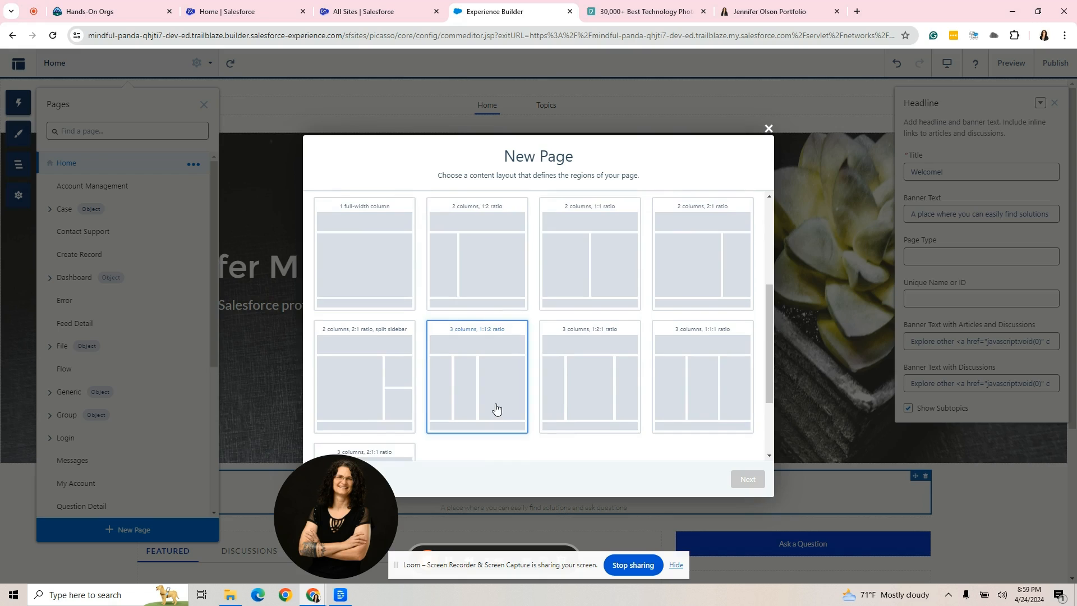
{"action": "scroll", "scroll_direction": "up", "scroll_amount": 3}
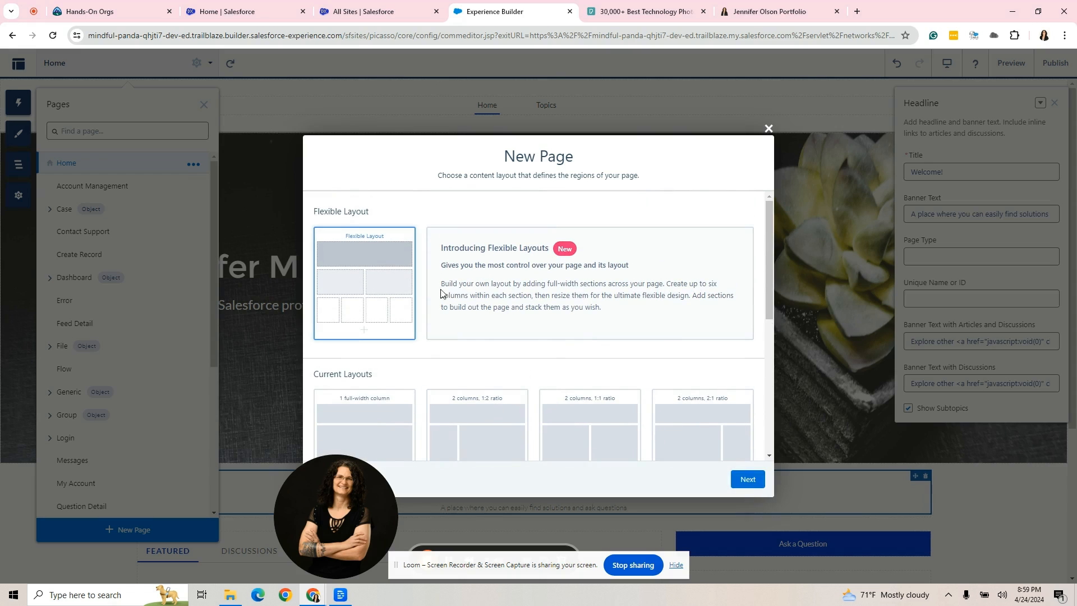
{"action": "left_click", "coordinate": [747, 478]}
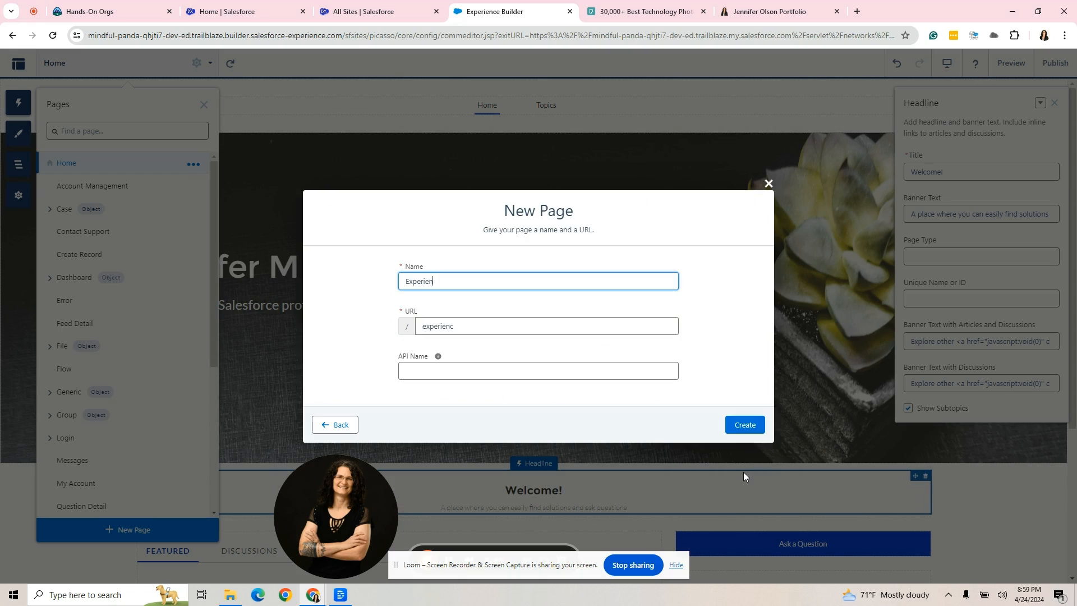
Name the page 'My Experiences' with URL my-experiences and create it.
{"action": "type", "text": "j"}
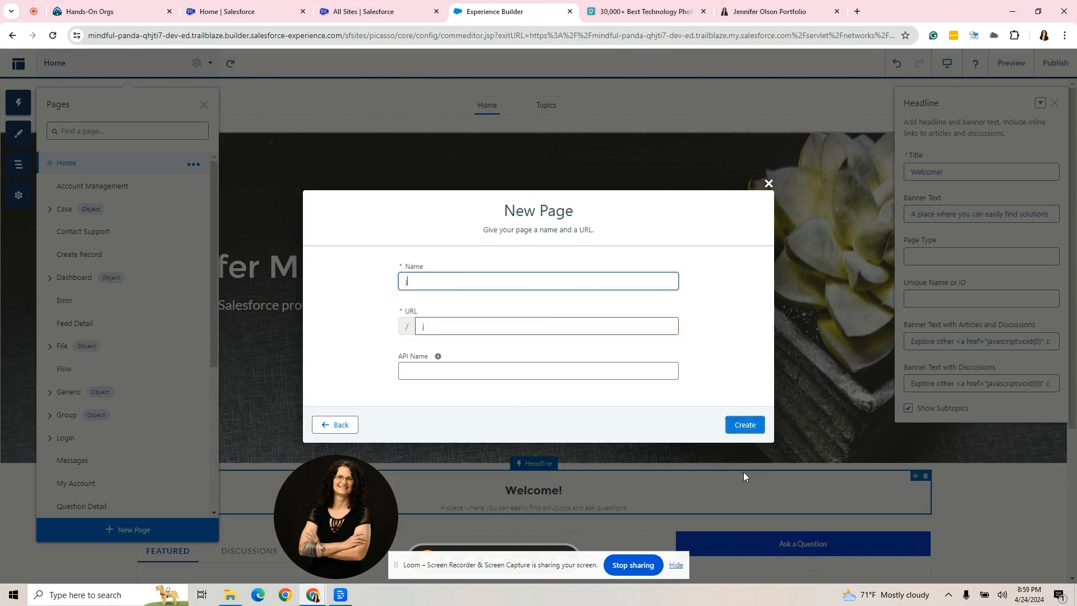
{"action": "type", "text": "My"}
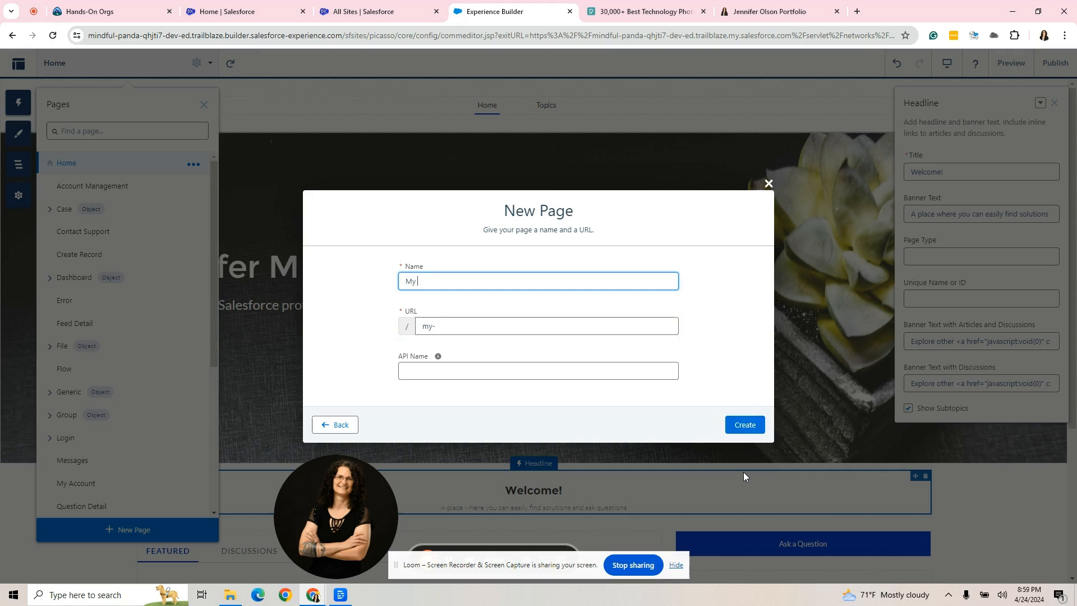
{"action": "type", "text": "Experience"}
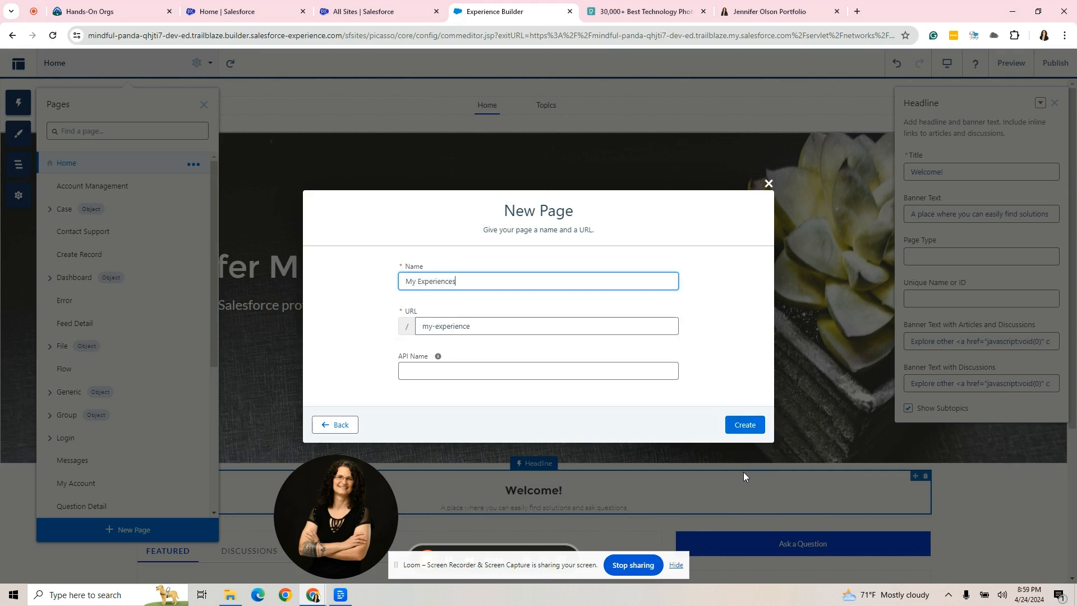
{"action": "type", "text": "s"}
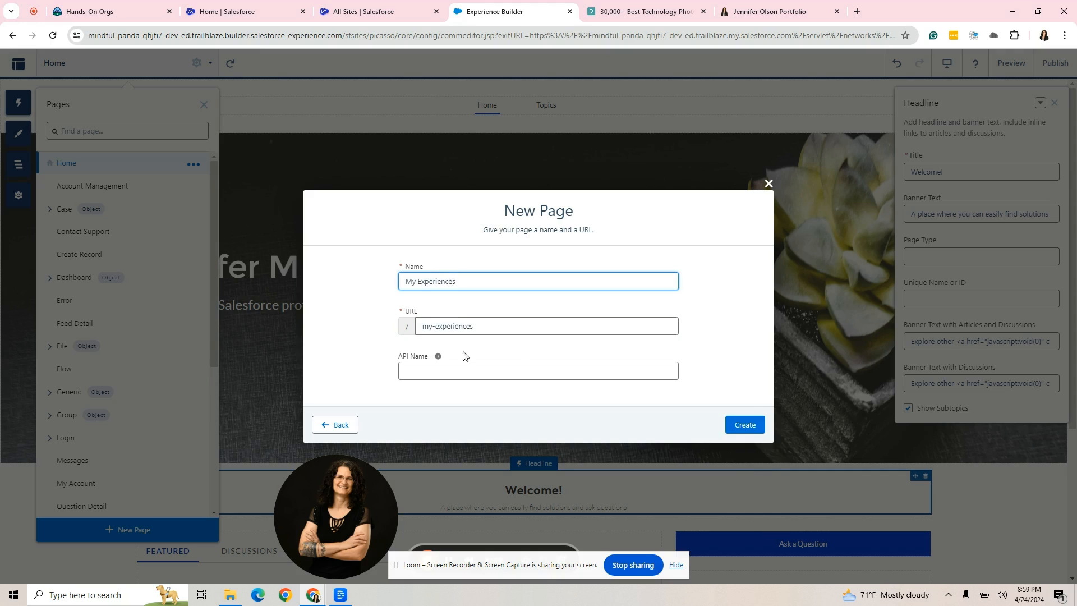
{"action": "mouse_move", "coordinate": [439, 401]}
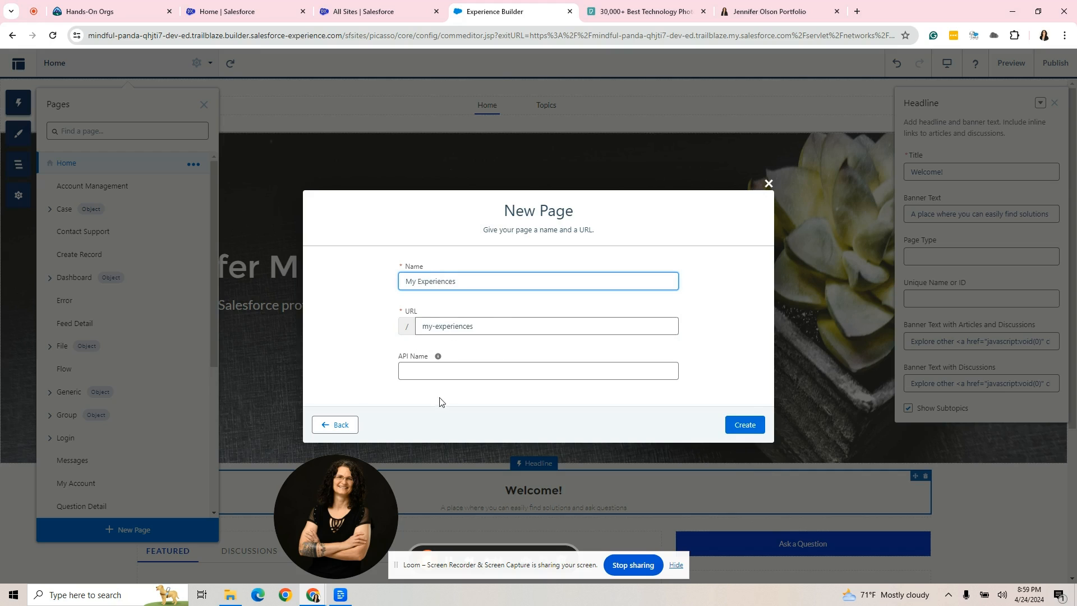
{"action": "left_click", "coordinate": [537, 370]}
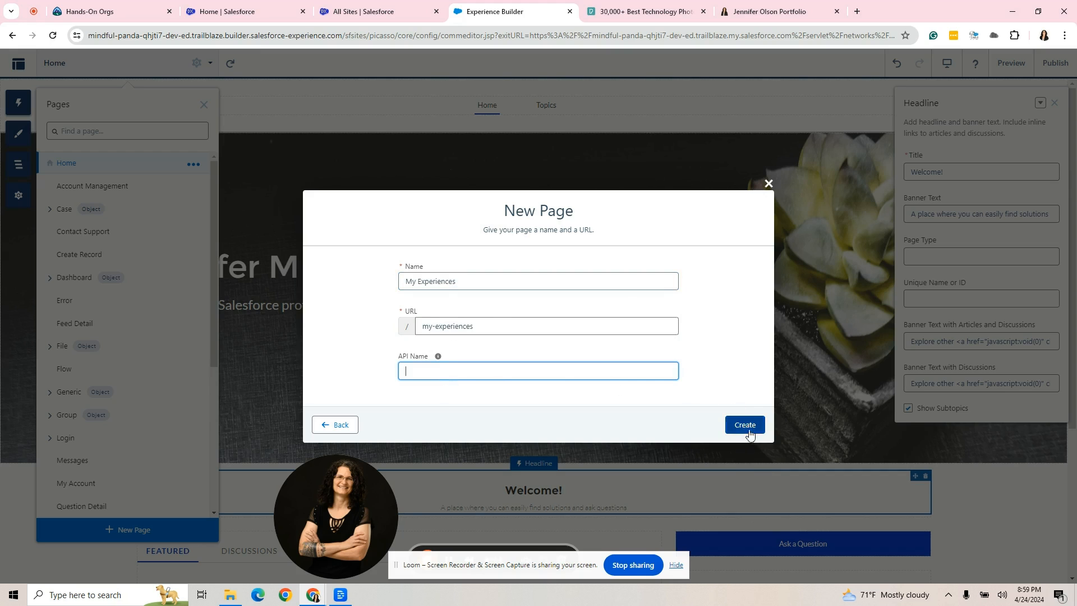
{"action": "left_click", "coordinate": [743, 424]}
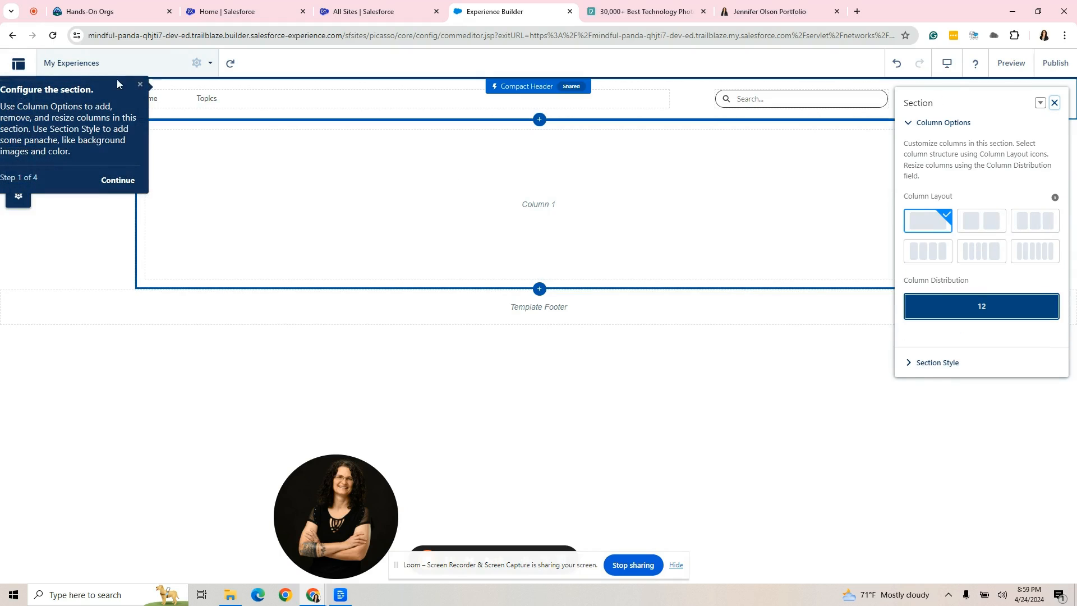
Dismiss the section tour popup and close the Section properties.
{"action": "left_click", "coordinate": [141, 84]}
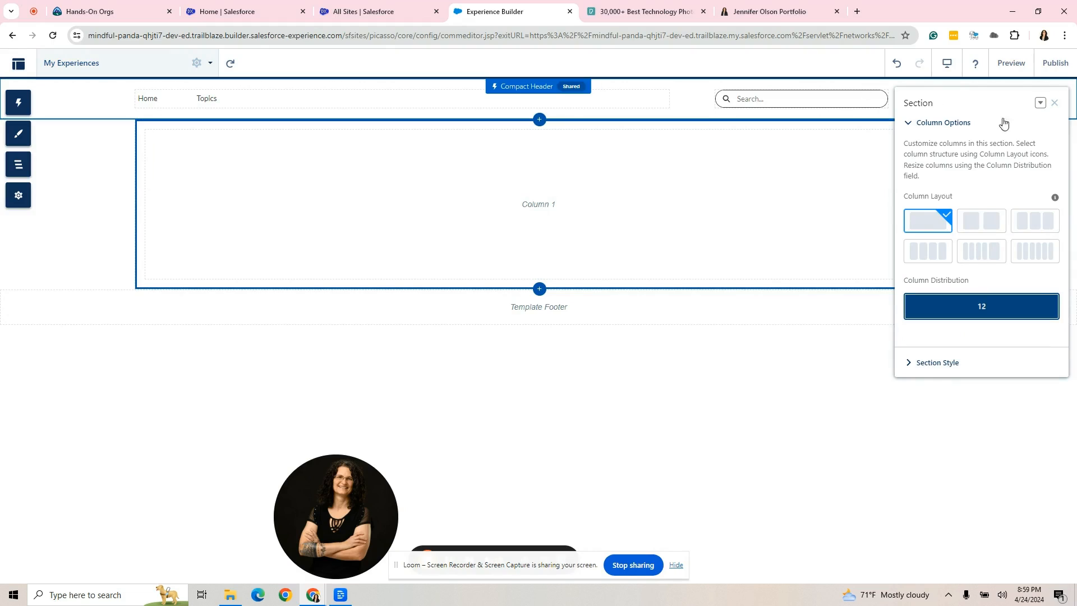
{"action": "left_click", "coordinate": [1054, 102]}
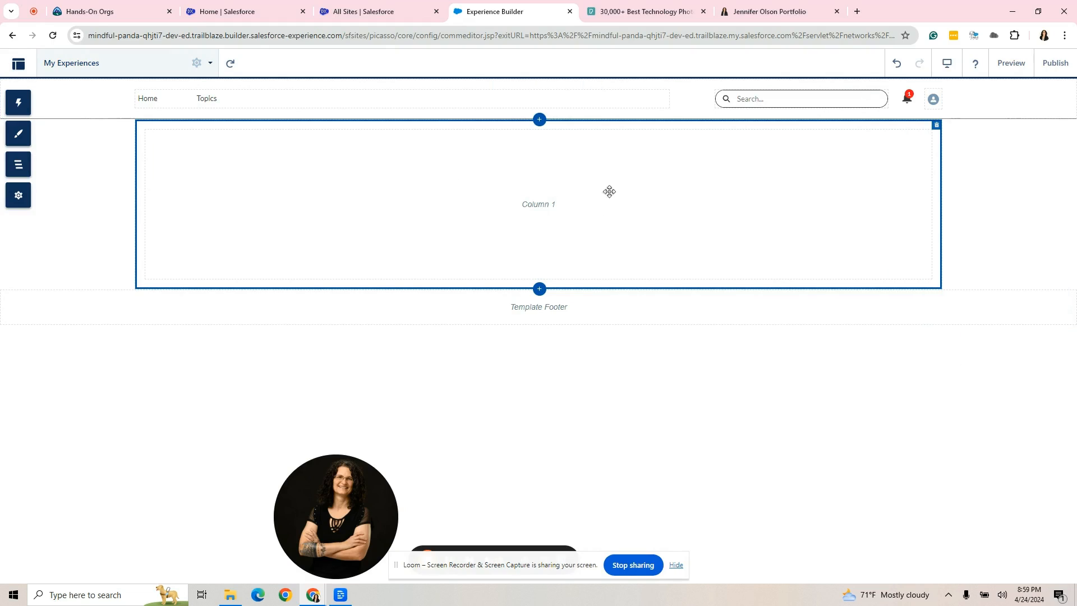
{"action": "mouse_move", "coordinate": [616, 179]}
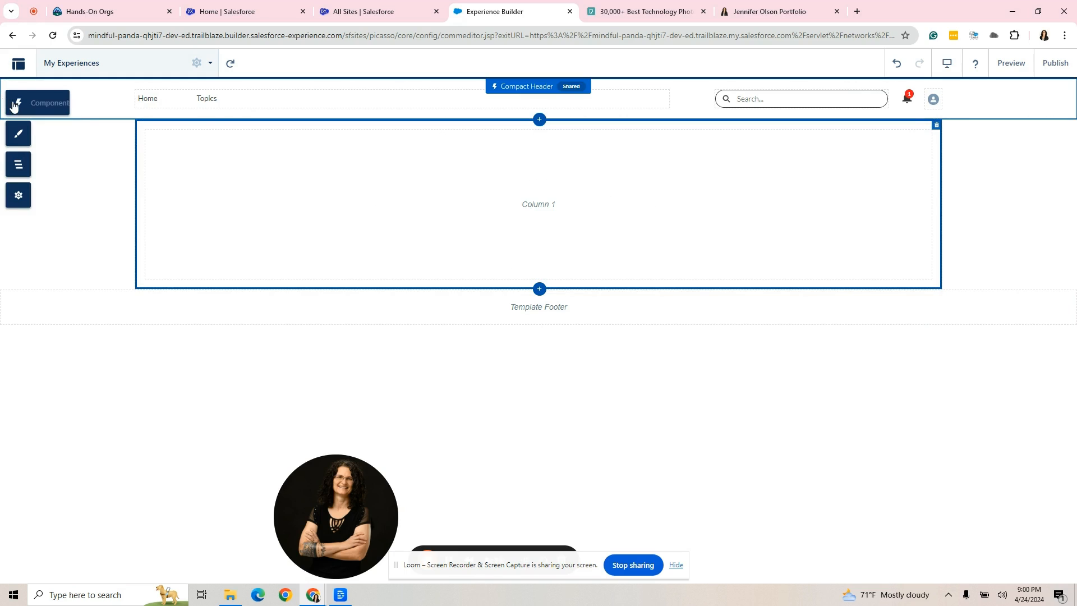
Add a Rich Content Editor to Column 1 reading 'This is my experiences'.
{"action": "left_click", "coordinate": [18, 102]}
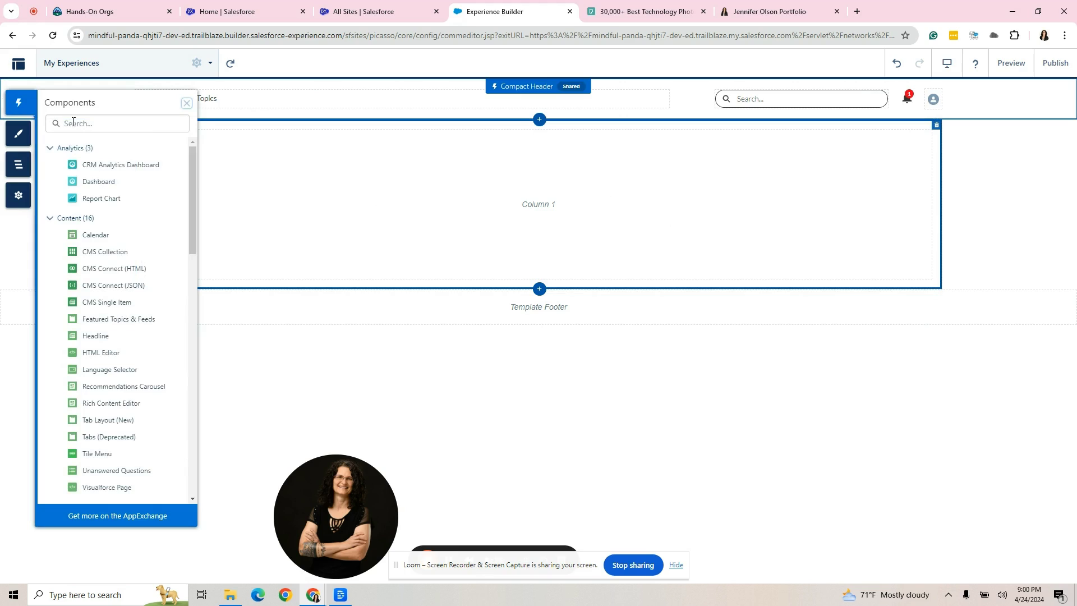
{"action": "type", "text": "r"}
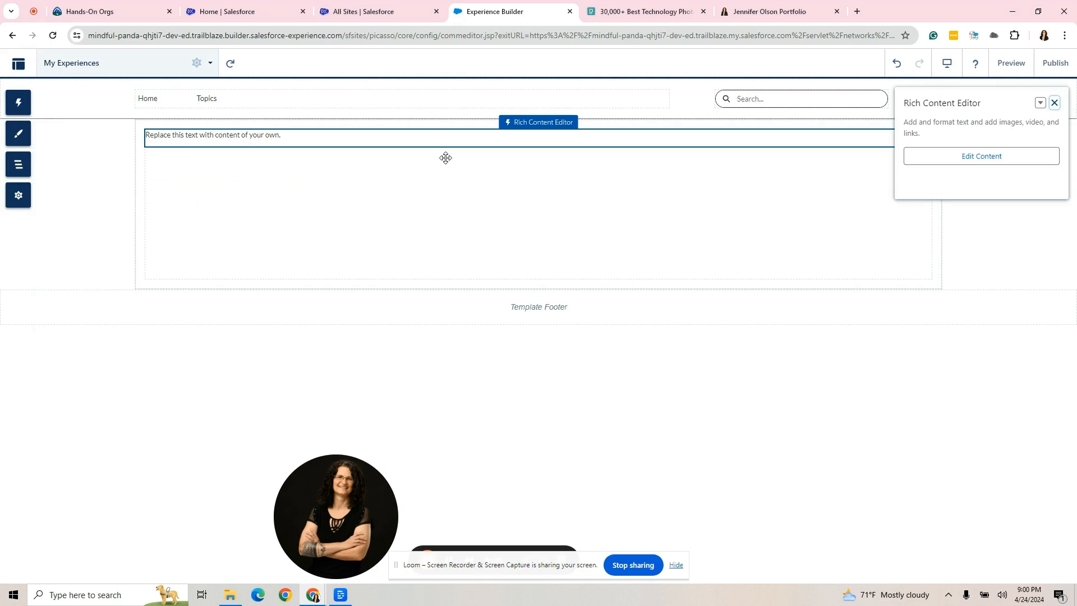
{"action": "left_click", "coordinate": [980, 156]}
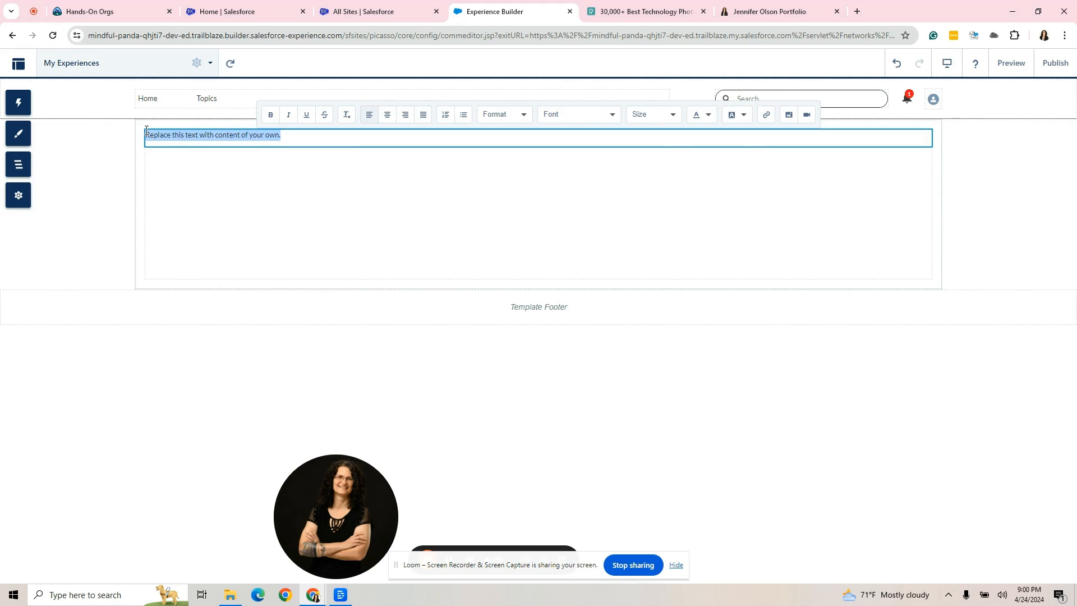
{"action": "type", "text": "This is my"}
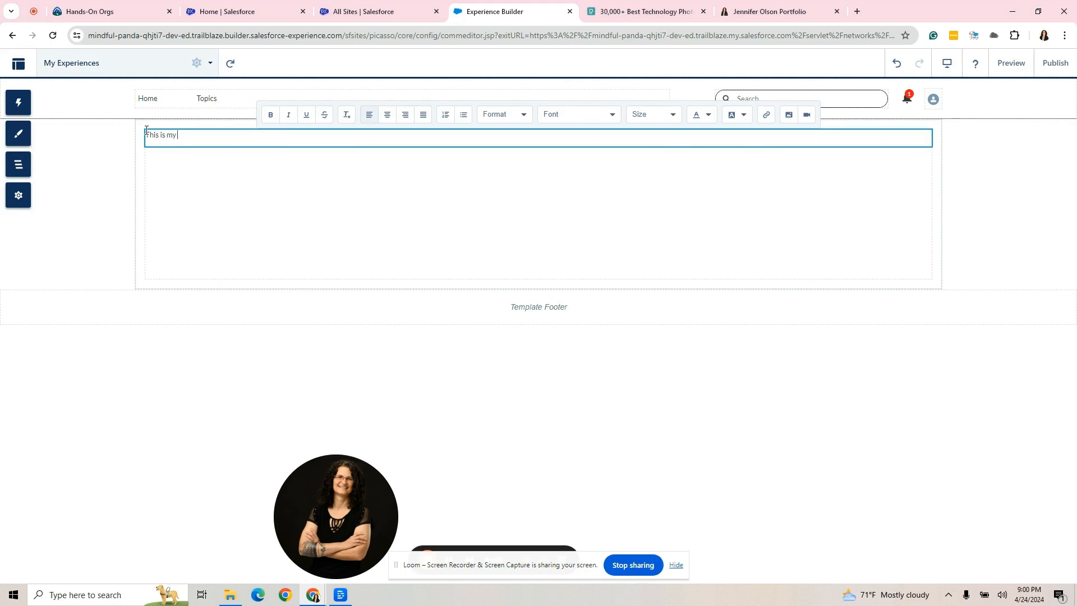
{"action": "type", "text": "experiences"}
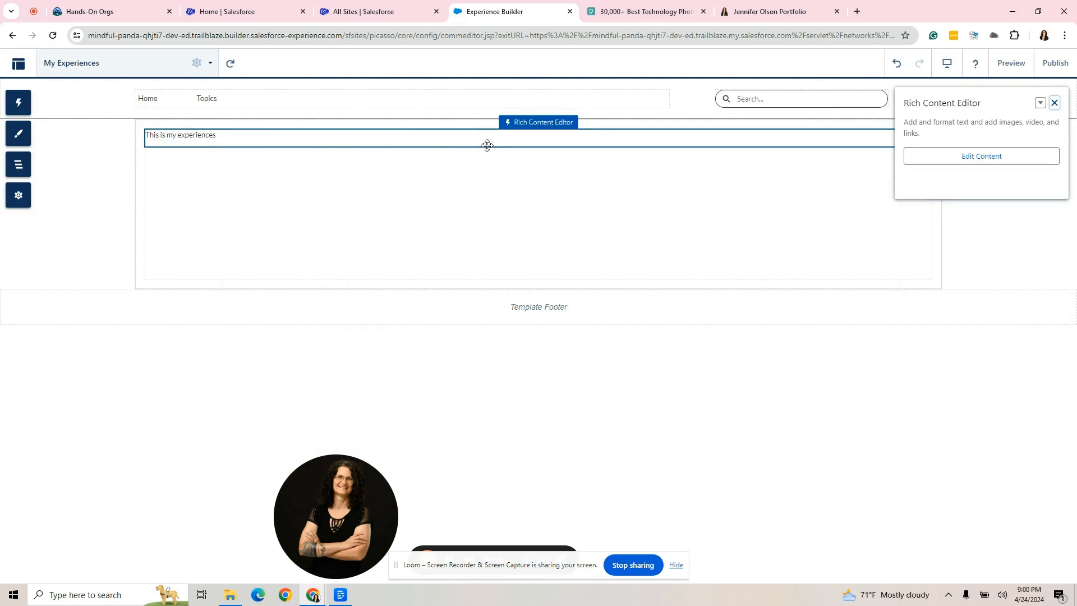
Format the heading as large Sans-Serif, centered, and finish editing.
{"action": "left_click", "coordinate": [980, 156]}
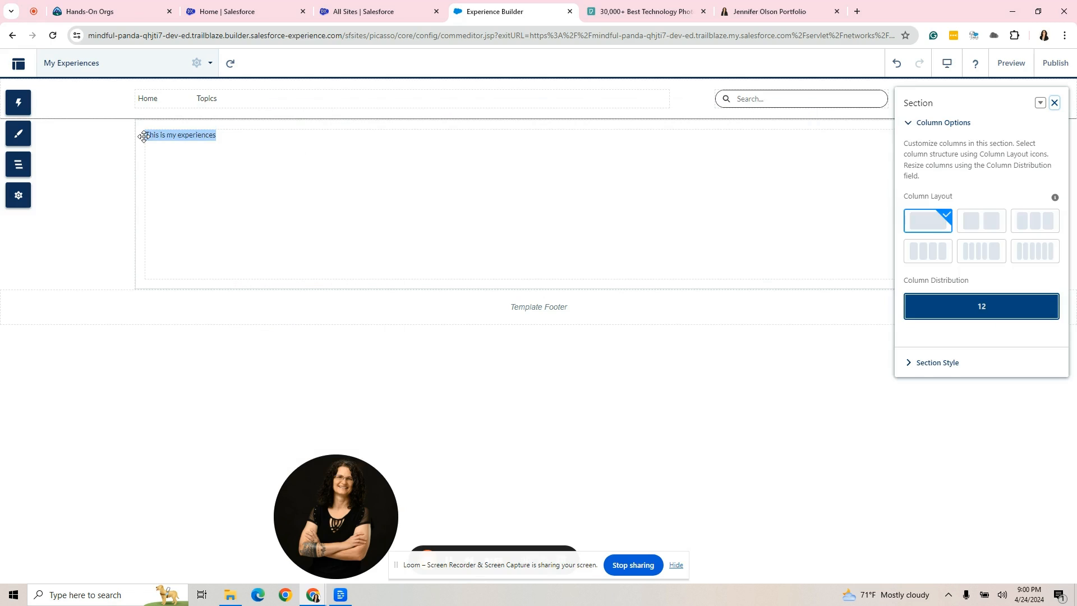
{"action": "left_click", "coordinate": [610, 115]}
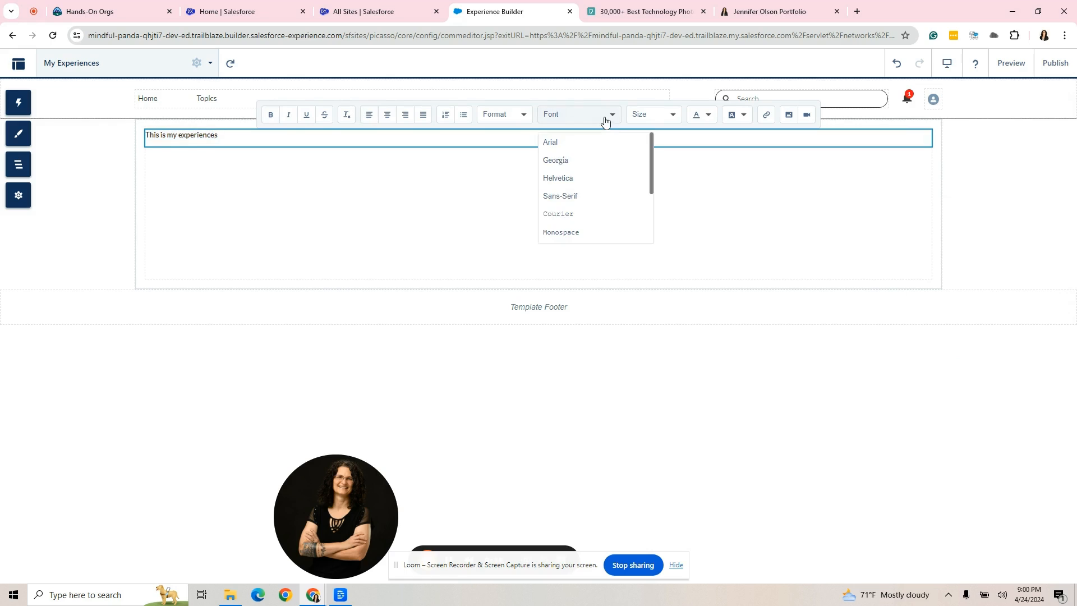
{"action": "left_click", "coordinate": [560, 196]}
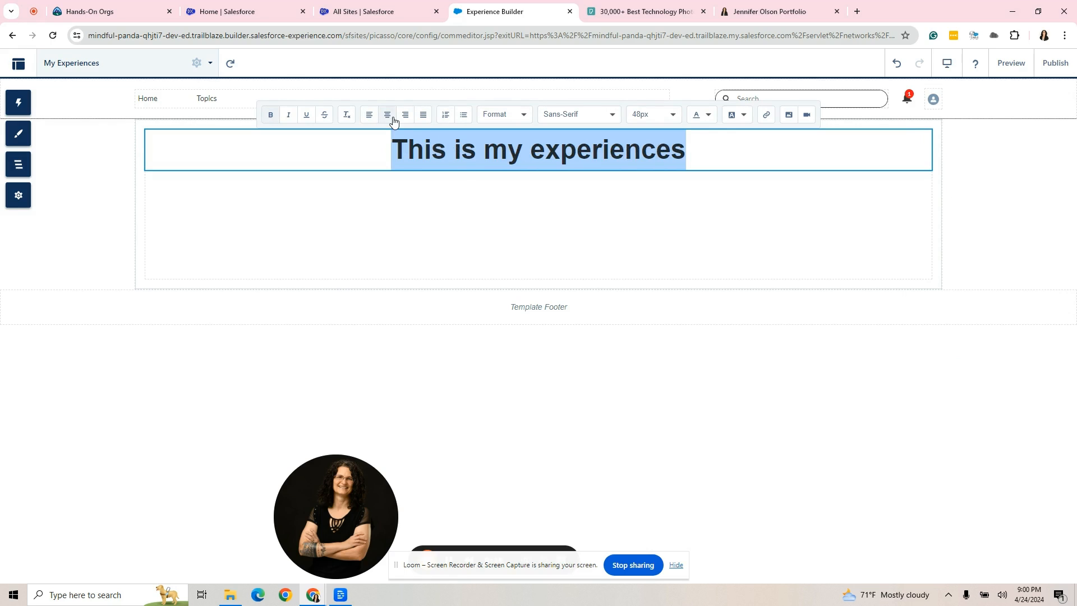
{"action": "left_click", "coordinate": [708, 115]}
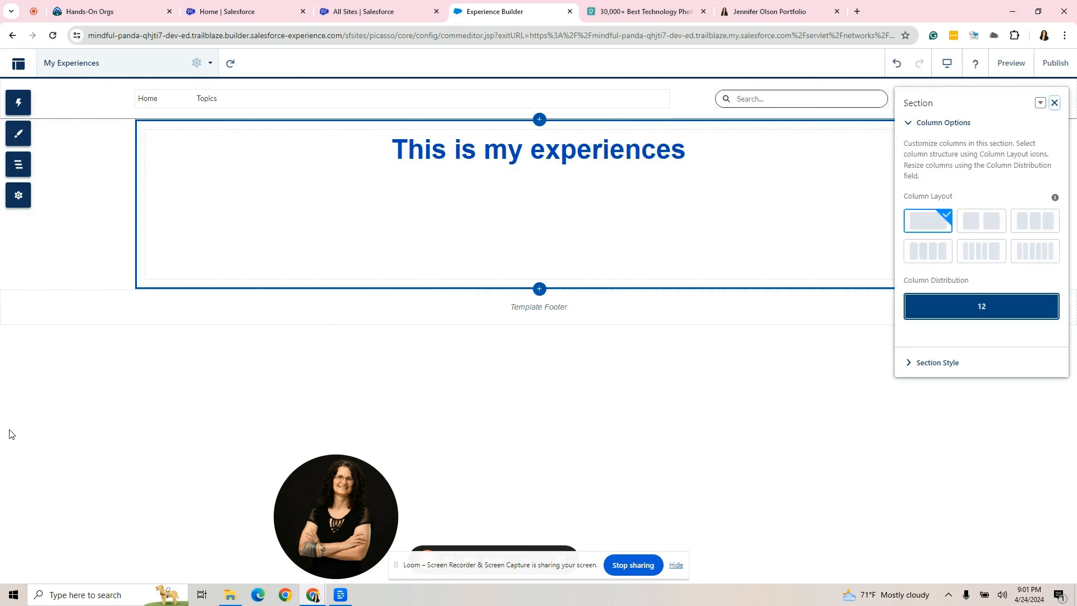
{"action": "left_click", "coordinate": [1053, 102]}
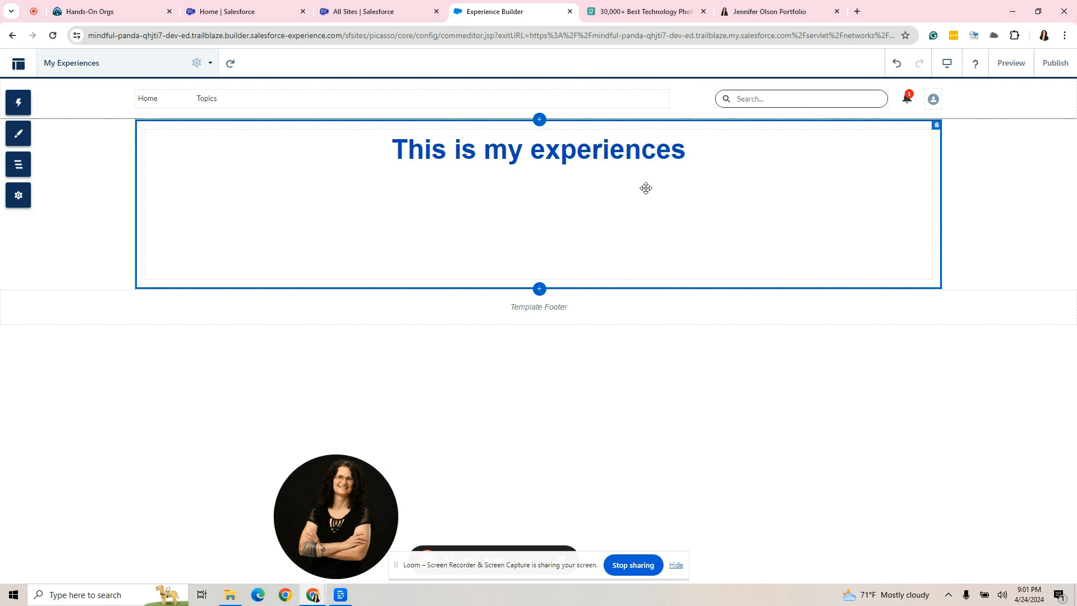
{"action": "left_click", "coordinate": [537, 149]}
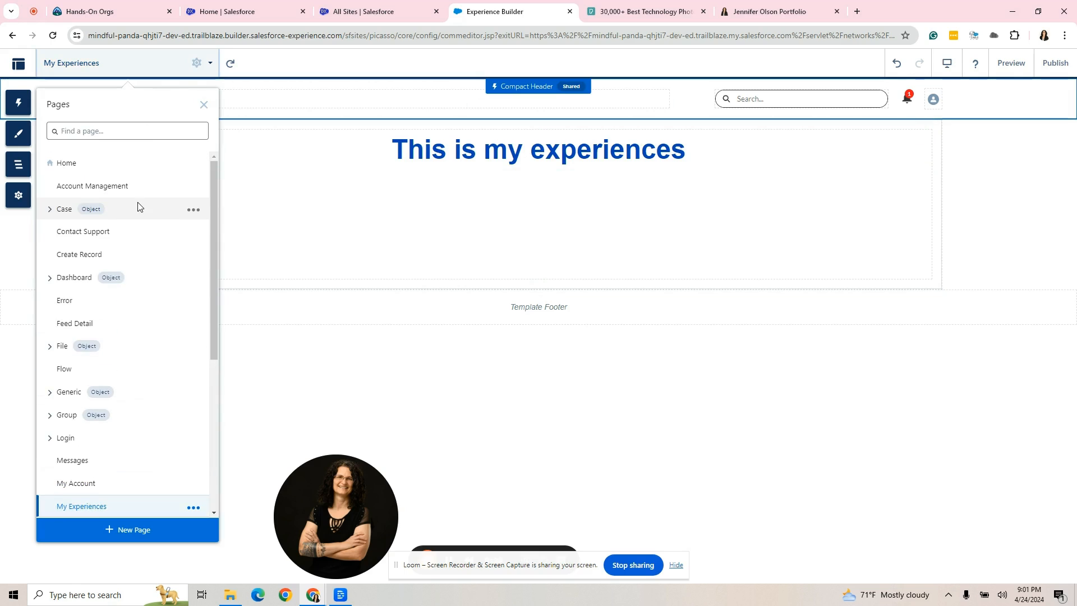
{"action": "mouse_move", "coordinate": [1036, 67]}
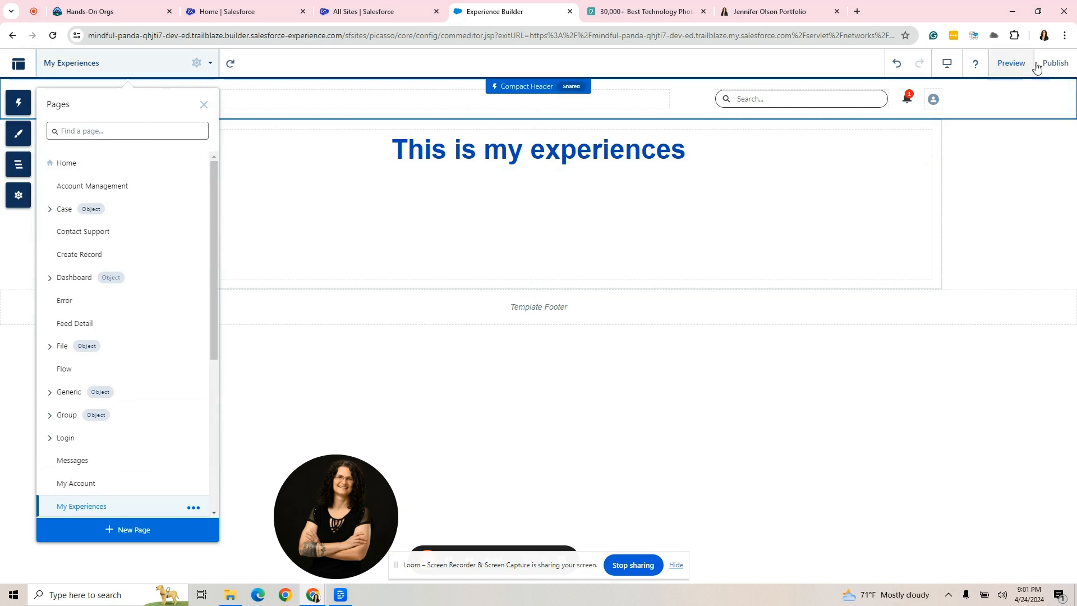
Preview the Home page, return to the builder and select the hero banner.
{"action": "left_click", "coordinate": [1009, 63]}
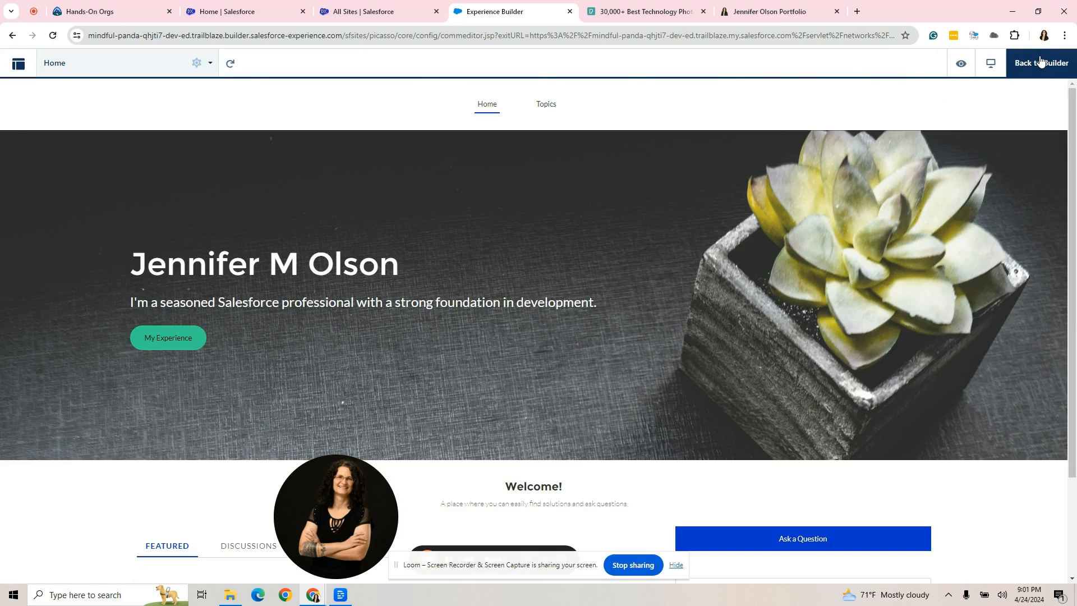
{"action": "left_click", "coordinate": [1041, 63]}
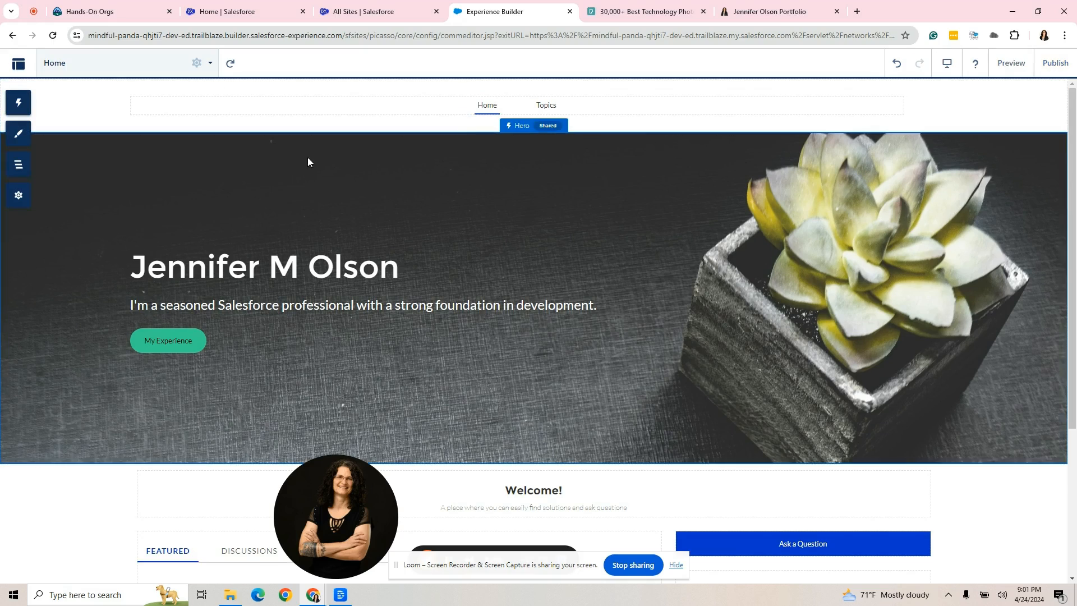
{"action": "left_click", "coordinate": [516, 105]}
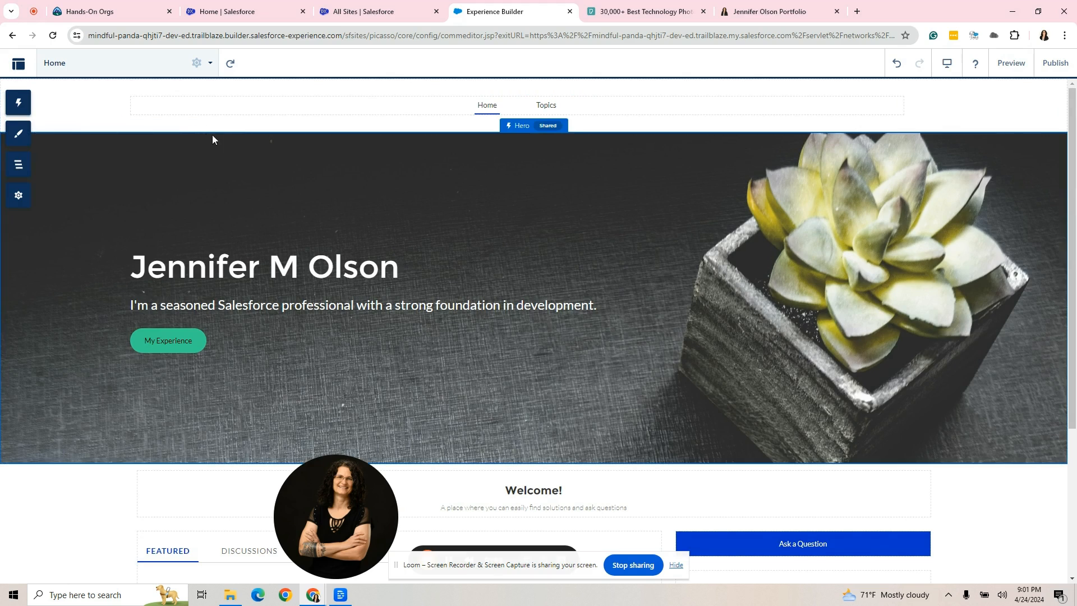
Edit the Default Navigation menu and remove the Topics item.
{"action": "left_click", "coordinate": [481, 105]}
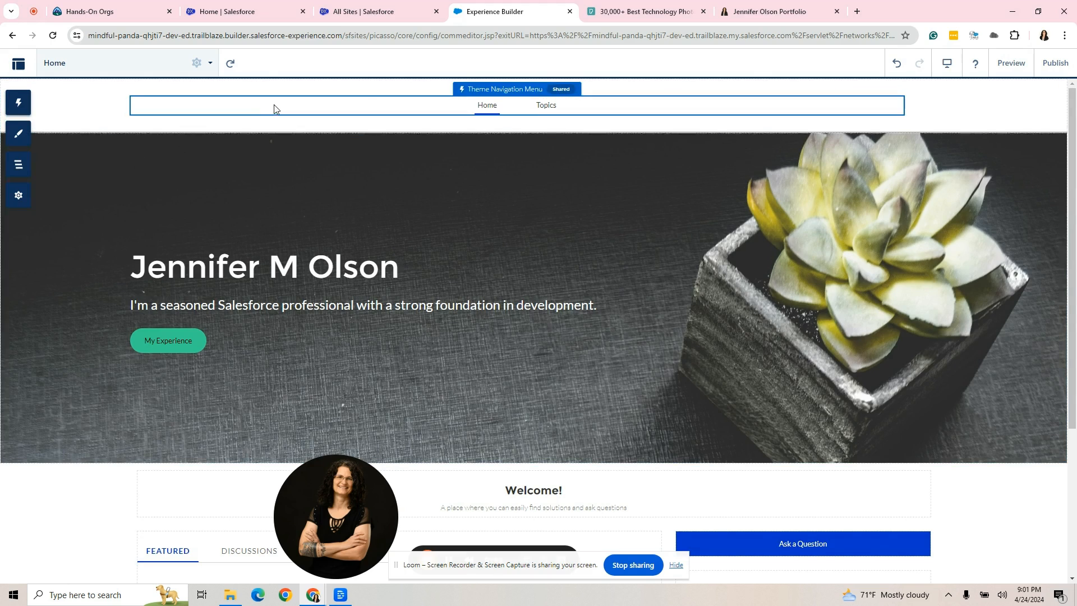
{"action": "left_click", "coordinate": [504, 89]}
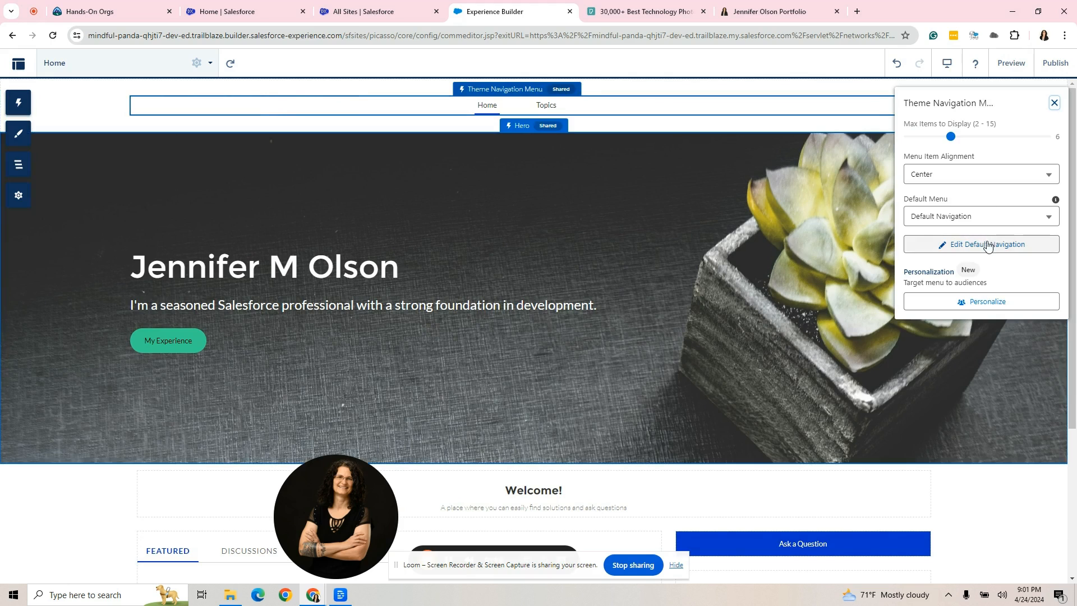
{"action": "left_click", "coordinate": [980, 244]}
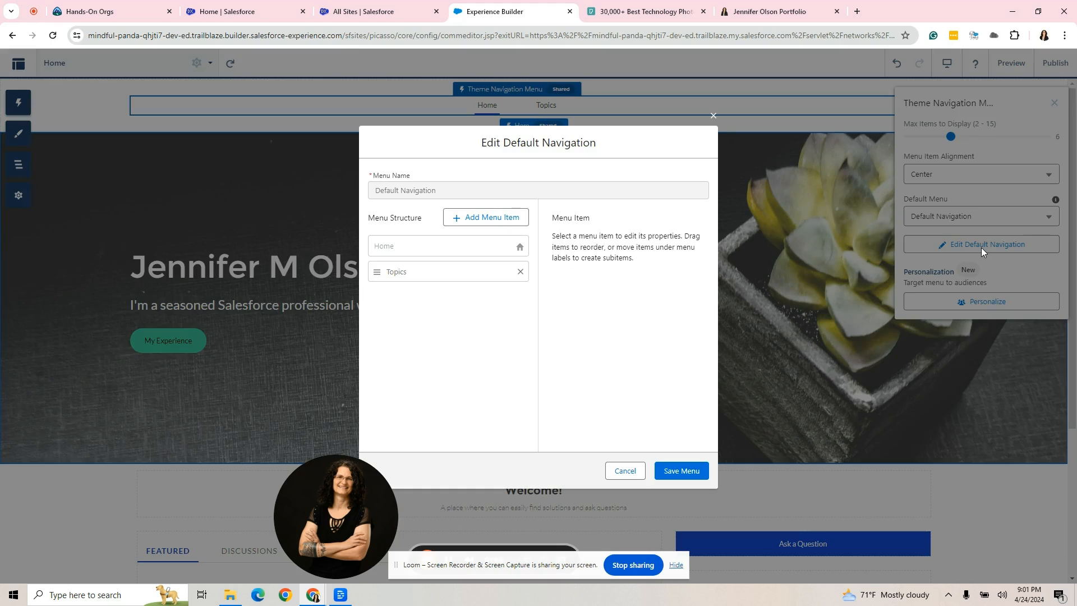
{"action": "left_click", "coordinate": [519, 272]}
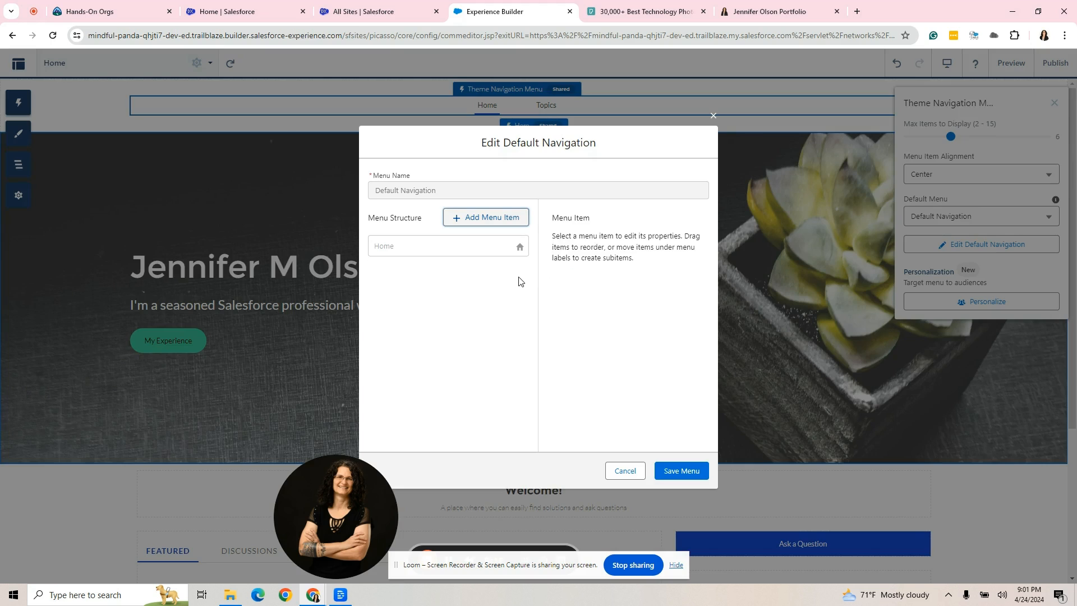
{"action": "mouse_move", "coordinate": [491, 220]}
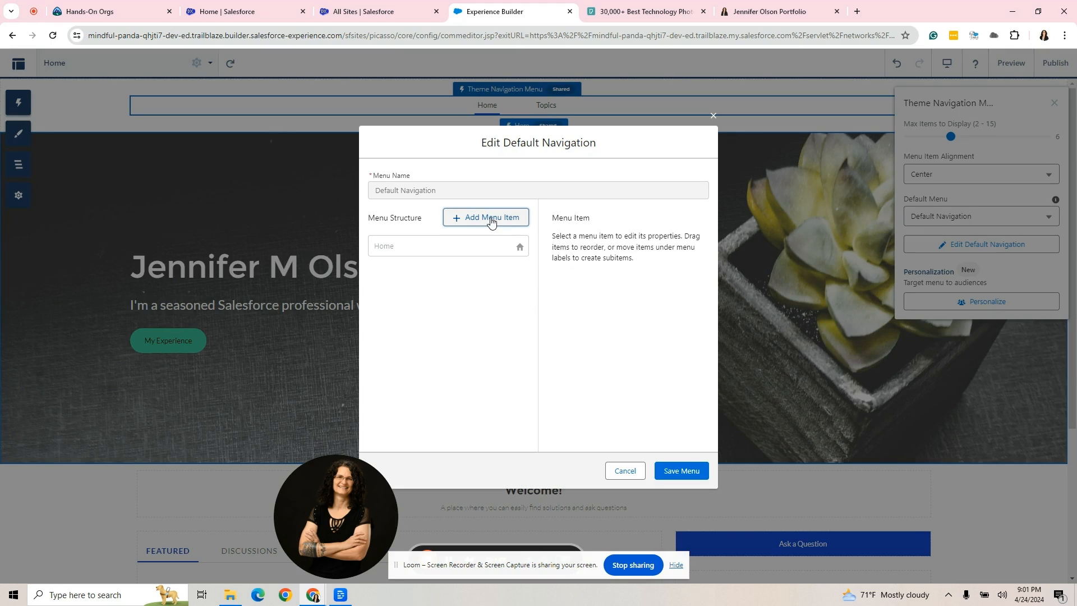
Add a public 'My Experience' Site Page item linked to the My Experiences page.
{"action": "left_click", "coordinate": [490, 217]}
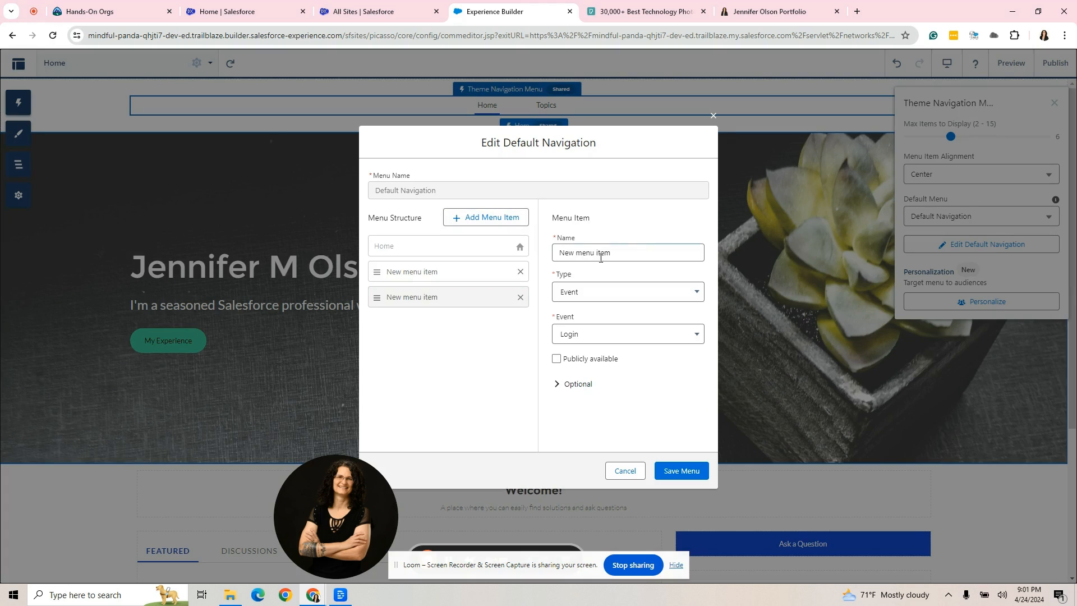
{"action": "triple_click", "coordinate": [626, 252]}
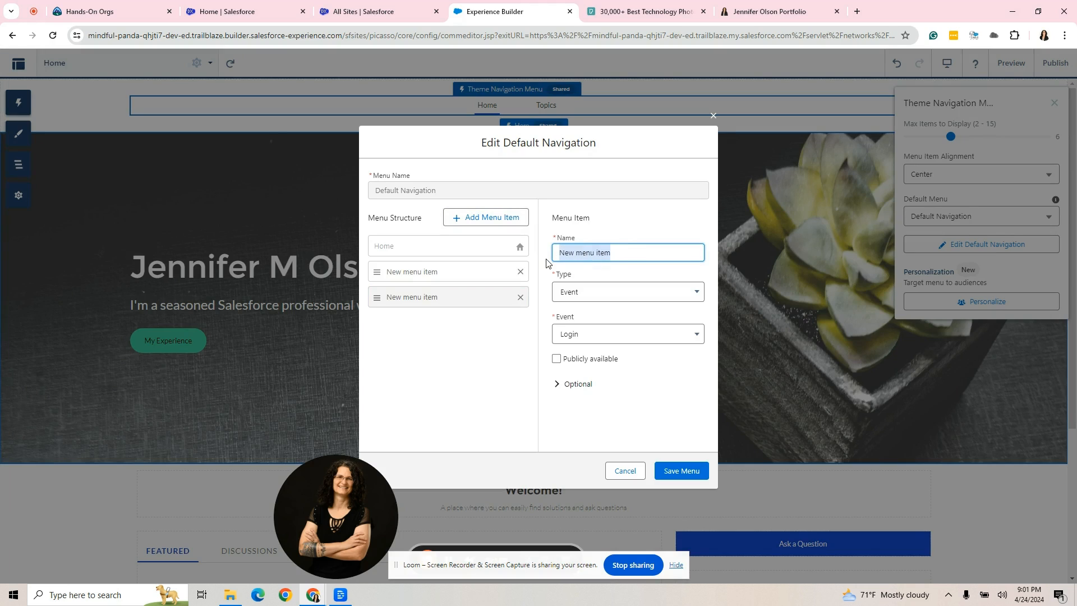
{"action": "type", "text": "My Experience"}
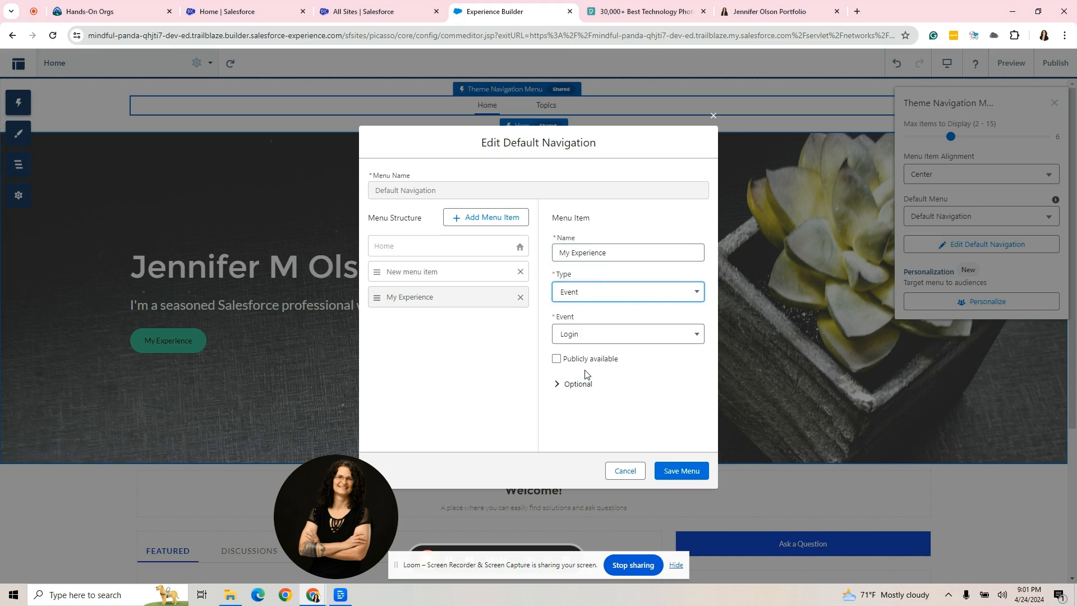
{"action": "left_click", "coordinate": [625, 291]}
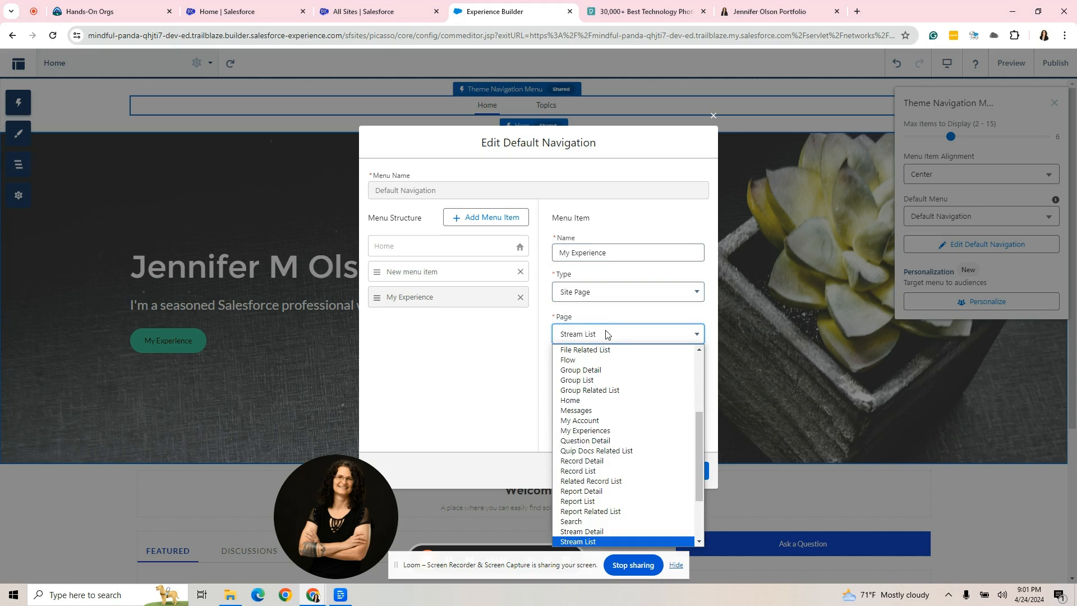
{"action": "left_click", "coordinate": [584, 429]}
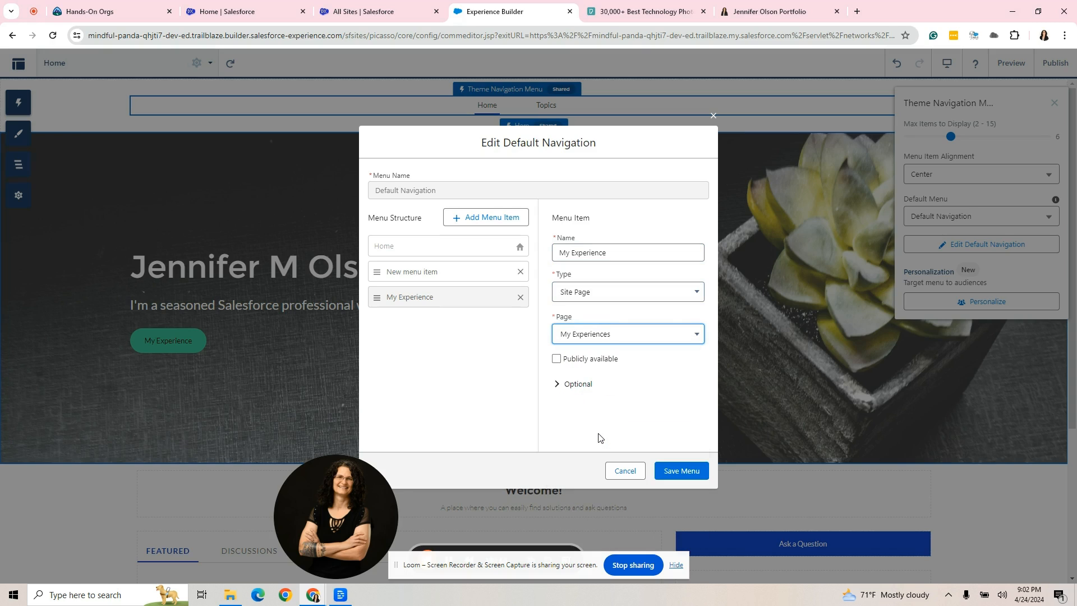
{"action": "mouse_move", "coordinate": [573, 359]}
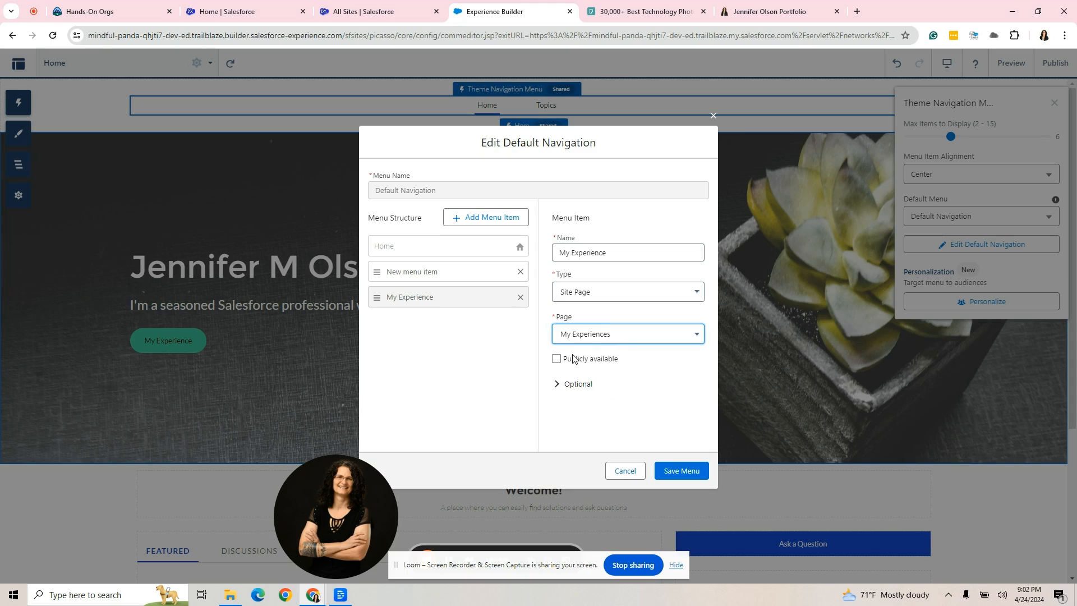
{"action": "left_click", "coordinate": [556, 359]}
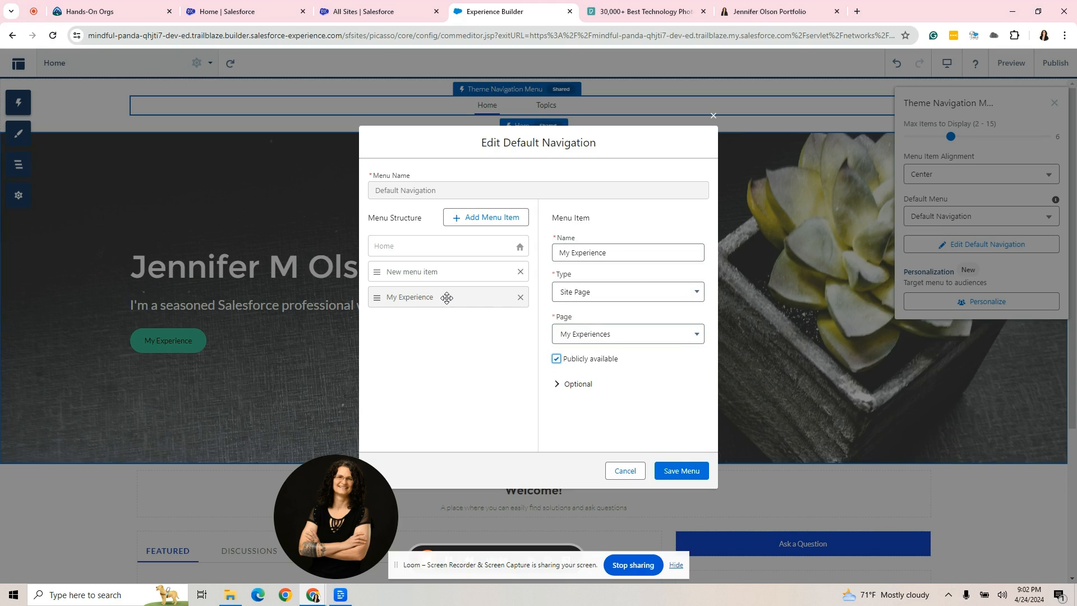
Remove the empty extra menu item and save the navigation menu.
{"action": "left_click", "coordinate": [680, 469]}
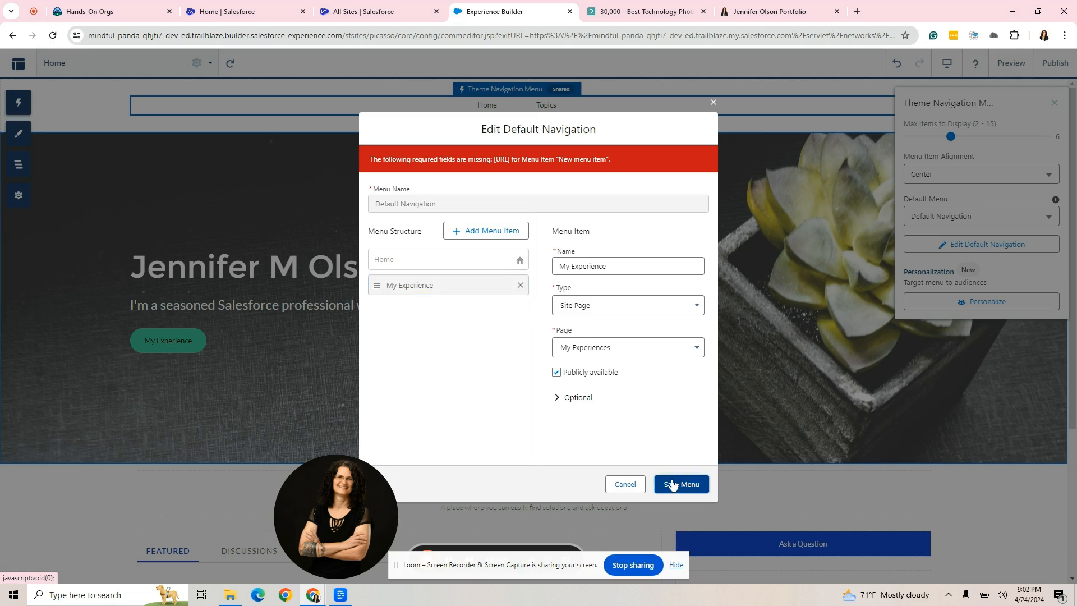
{"action": "left_click", "coordinate": [680, 485]}
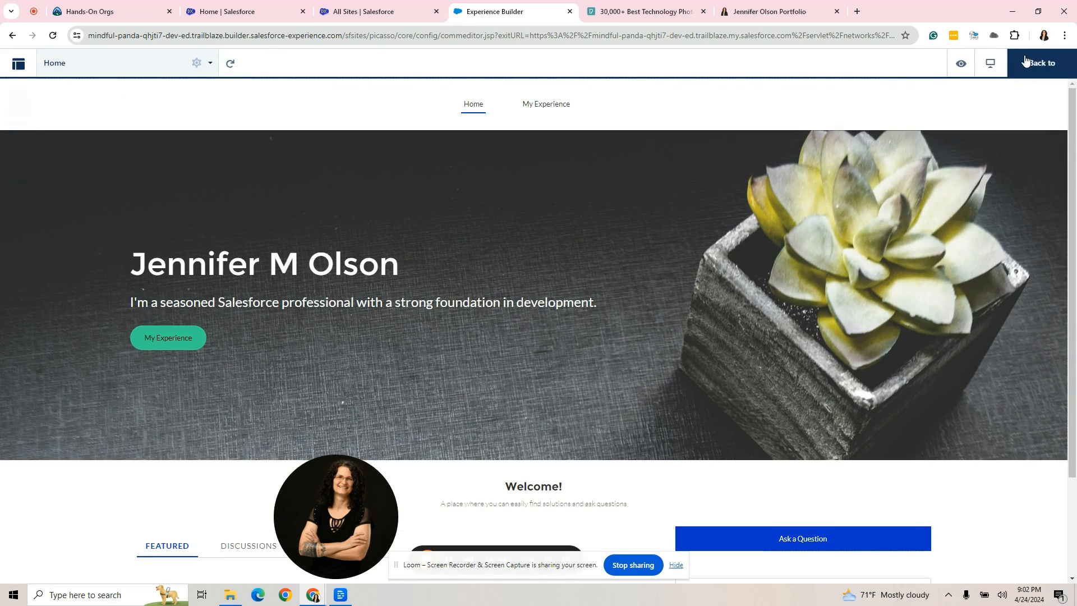
{"action": "mouse_move", "coordinate": [649, 119]}
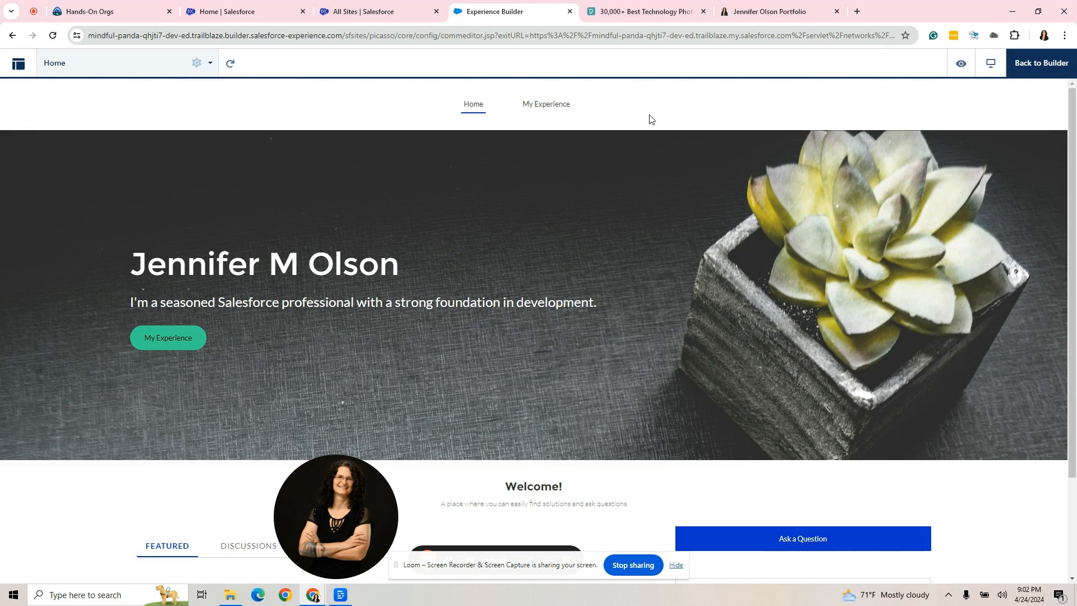
{"action": "left_click", "coordinate": [545, 103]}
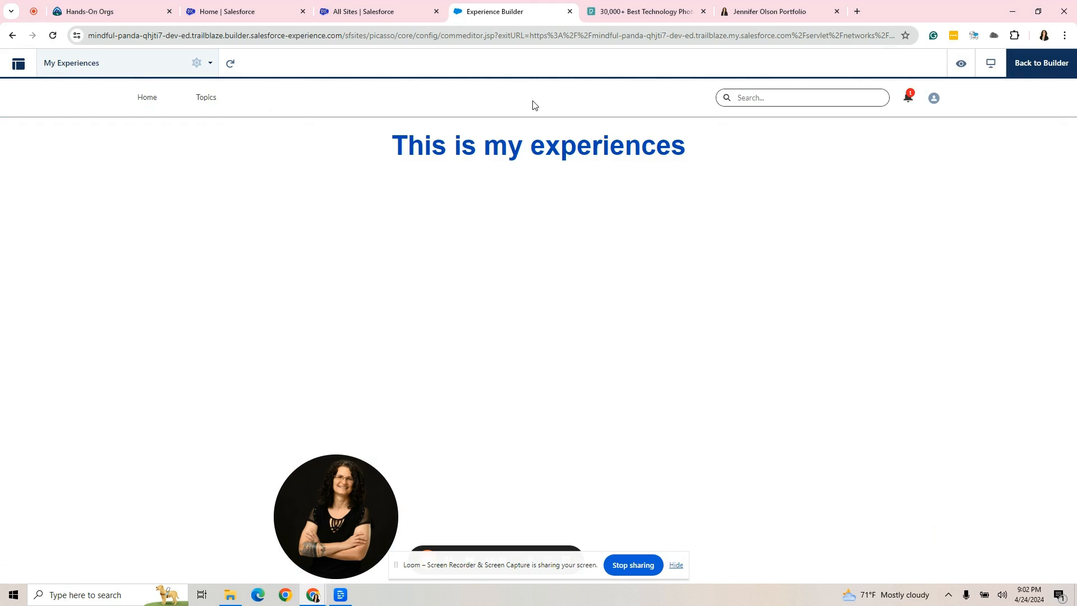
{"action": "mouse_move", "coordinate": [960, 94]}
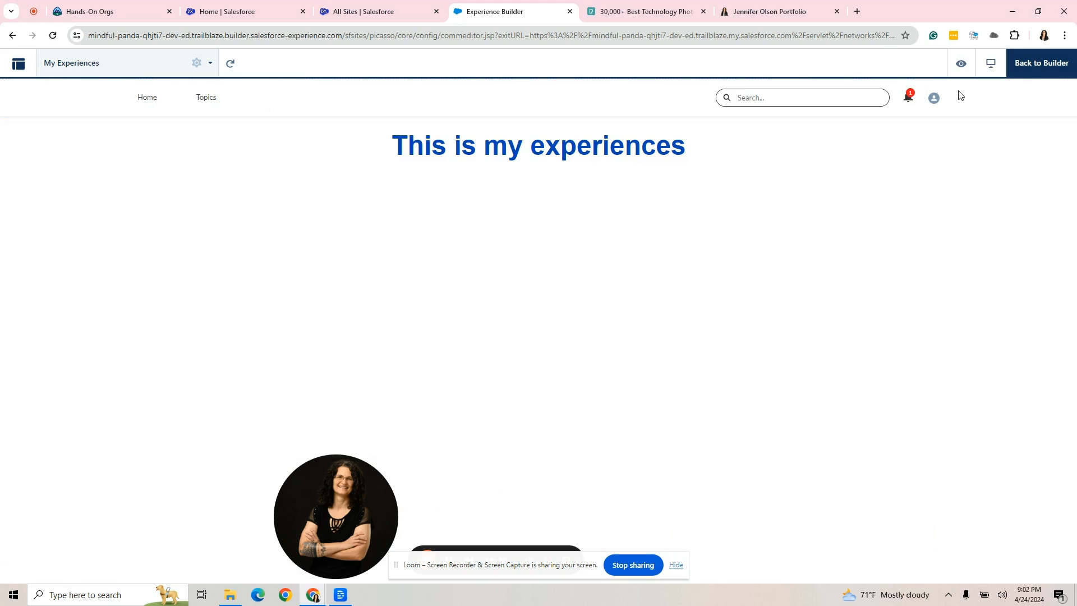
{"action": "mouse_move", "coordinate": [50, 153]}
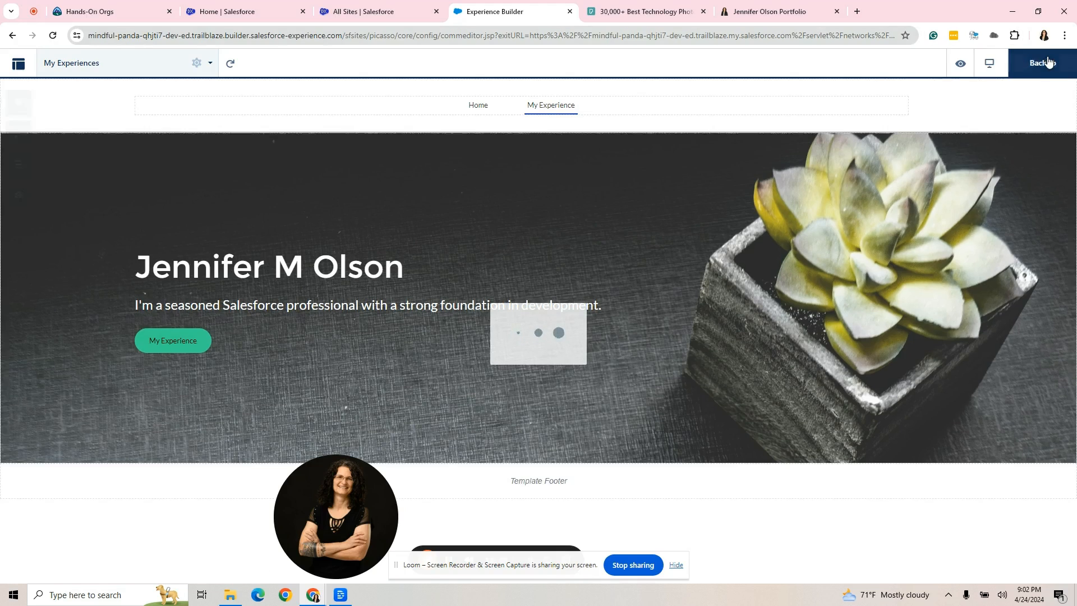
{"action": "left_click", "coordinate": [1040, 63]}
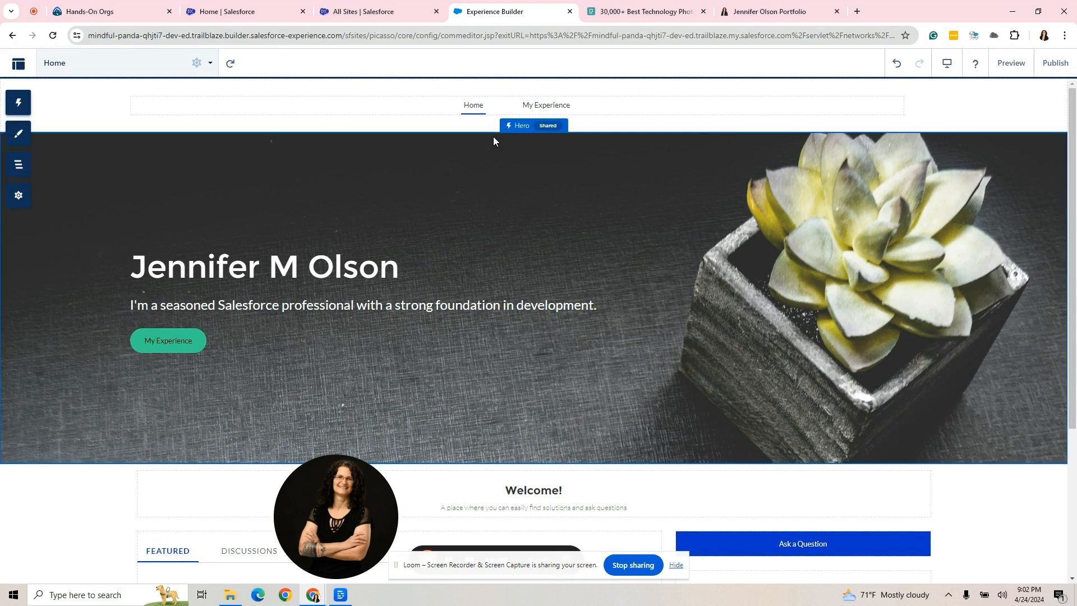
Create a Flexible Layout page named 'Project' and preview the site.
{"action": "left_click", "coordinate": [18, 165]}
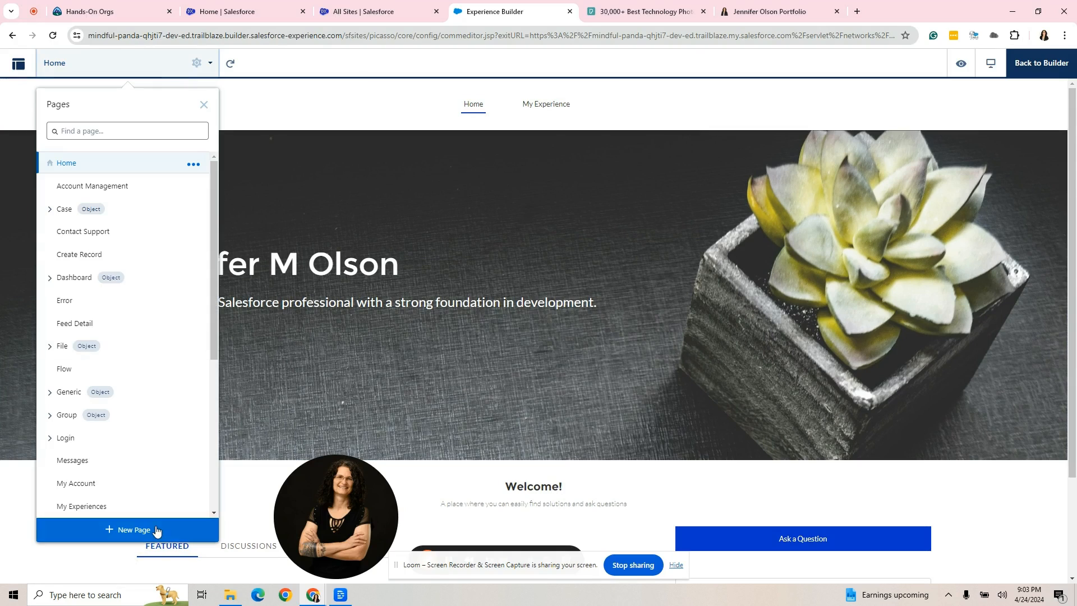
{"action": "left_click", "coordinate": [126, 529]}
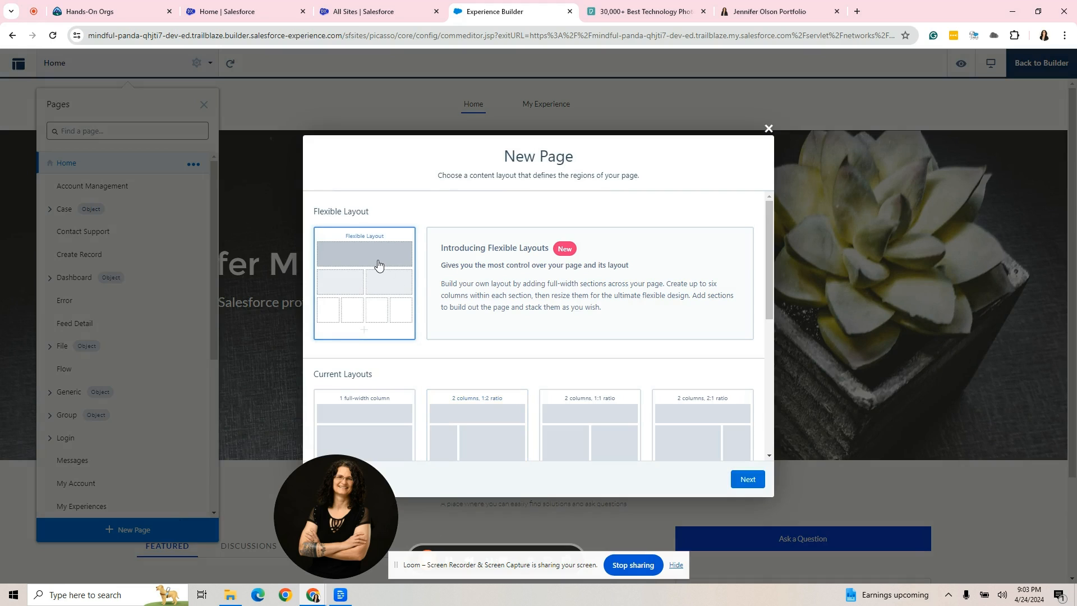
{"action": "left_click", "coordinate": [747, 479]}
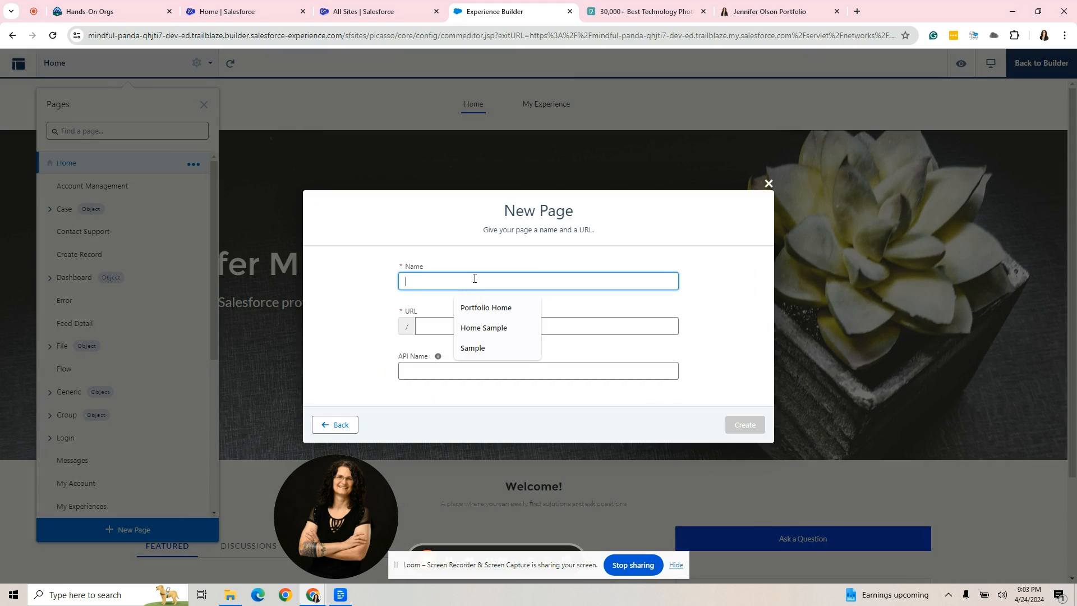
{"action": "type", "text": "Prdoj"}
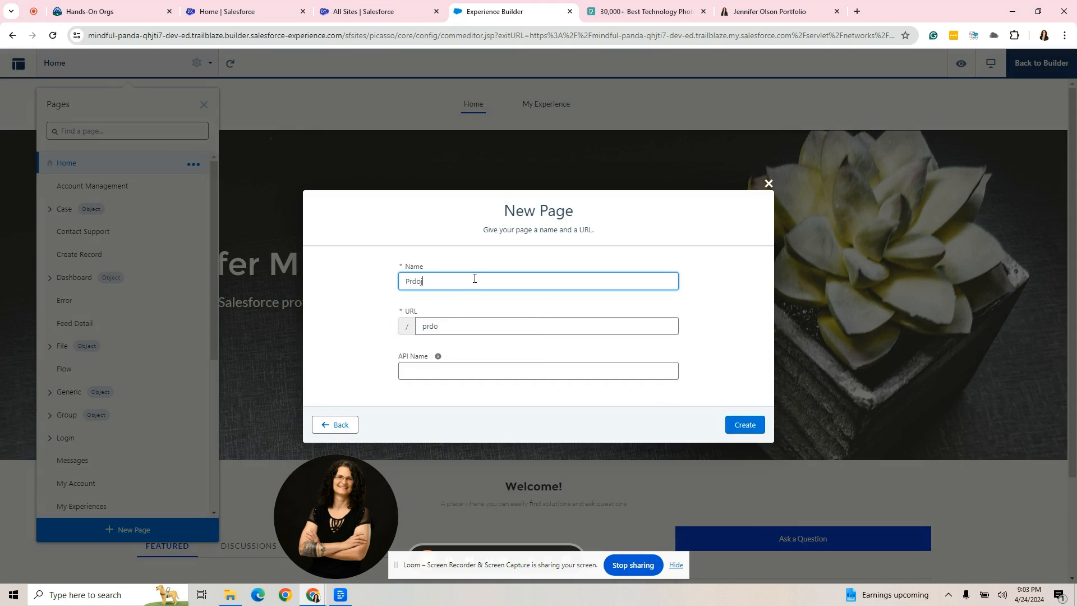
{"action": "type", "text": "Project"}
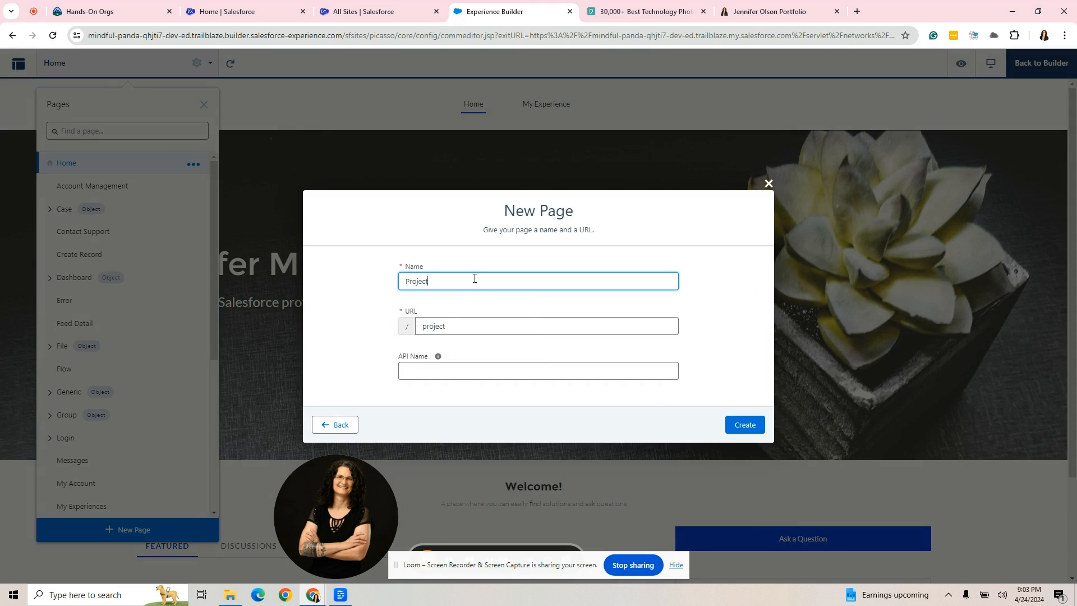
{"action": "left_click", "coordinate": [538, 370]}
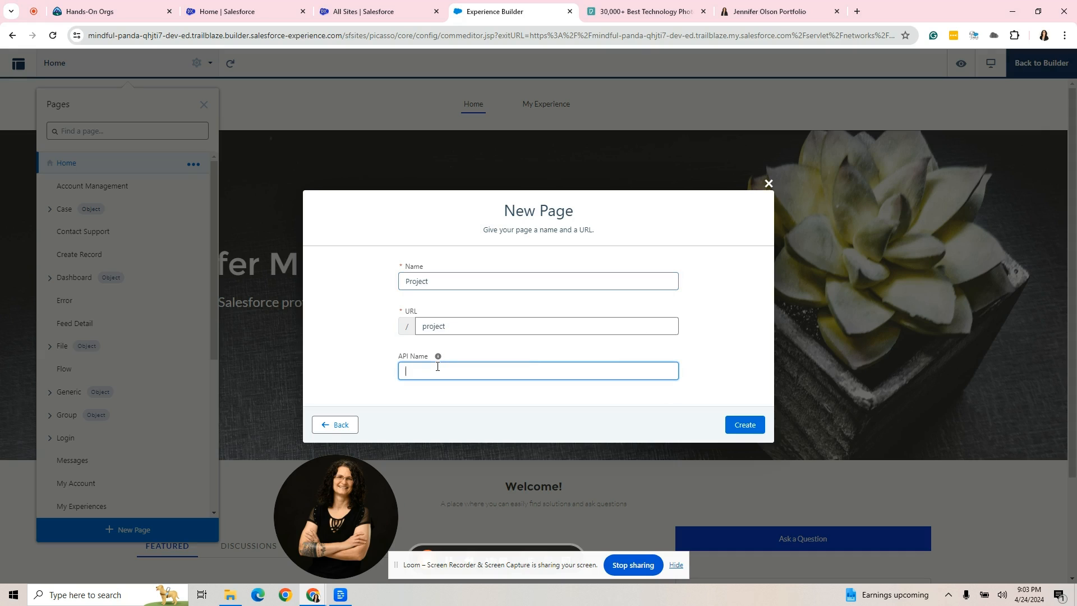
{"action": "left_click", "coordinate": [744, 424]}
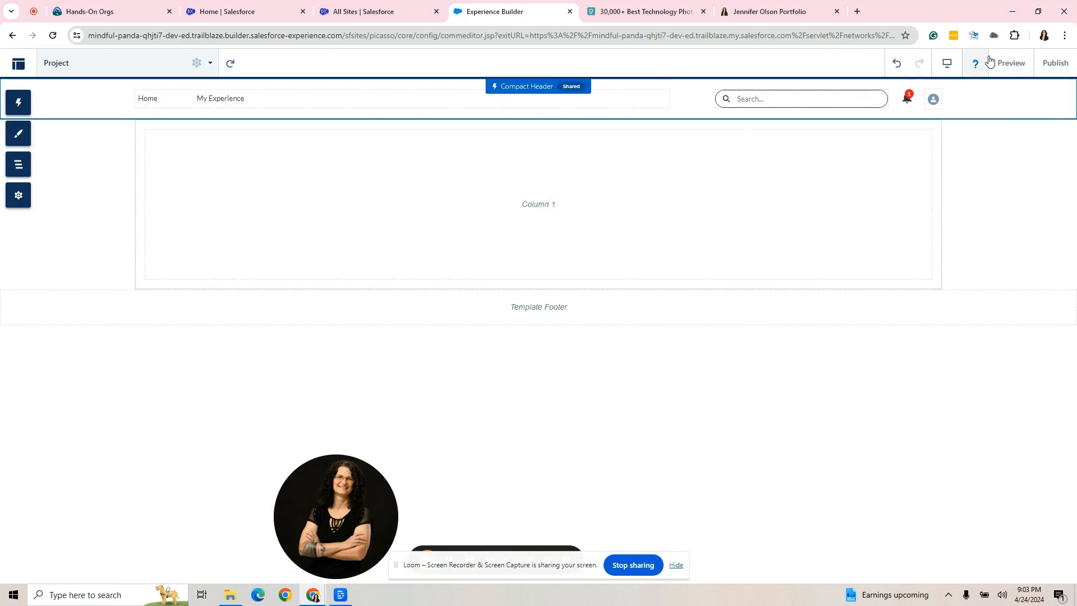
{"action": "left_click", "coordinate": [1009, 63]}
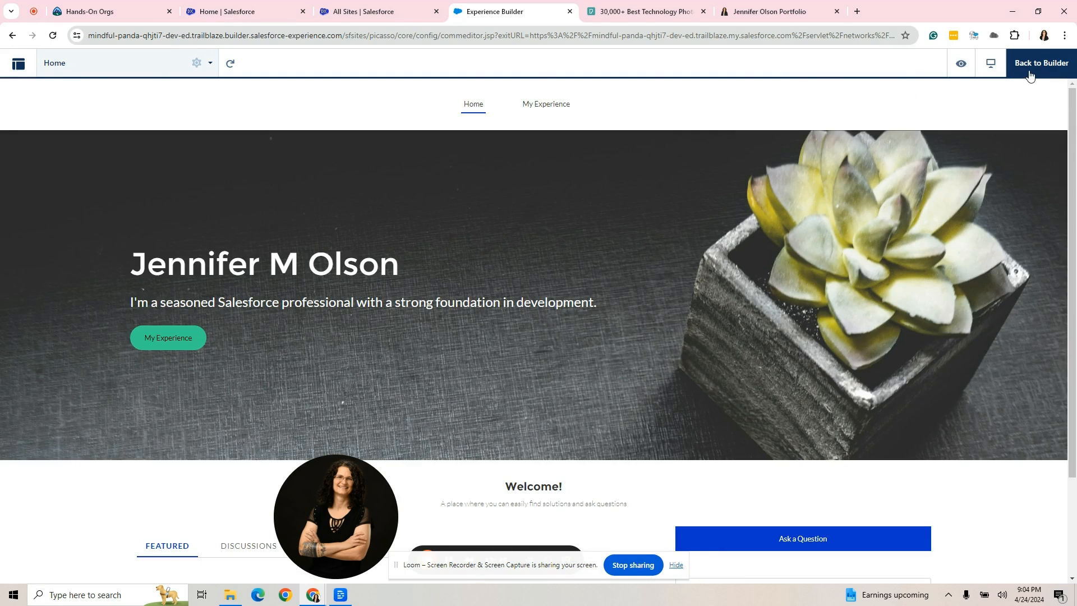
Add a public 'My Projects' Site Page menu item and browse the pages to link it to.
{"action": "left_click", "coordinate": [1040, 63]}
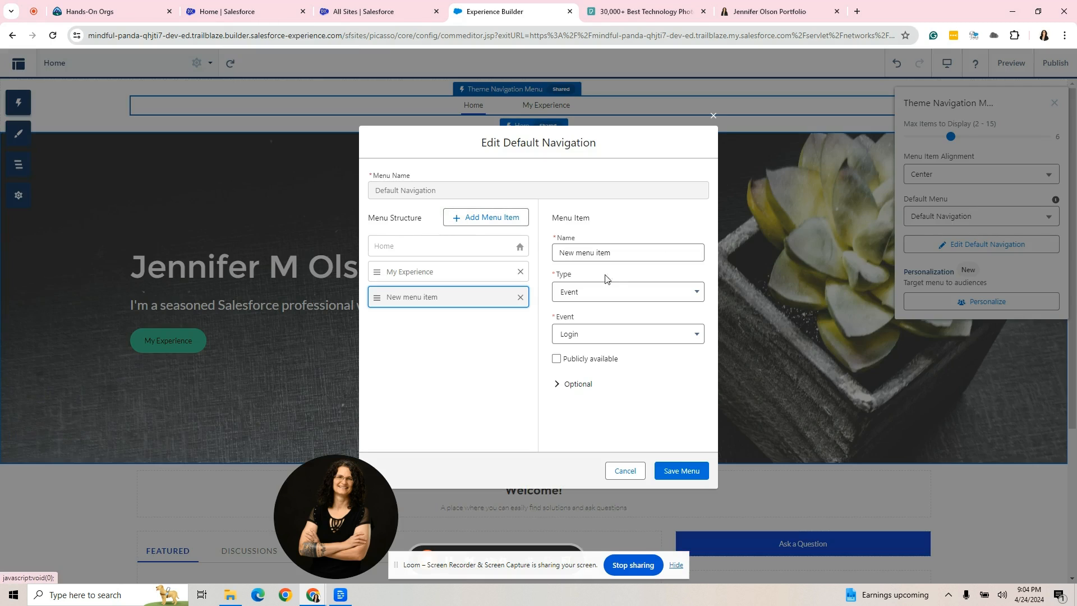
{"action": "type", "text": "My Pro"}
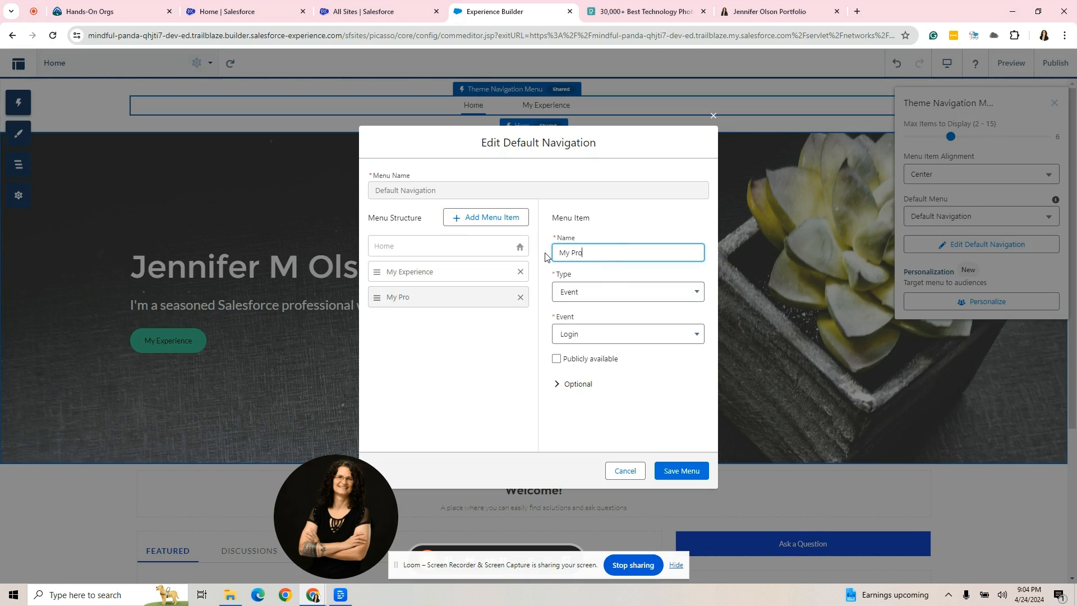
{"action": "type", "text": "jects"}
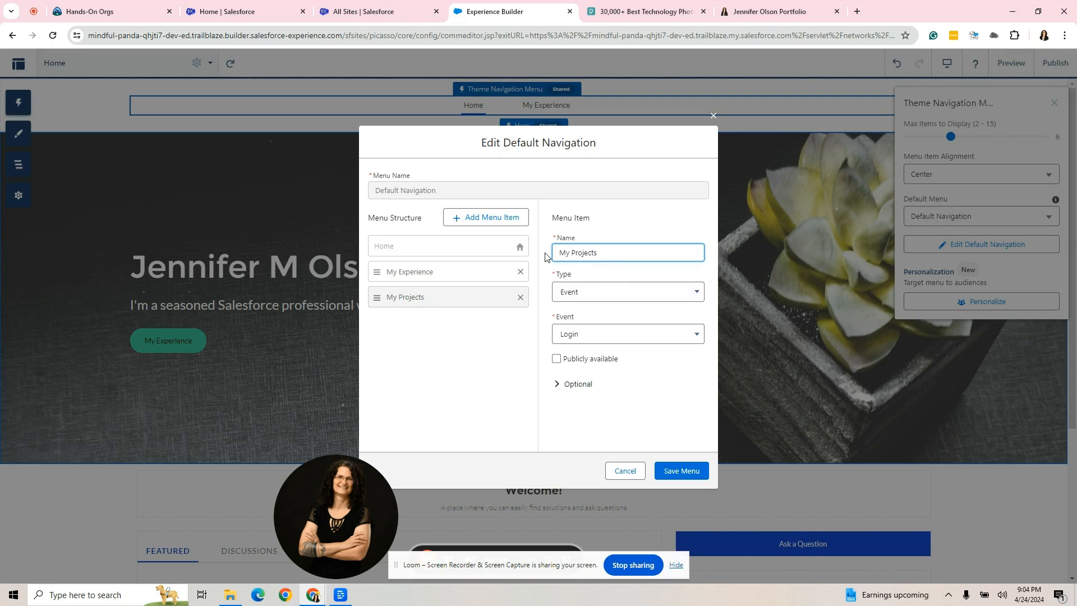
{"action": "left_click", "coordinate": [626, 292]}
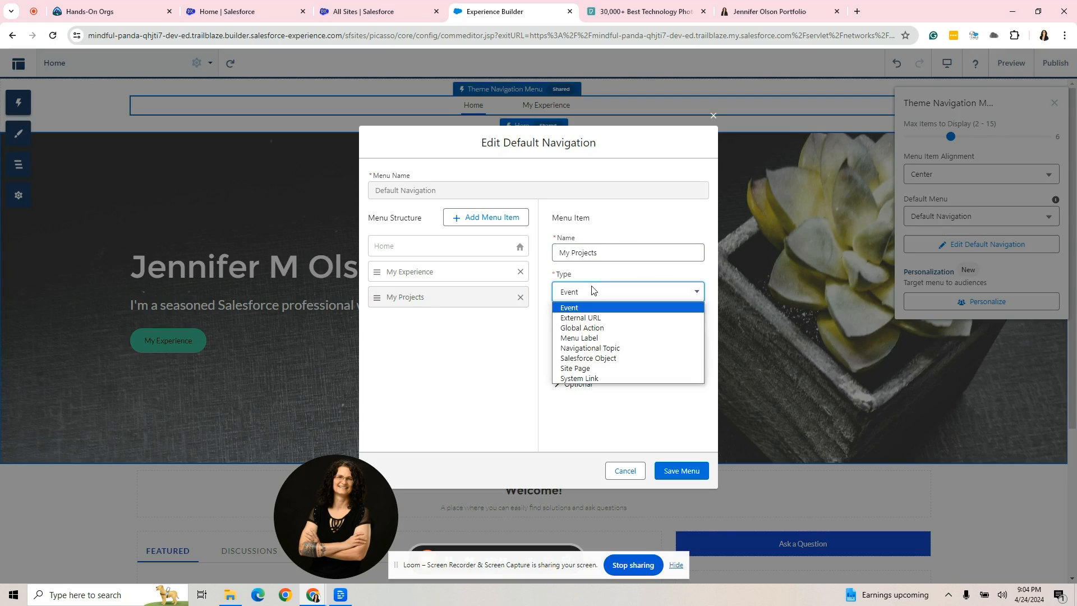
{"action": "left_click", "coordinate": [574, 367]}
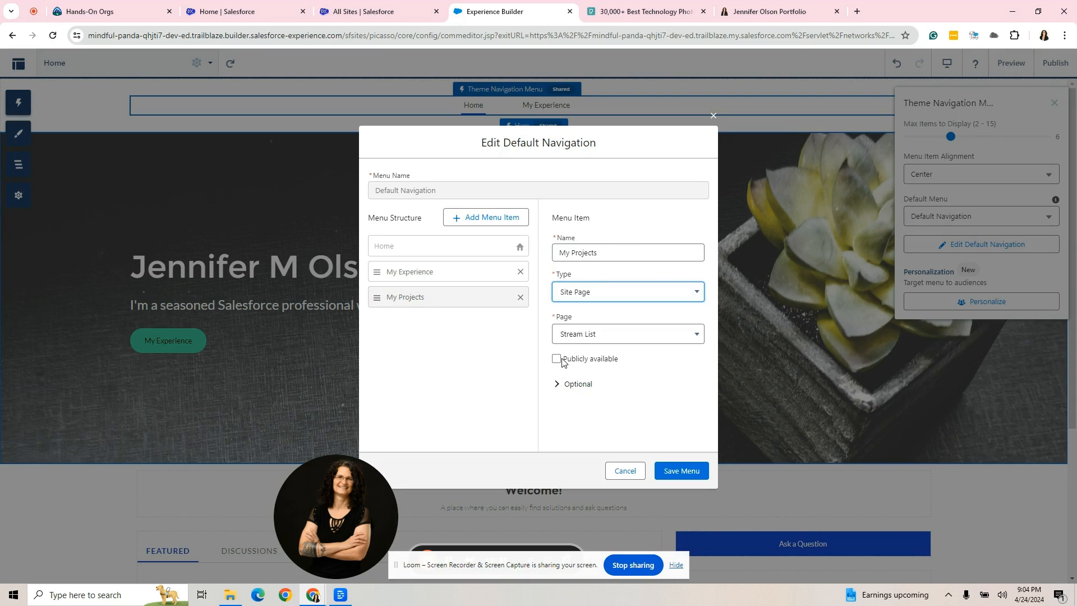
{"action": "left_click", "coordinate": [556, 358]}
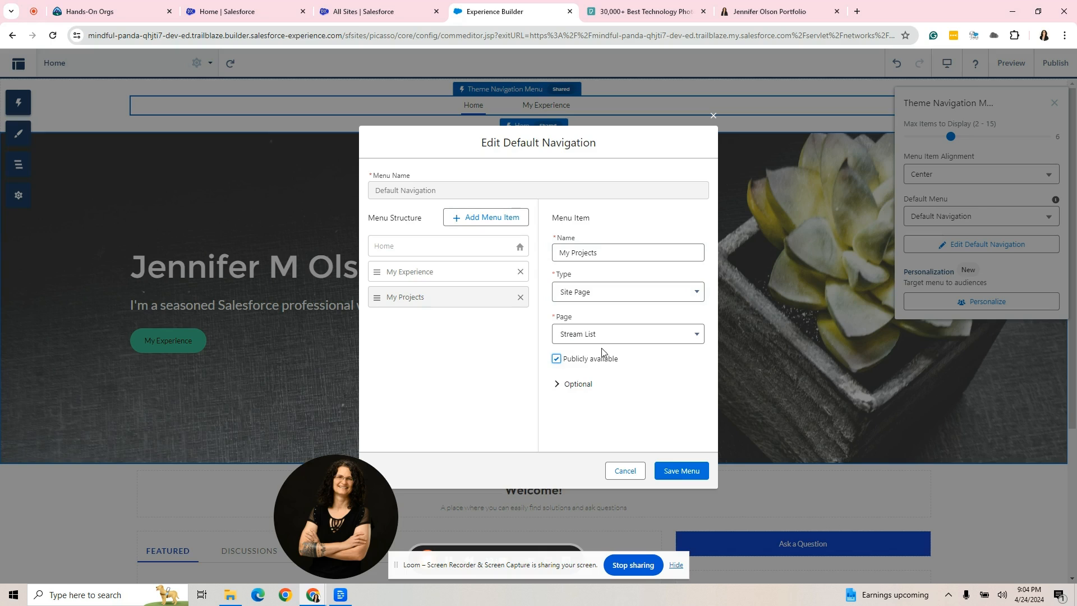
{"action": "left_click", "coordinate": [625, 334]}
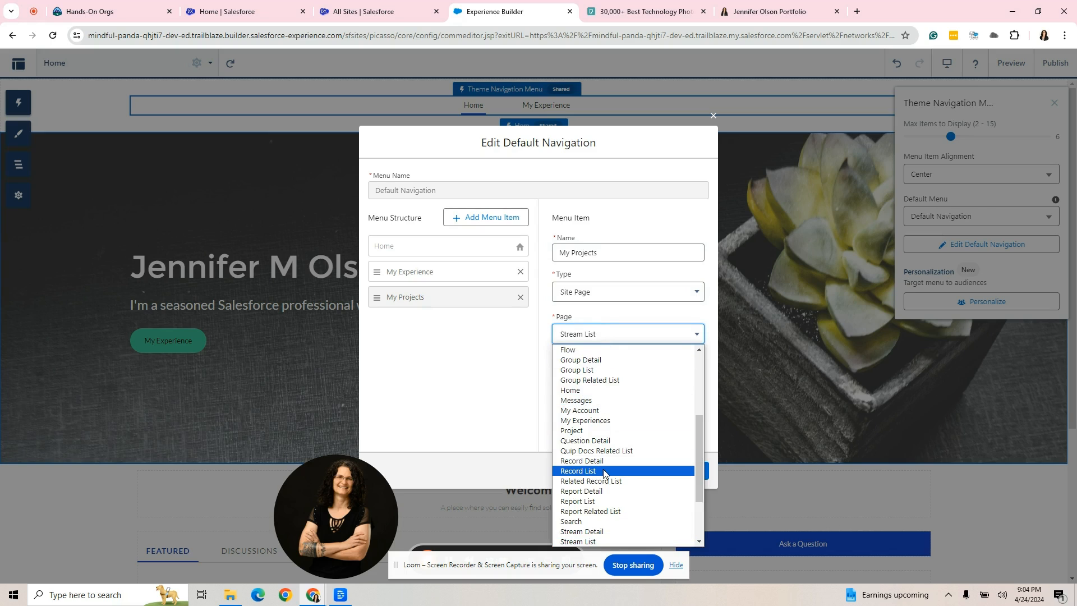
{"action": "scroll", "scroll_direction": "down", "scroll_amount": 3}
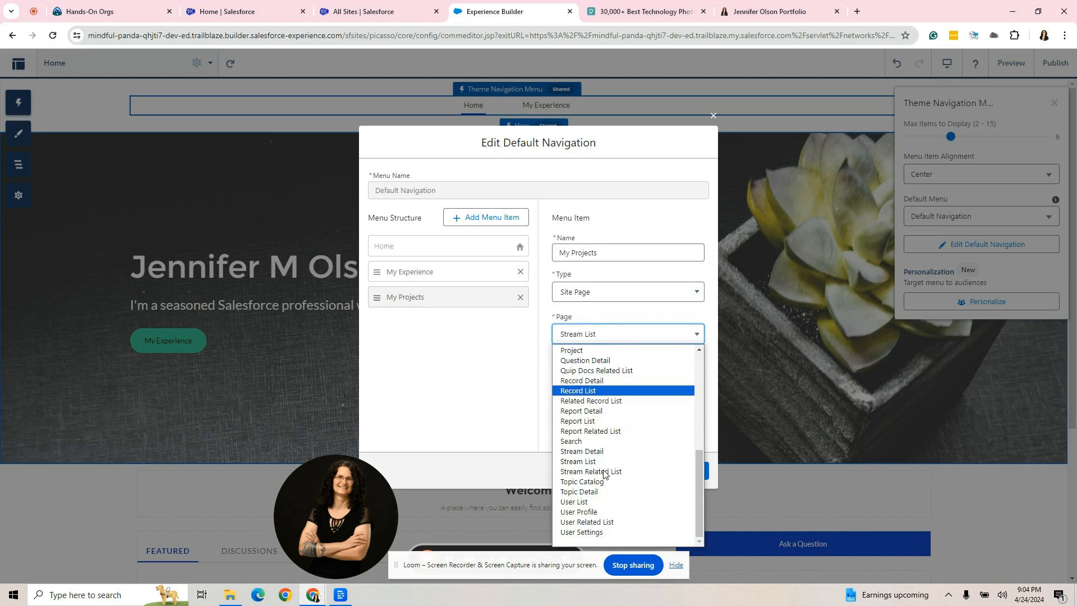